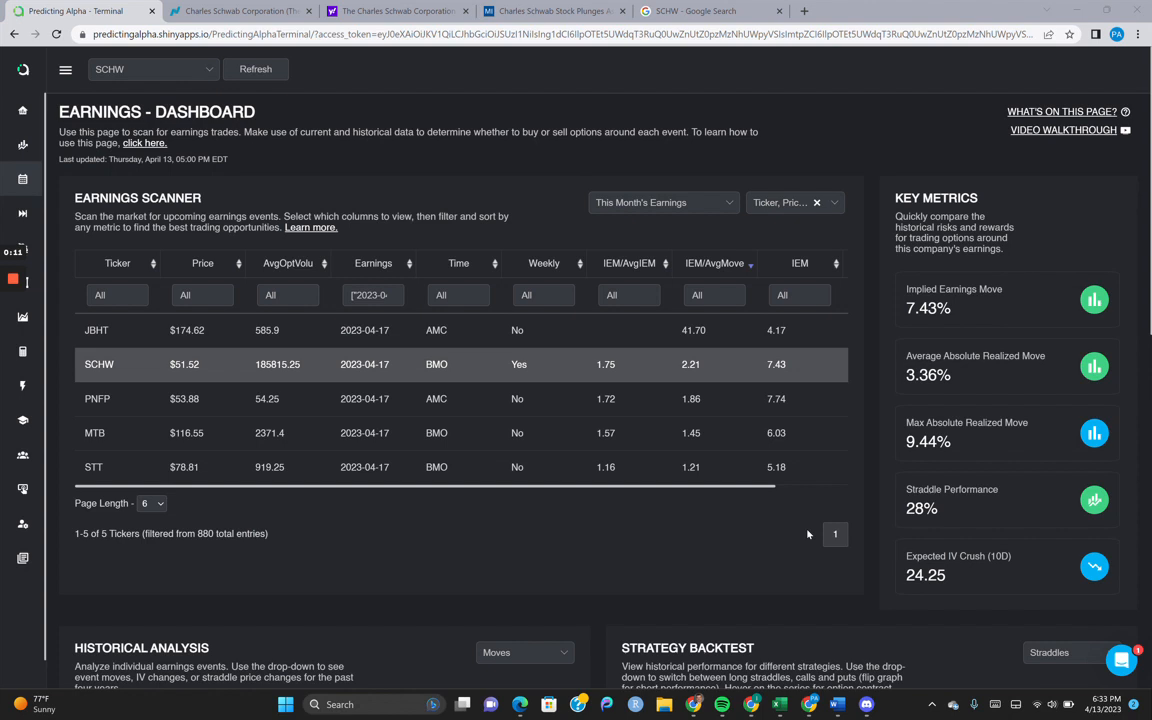
Glance at SCHW's Google quote in the search results and return to the earnings dashboard
{"action": "scroll", "scroll_direction": "down", "scroll_amount": 3}
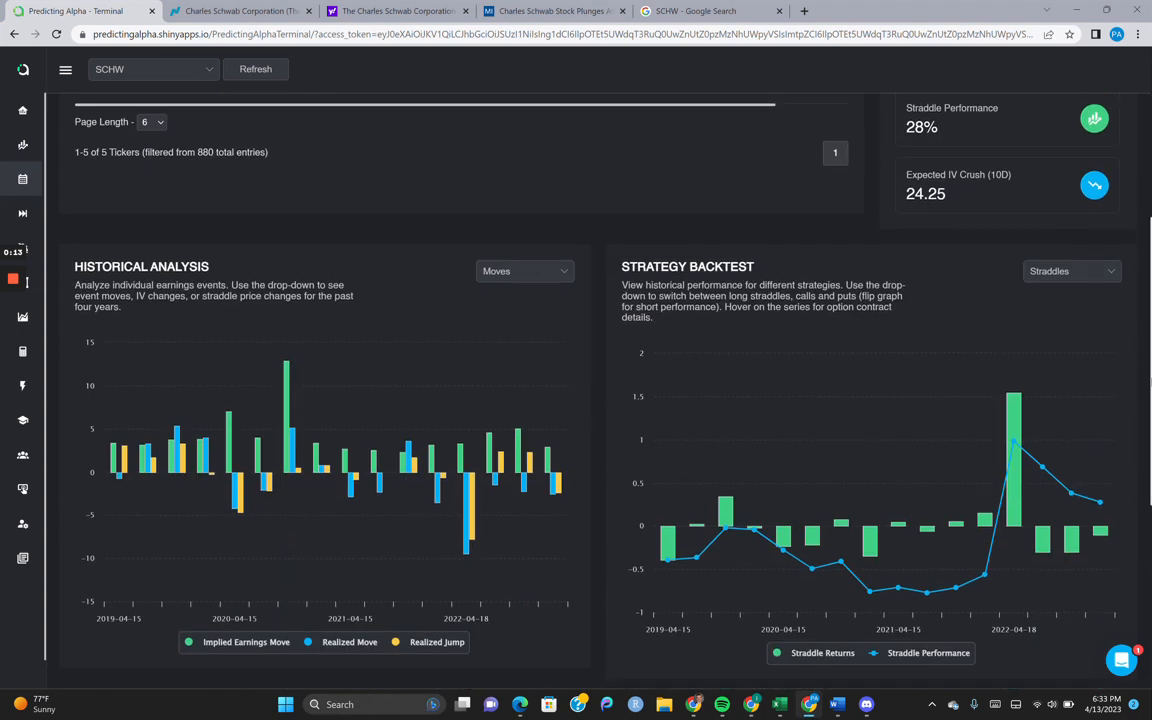
{"action": "scroll", "scroll_direction": "up", "scroll_amount": 3}
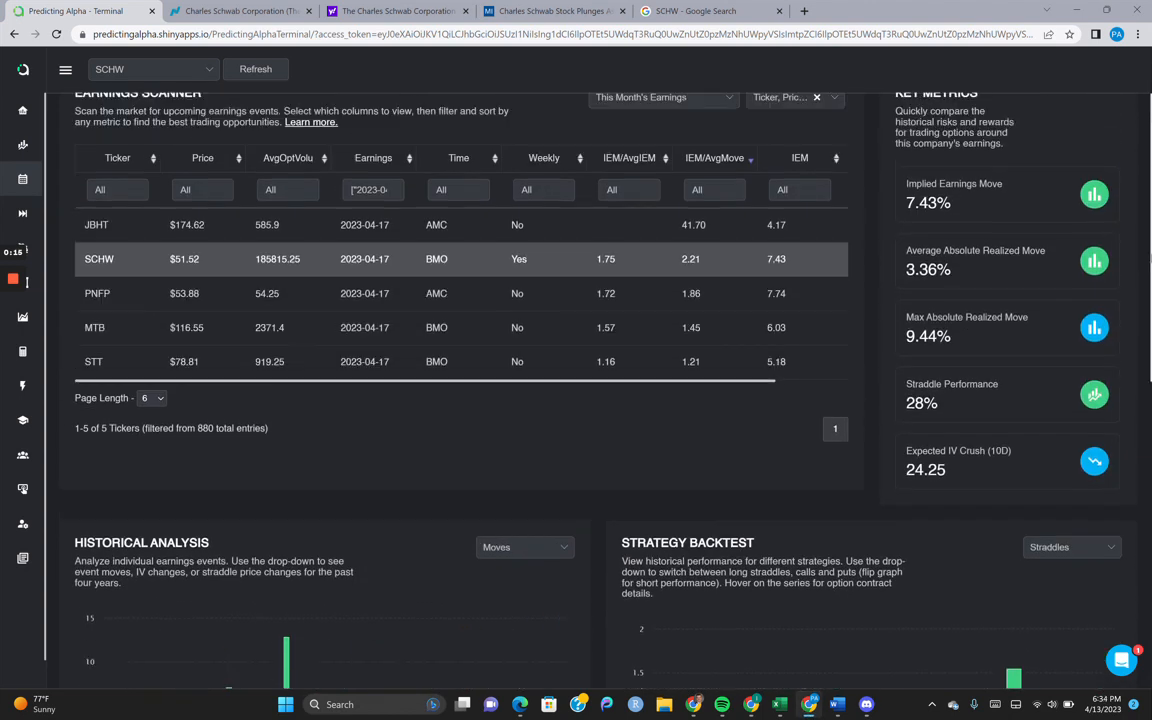
{"action": "scroll", "scroll_direction": "up", "scroll_amount": 3}
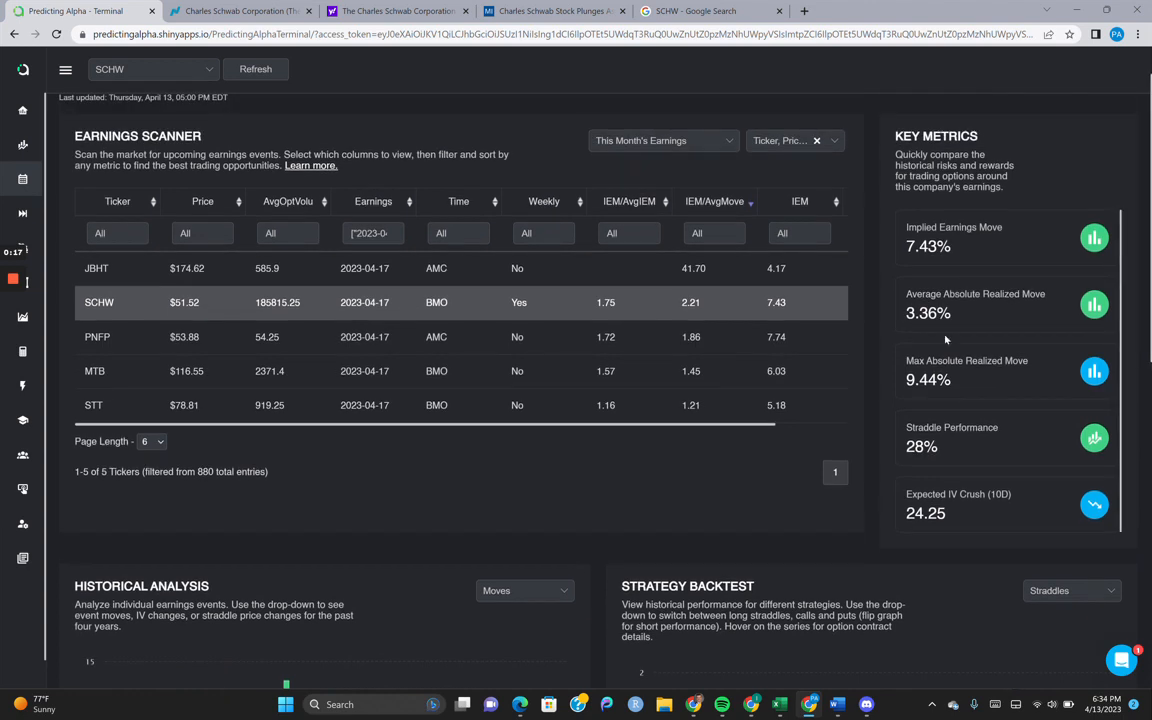
{"action": "scroll", "scroll_direction": "up", "scroll_amount": 3}
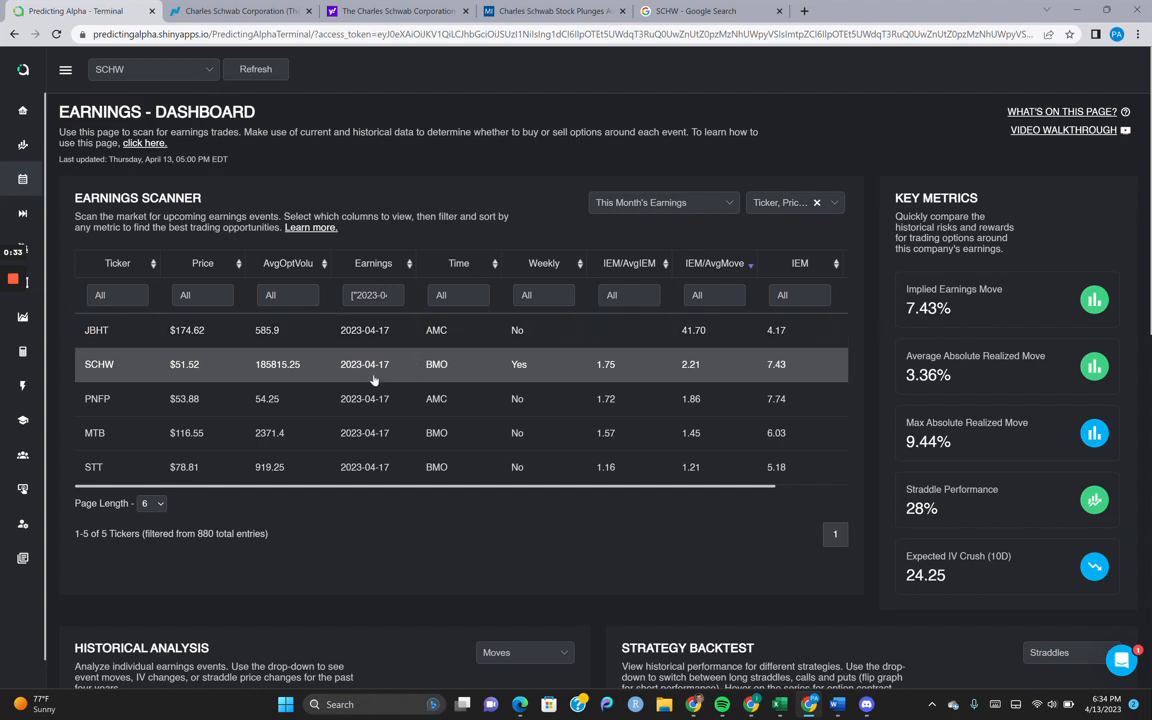
{"action": "mouse_move", "coordinate": [452, 376]}
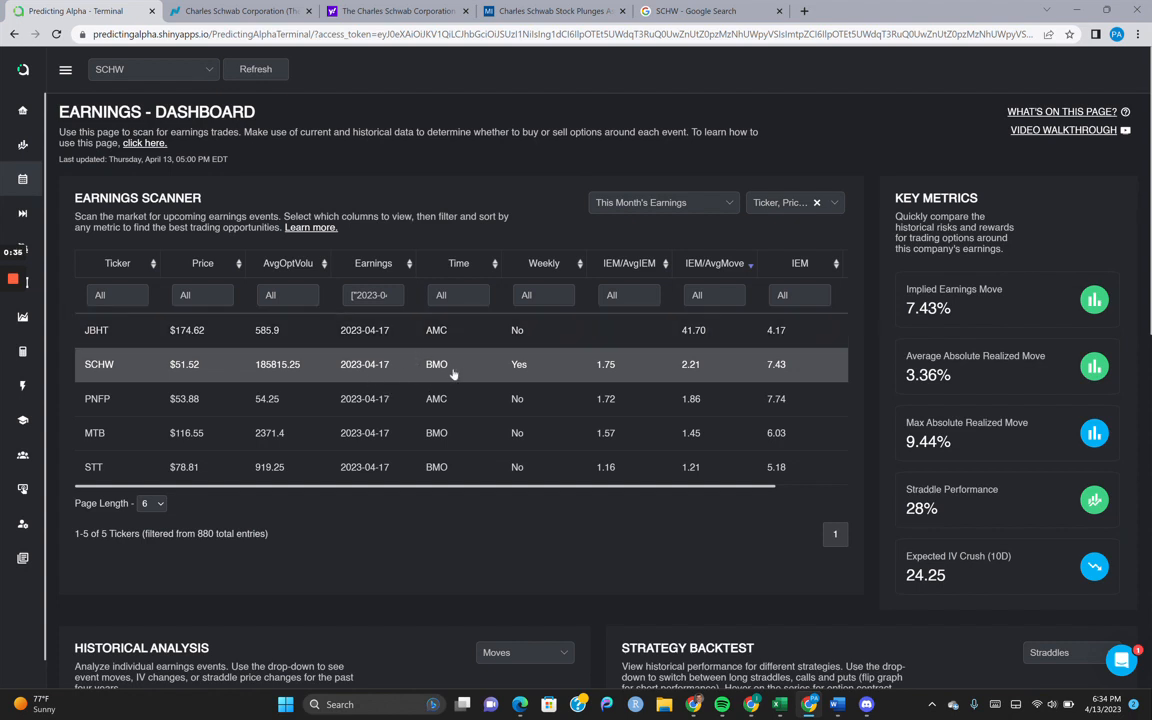
{"action": "mouse_move", "coordinate": [544, 264]}
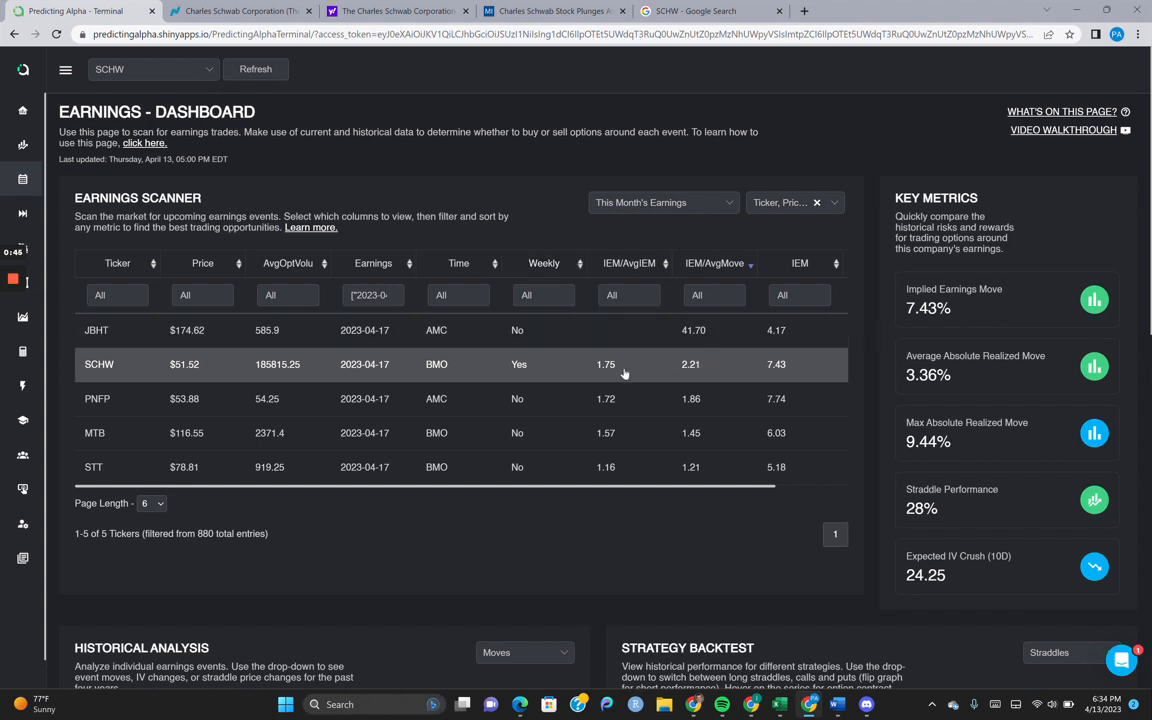
{"action": "mouse_move", "coordinate": [708, 376]}
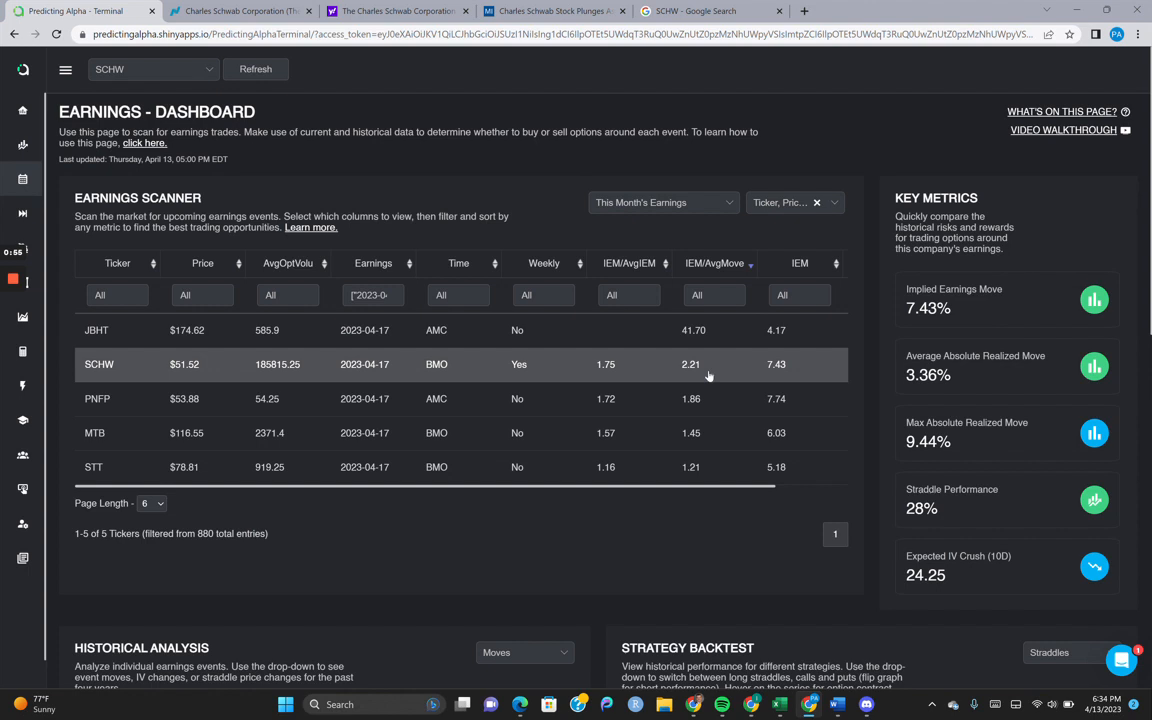
{"action": "left_click", "coordinate": [700, 12]}
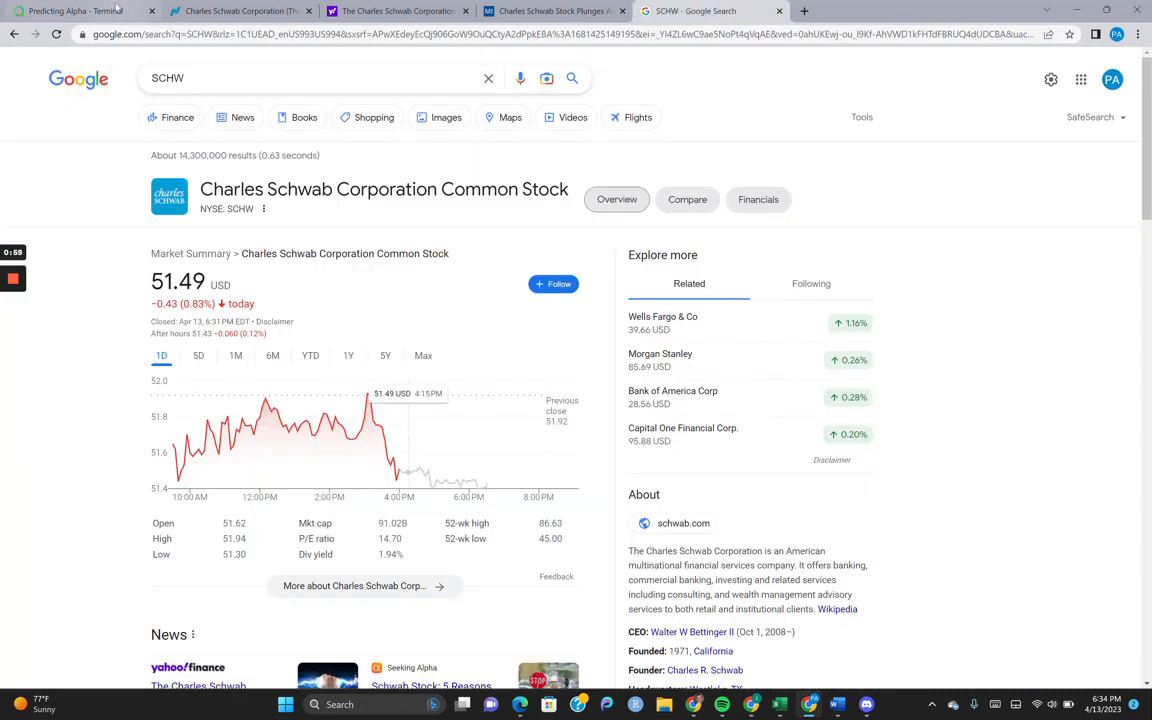
{"action": "left_click", "coordinate": [76, 12]}
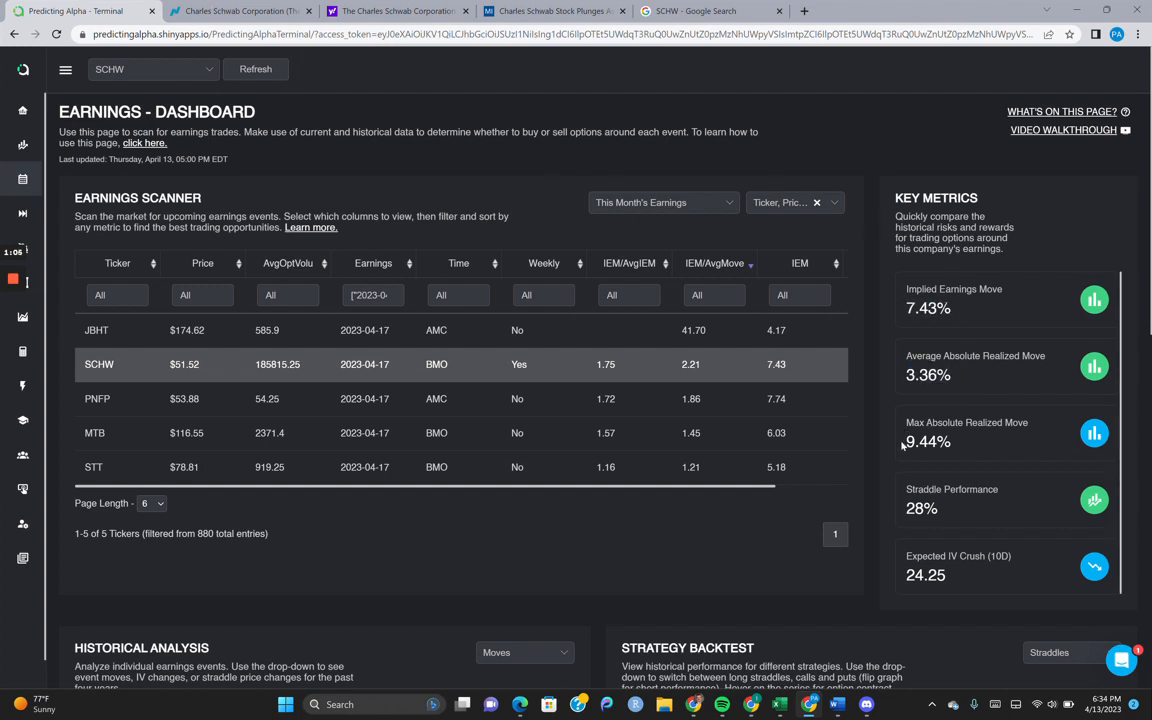
Read through the SCHW coverage and highlight the $150 billion figure
{"action": "double_click", "coordinate": [926, 442]}
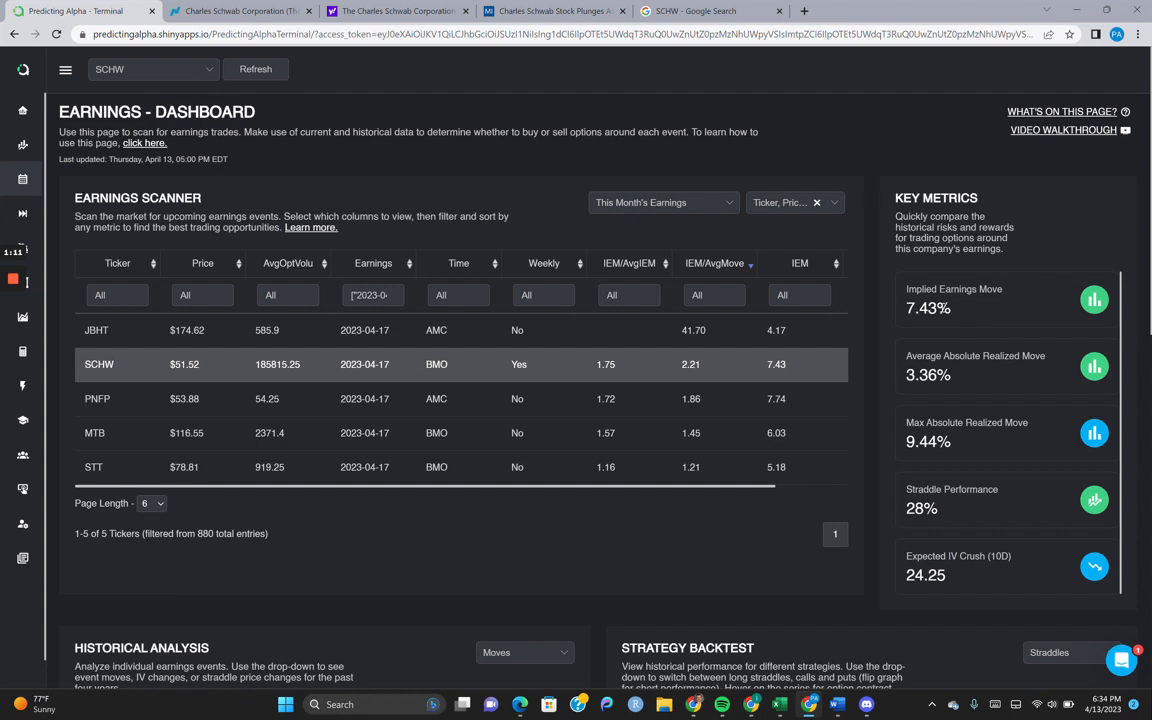
{"action": "scroll", "scroll_direction": "down", "scroll_amount": 3}
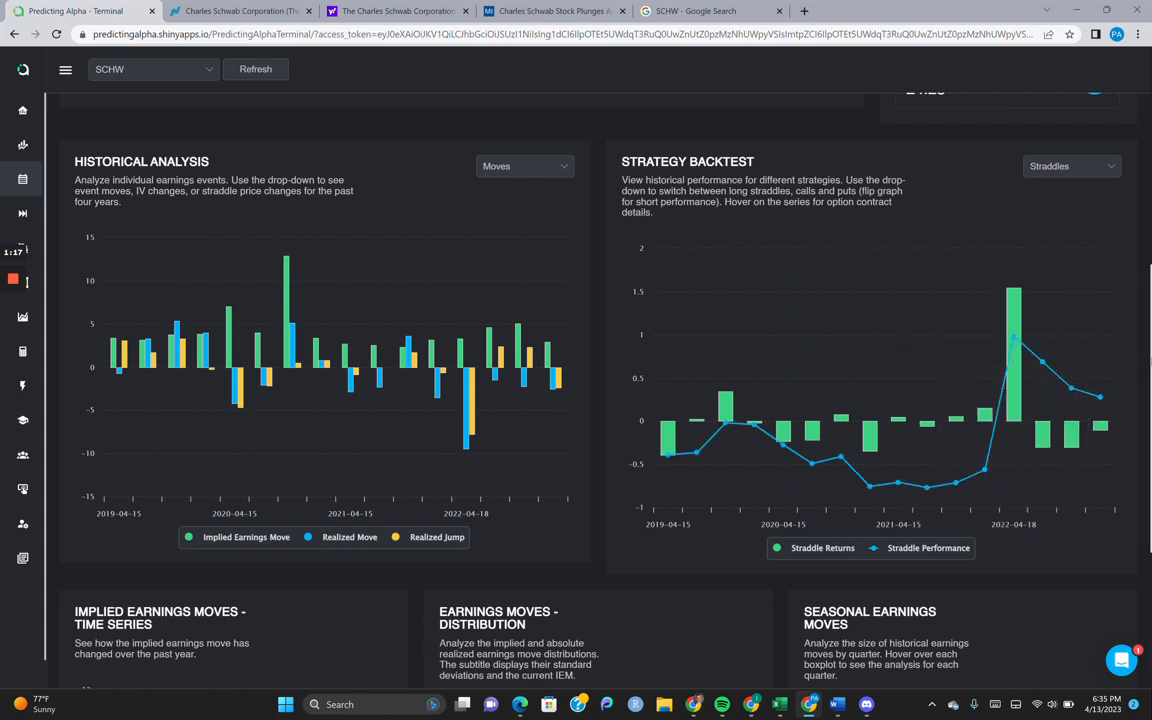
{"action": "scroll", "scroll_direction": "down", "scroll_amount": 3}
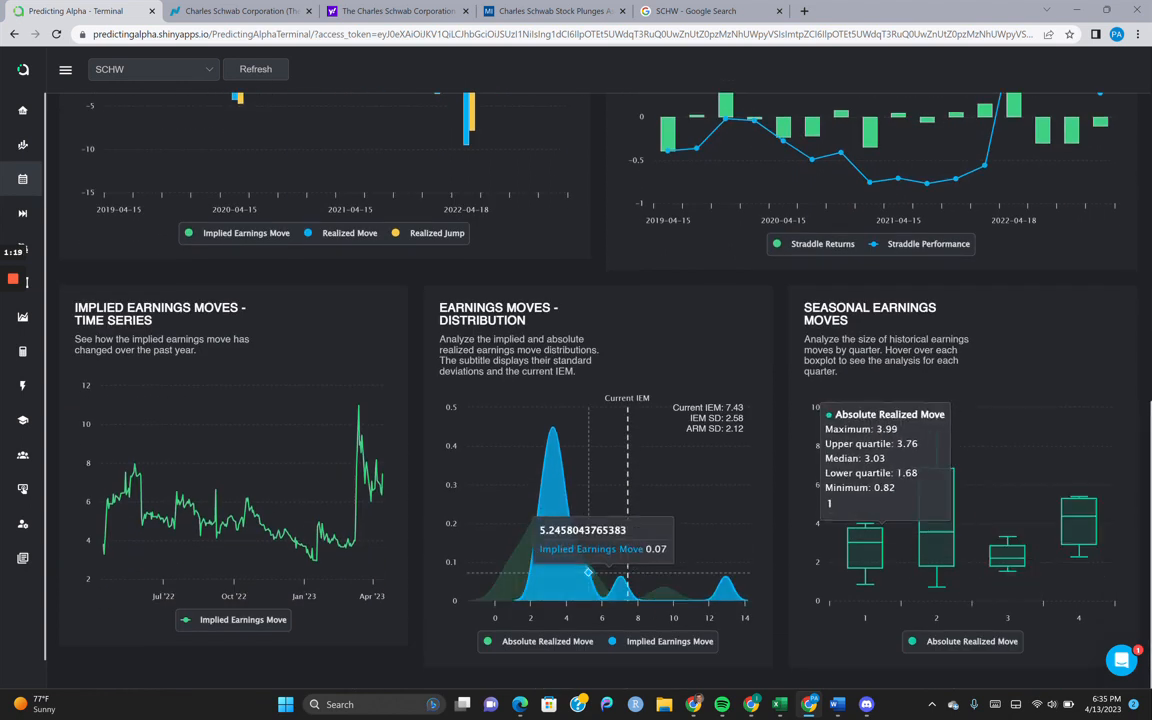
{"action": "mouse_move", "coordinate": [356, 468]}
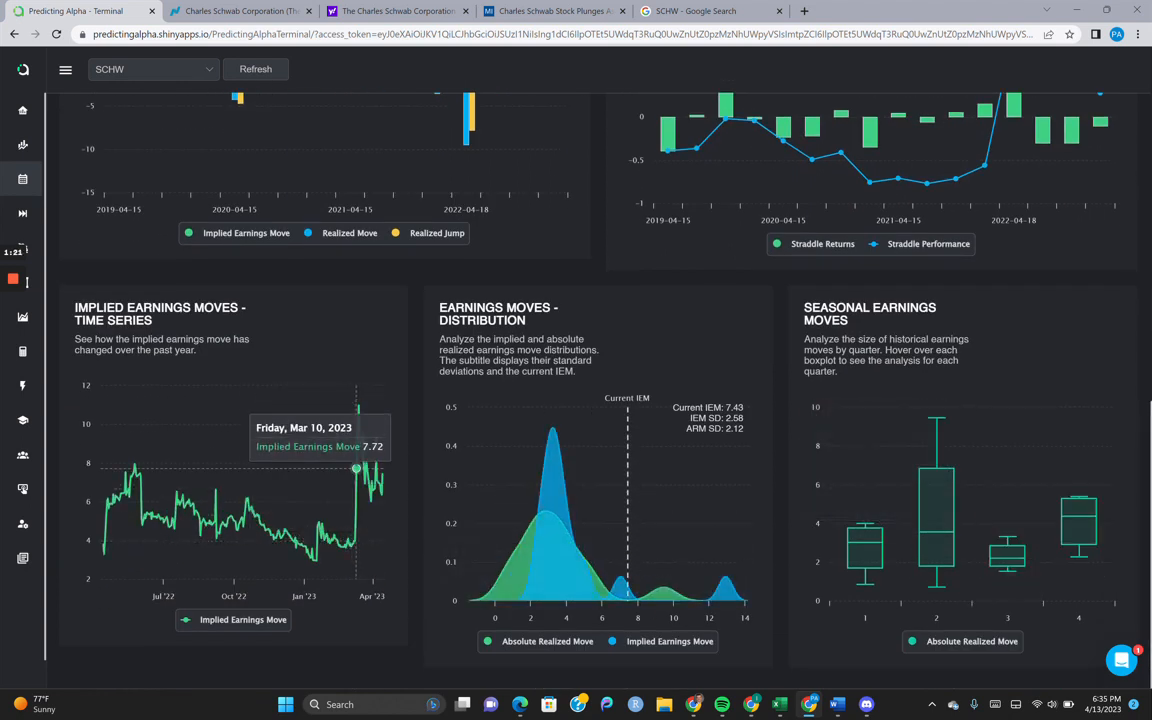
{"action": "mouse_move", "coordinate": [356, 540]}
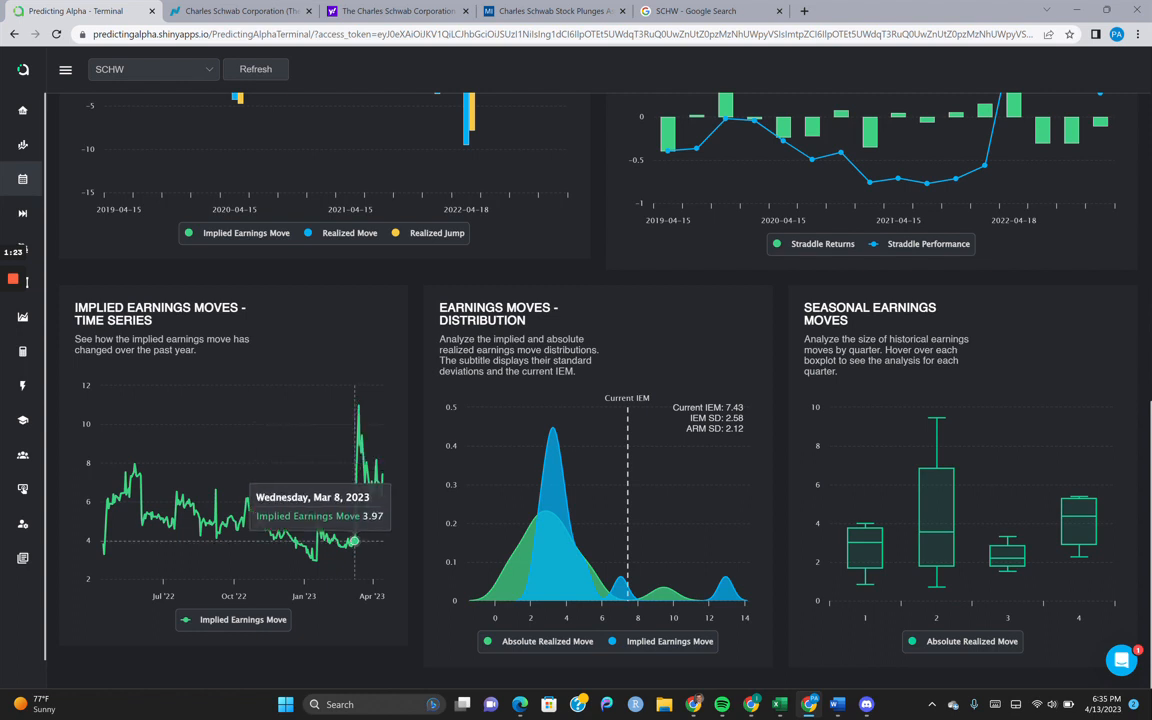
{"action": "mouse_move", "coordinate": [370, 492]}
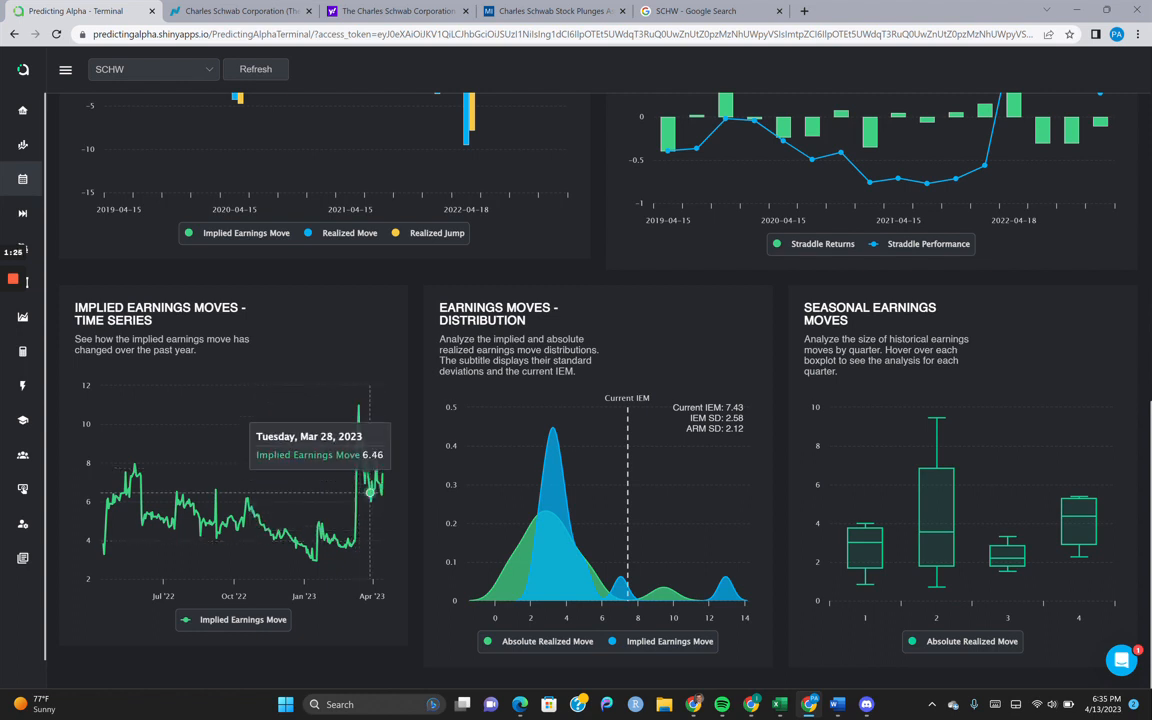
{"action": "mouse_move", "coordinate": [684, 574]}
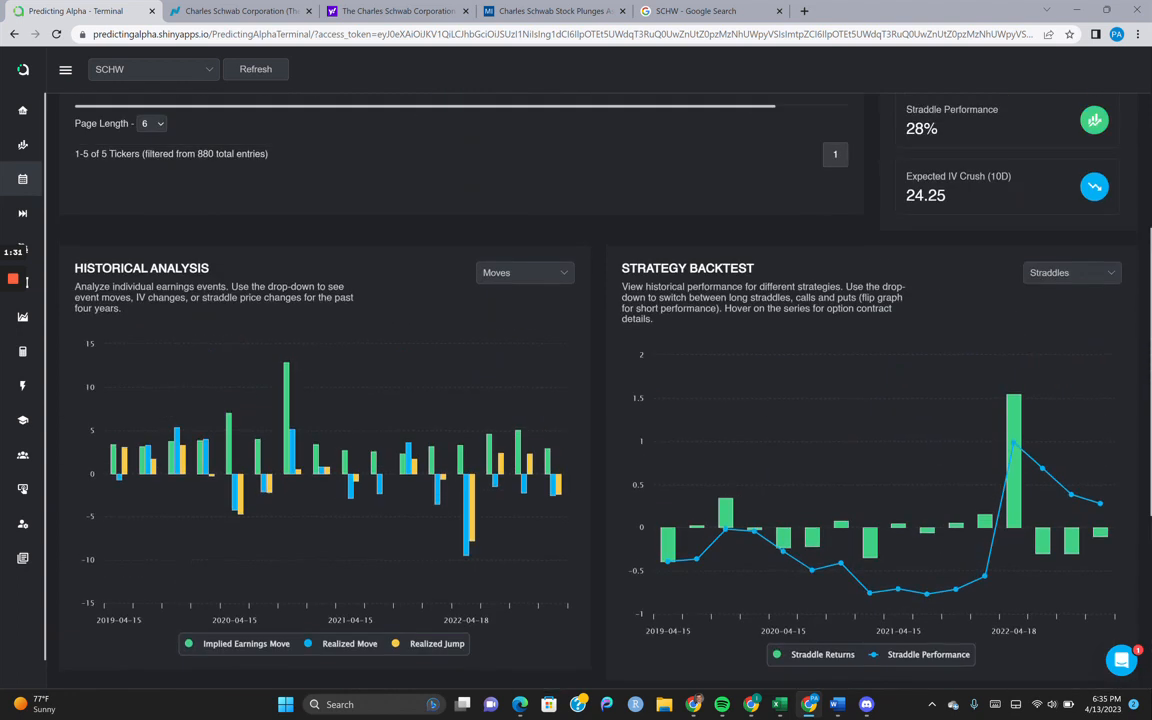
{"action": "scroll", "scroll_direction": "up", "scroll_amount": 3}
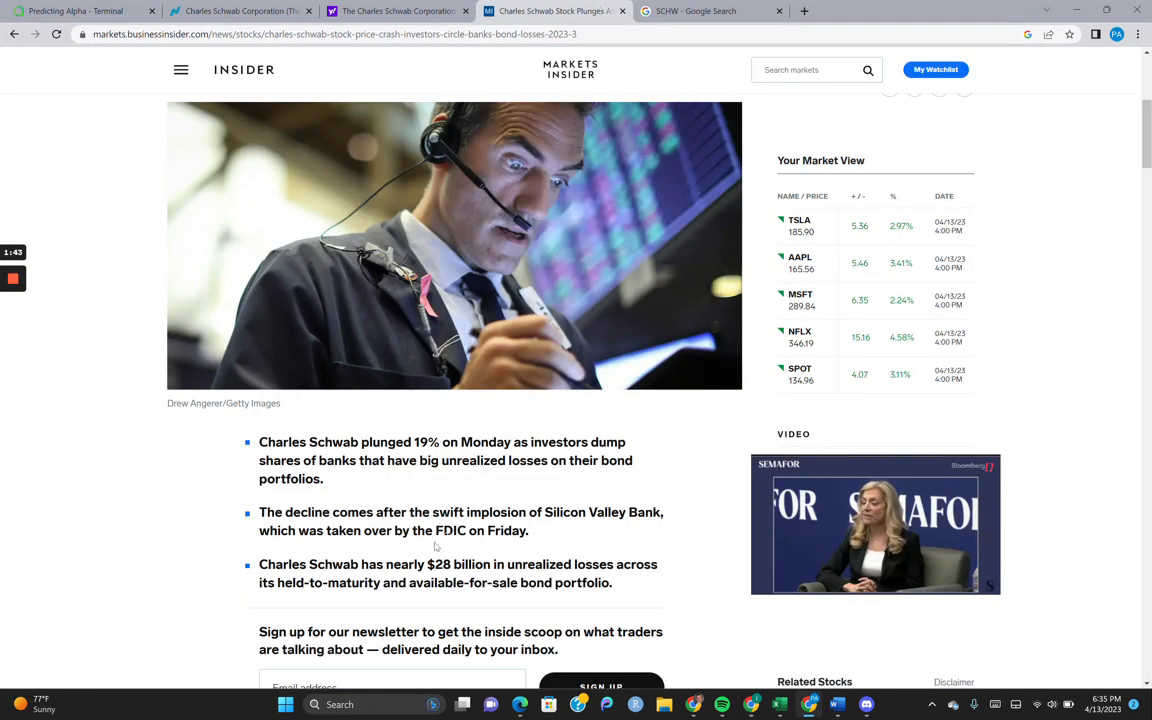
{"action": "double_click", "coordinate": [450, 564]}
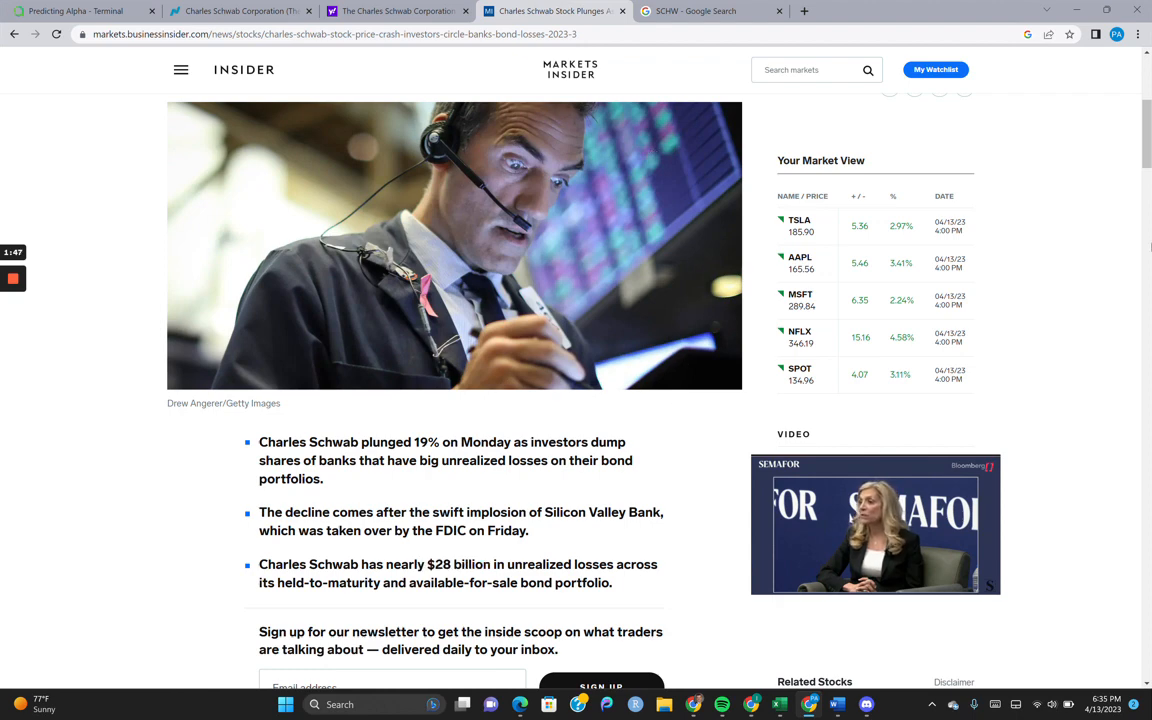
{"action": "scroll", "scroll_direction": "down", "scroll_amount": 3}
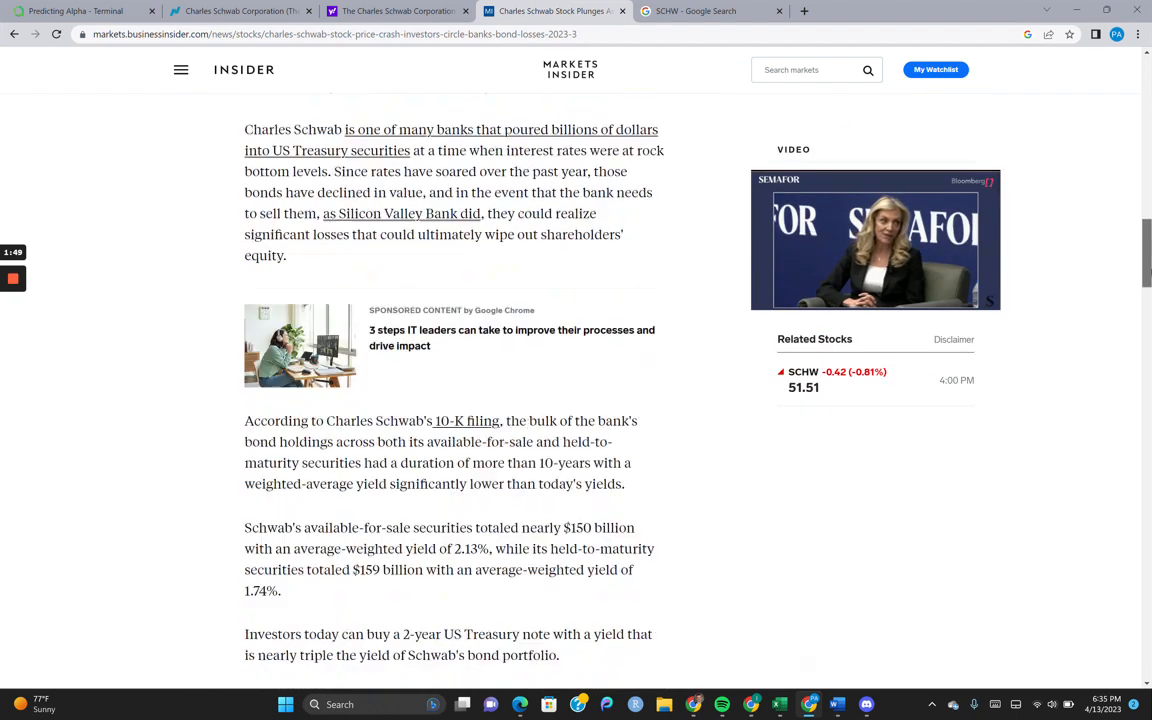
{"action": "scroll", "scroll_direction": "down", "scroll_amount": 3}
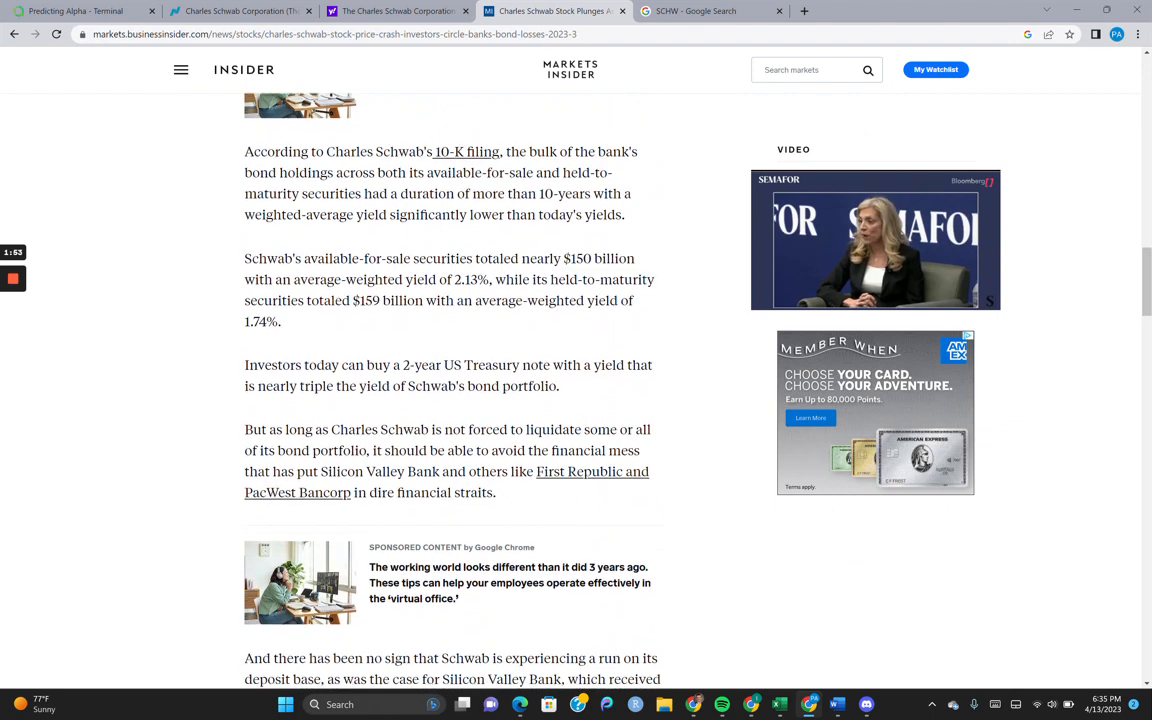
{"action": "double_click", "coordinate": [598, 258]}
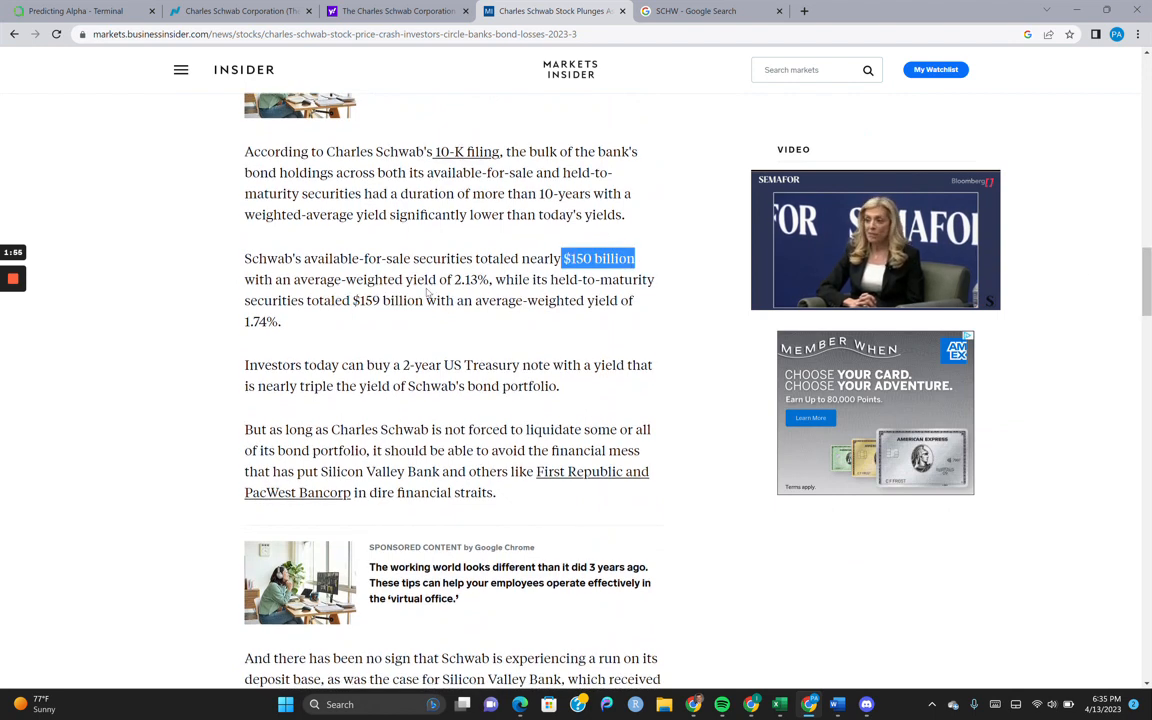
{"action": "left_click_drag", "start_coordinate": [564, 258], "coordinate": [316, 280]}
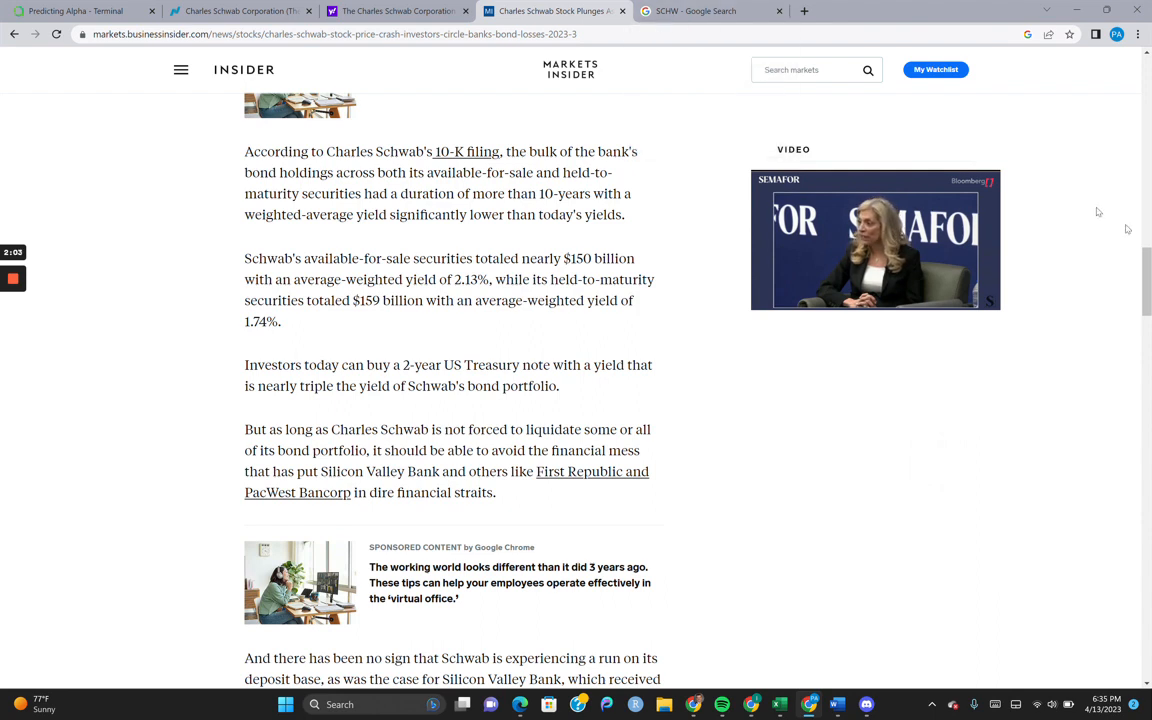
{"action": "scroll", "scroll_direction": "up", "scroll_amount": 3}
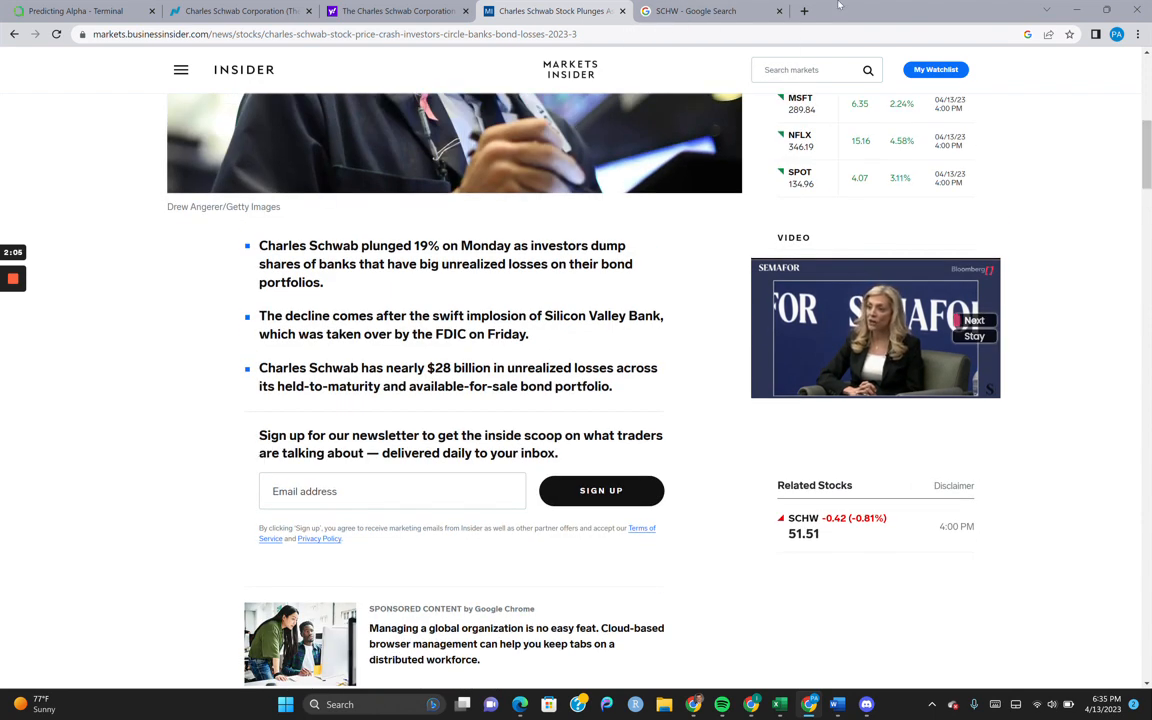
{"action": "mouse_move", "coordinate": [710, 12]}
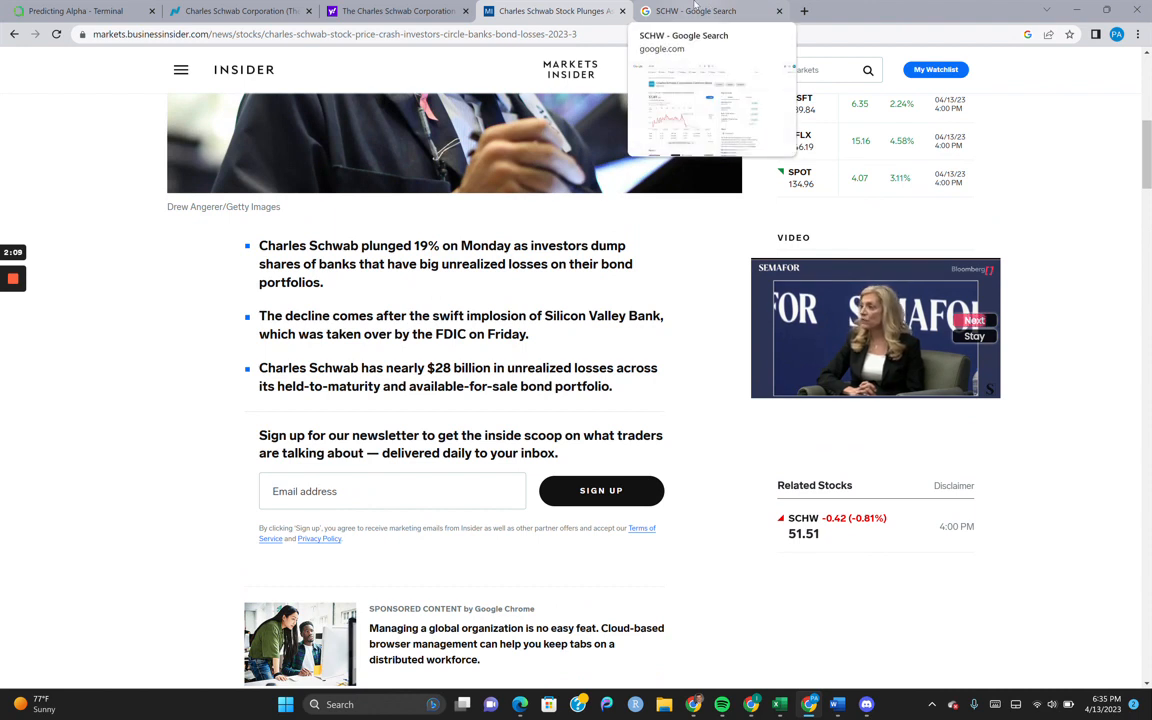
Show SCHW's six-month price chart in Google, revealing the 25.36% decline, and return to the terminal
{"action": "left_click", "coordinate": [700, 12]}
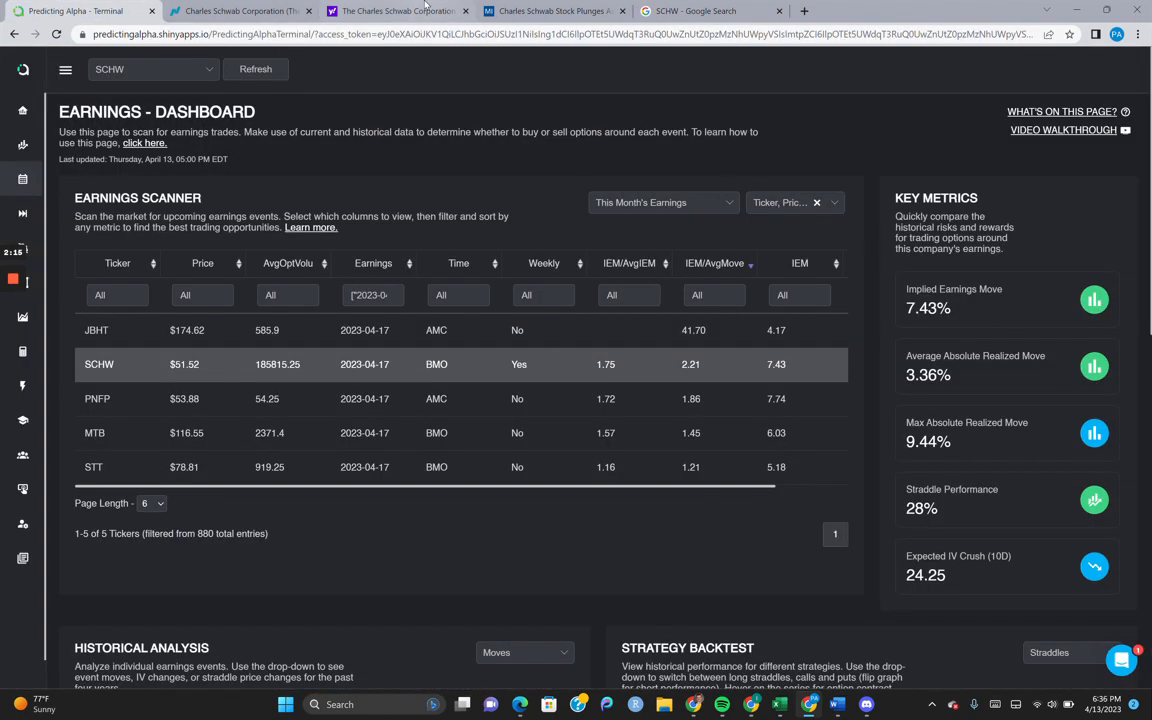
{"action": "left_click", "coordinate": [694, 12]}
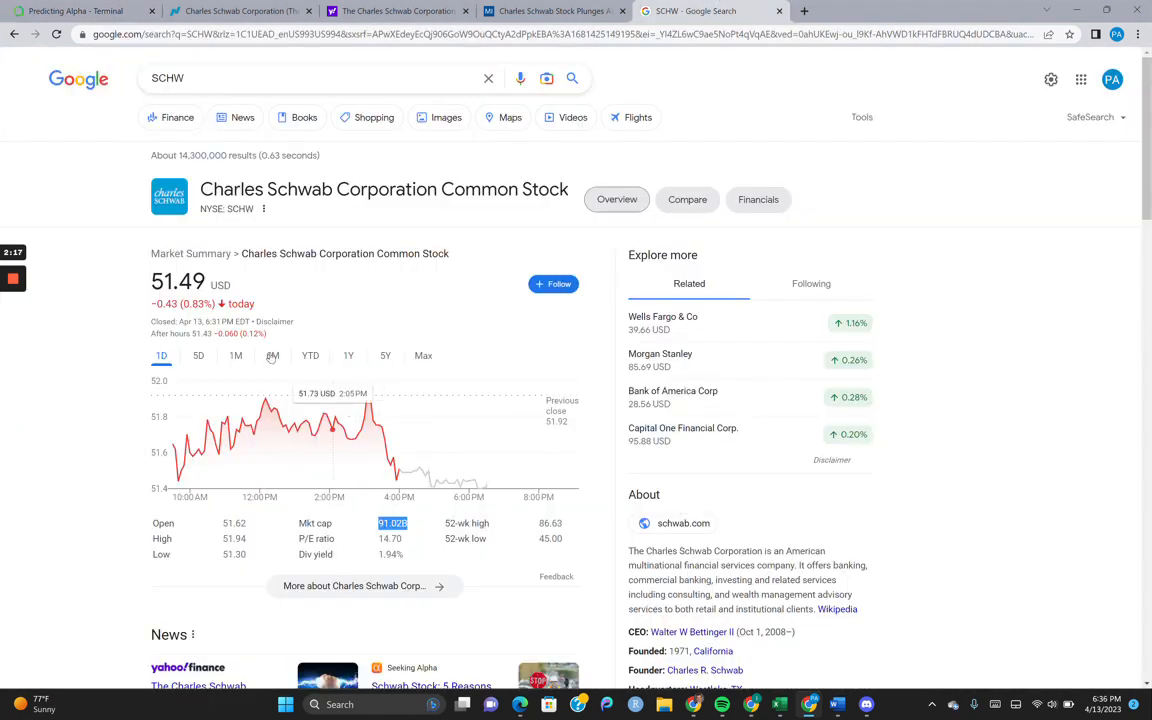
{"action": "left_click", "coordinate": [272, 356]}
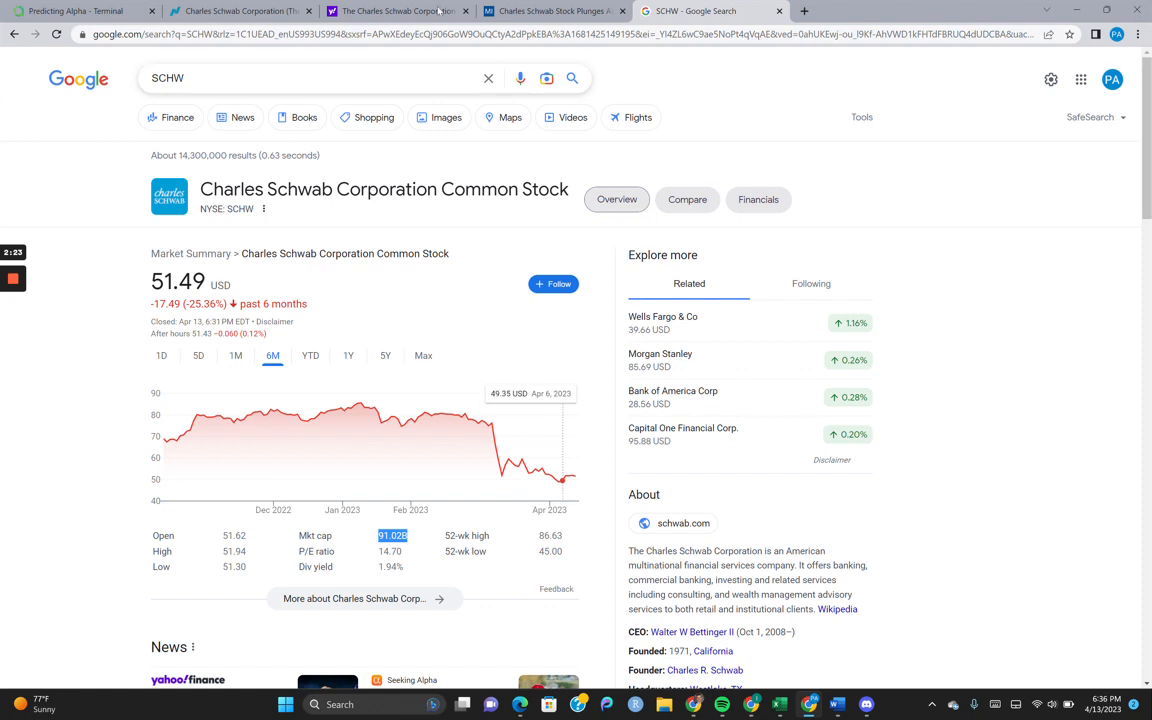
{"action": "mouse_move", "coordinate": [240, 12]}
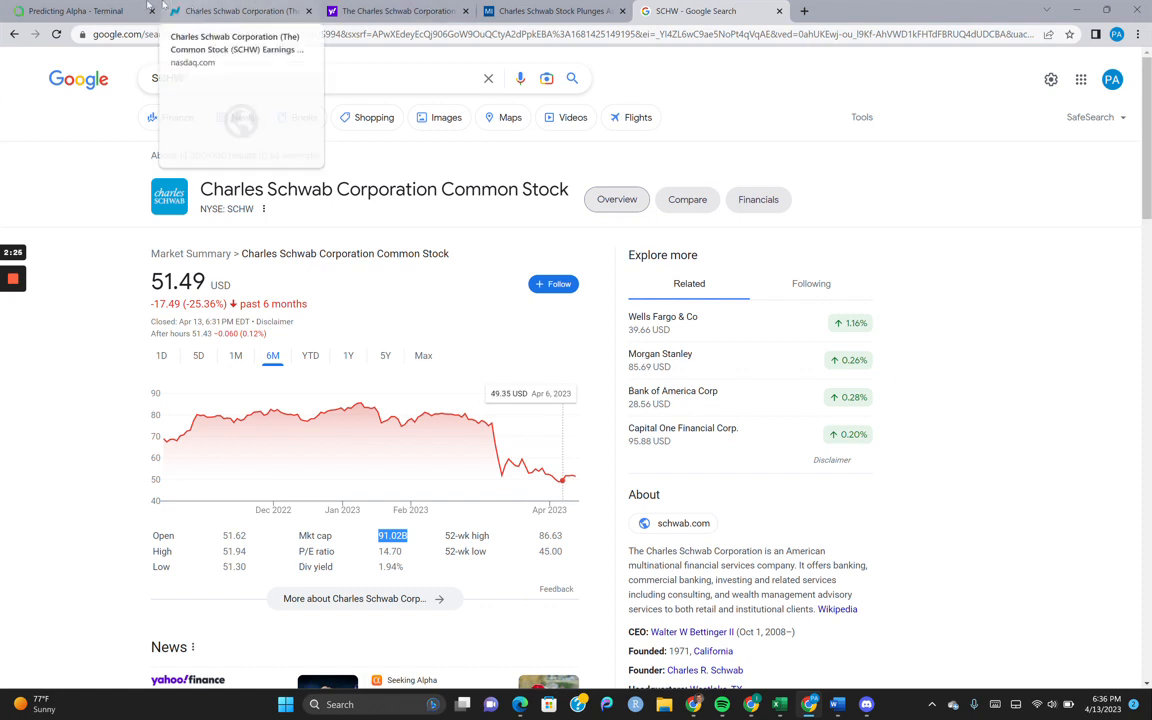
{"action": "left_click", "coordinate": [76, 12]}
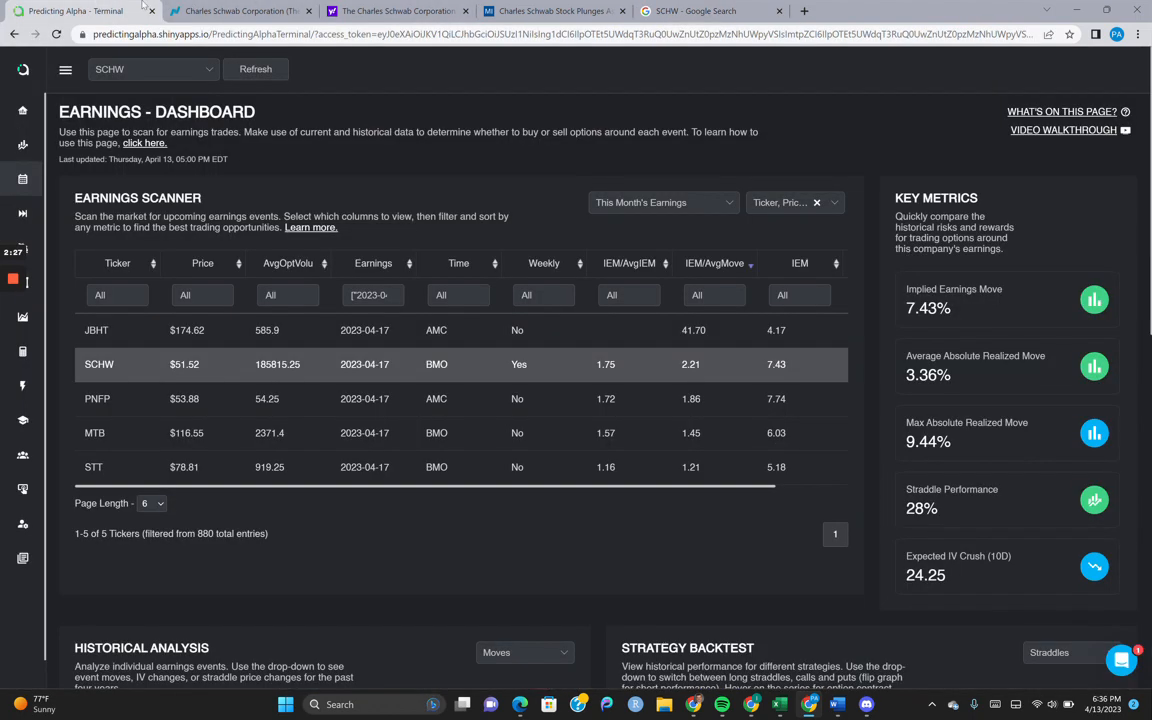
Load BAC's earnings data on the dashboard and look over its charts
{"action": "scroll", "scroll_direction": "down", "scroll_amount": 3}
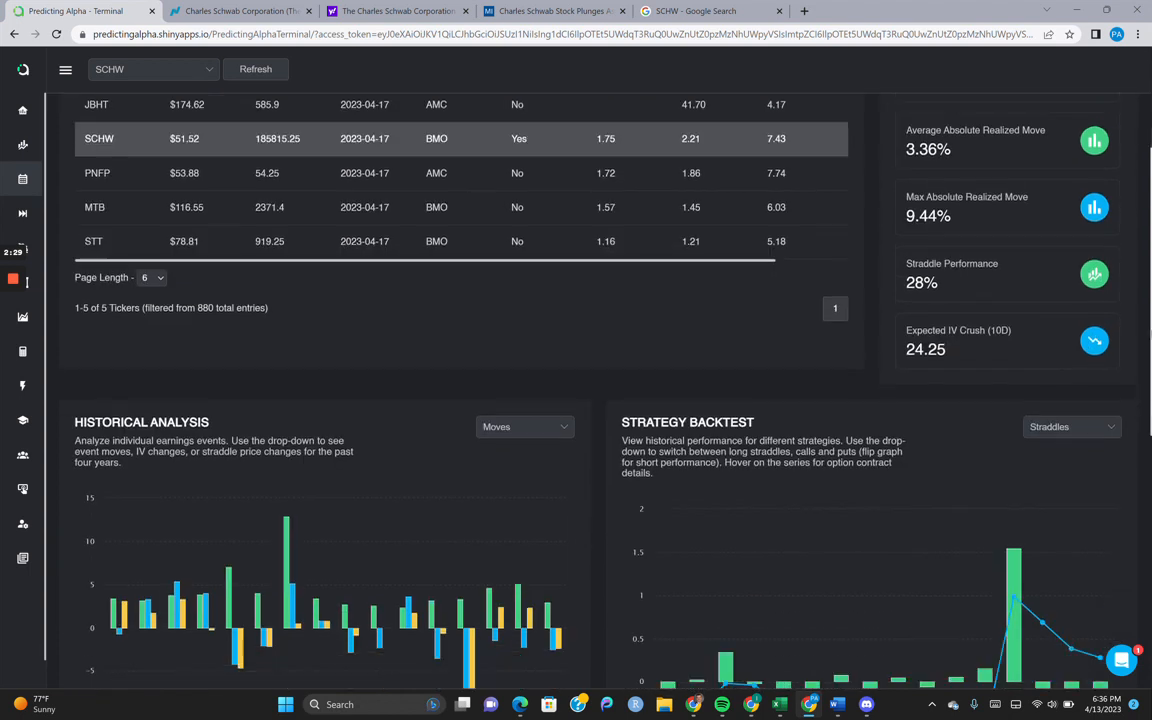
{"action": "scroll", "scroll_direction": "down", "scroll_amount": 3}
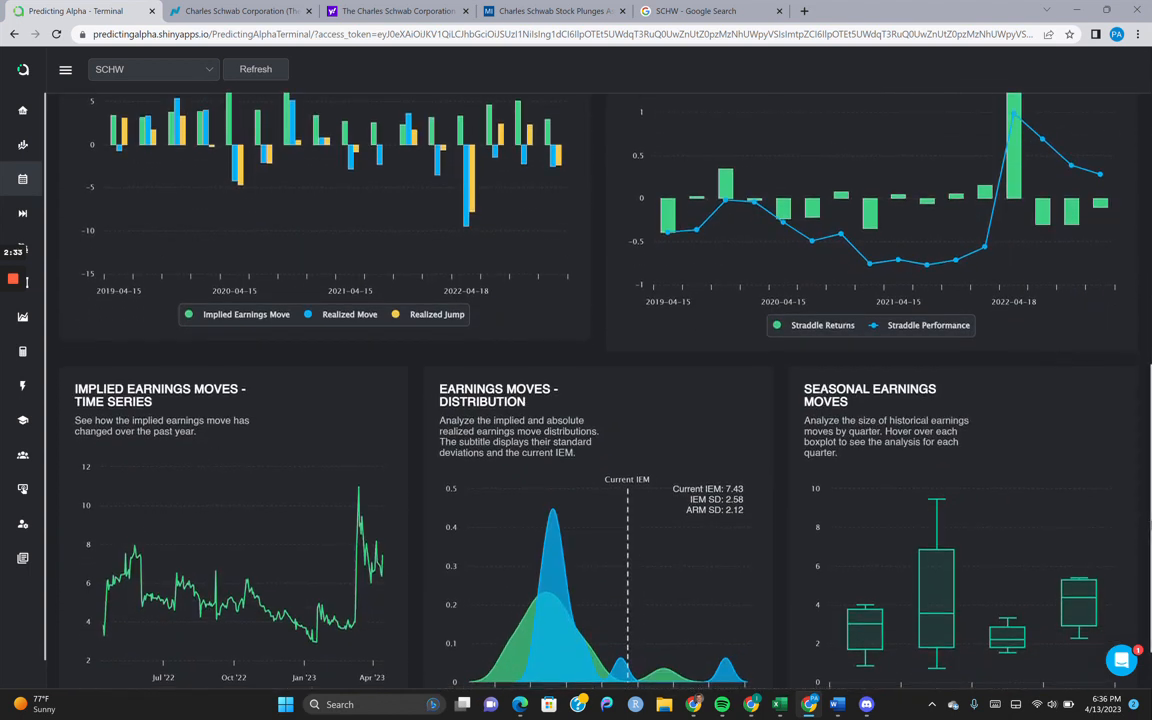
{"action": "scroll", "scroll_direction": "up", "scroll_amount": 3}
{"action": "type", "text": "bac"}
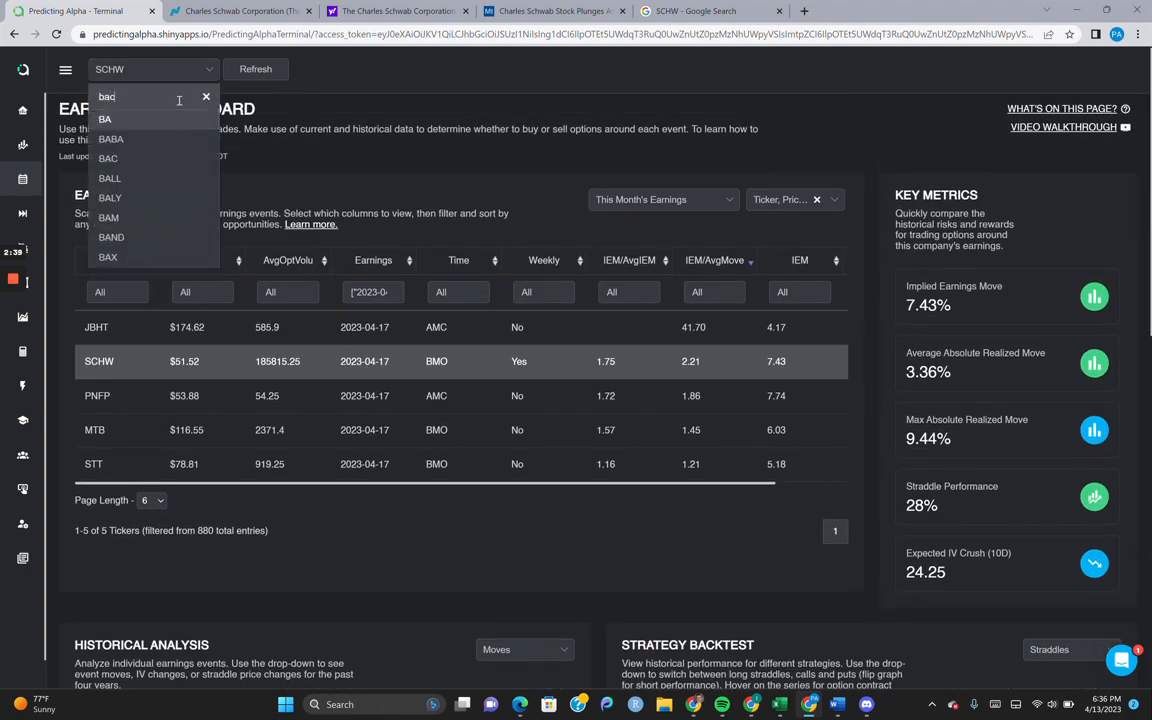
{"action": "left_click", "coordinate": [108, 158]}
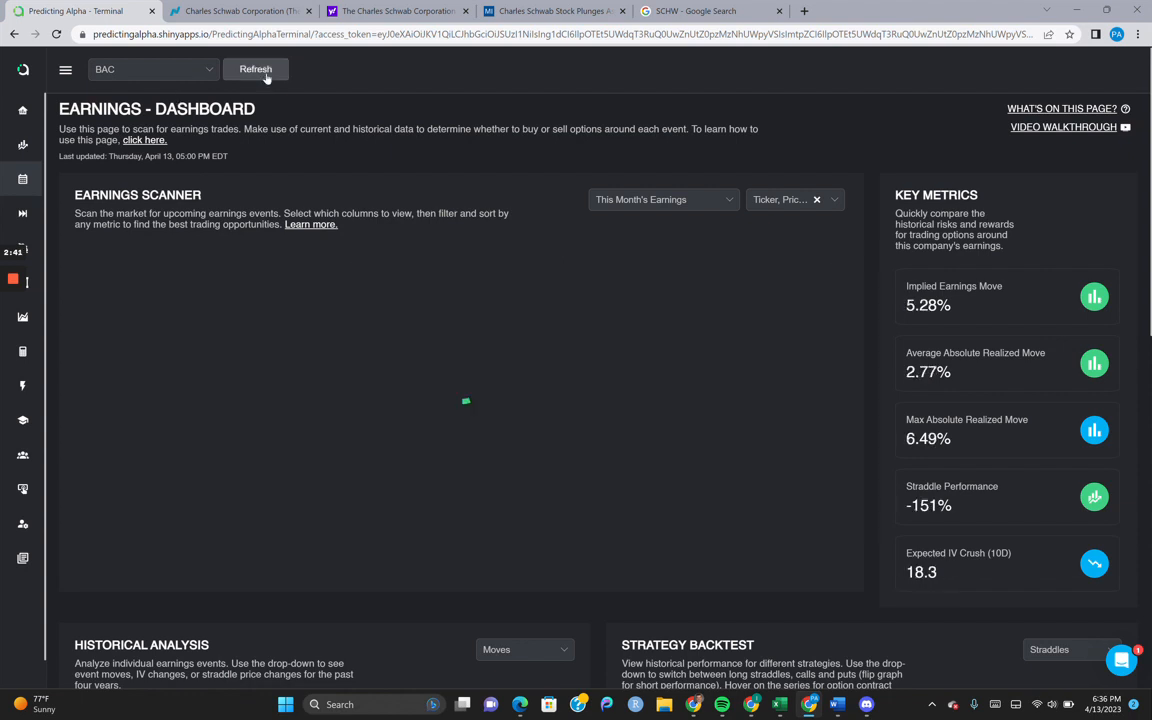
{"action": "scroll", "scroll_direction": "down", "scroll_amount": 3}
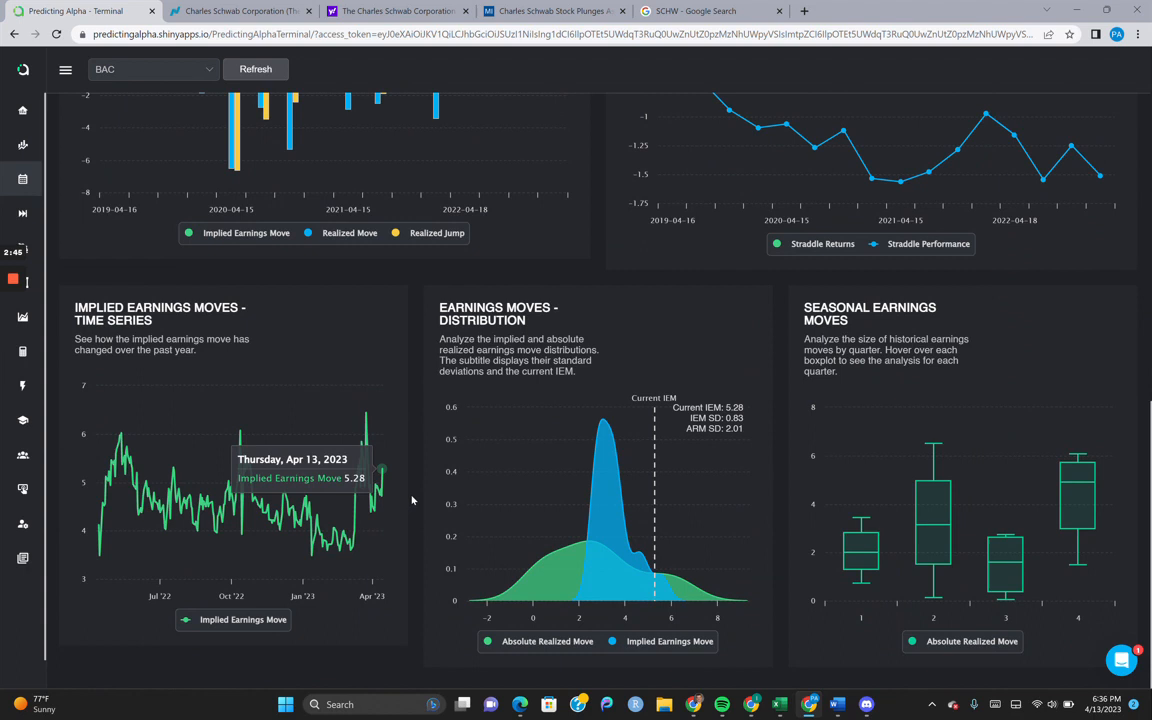
{"action": "scroll", "scroll_direction": "up", "scroll_amount": 3}
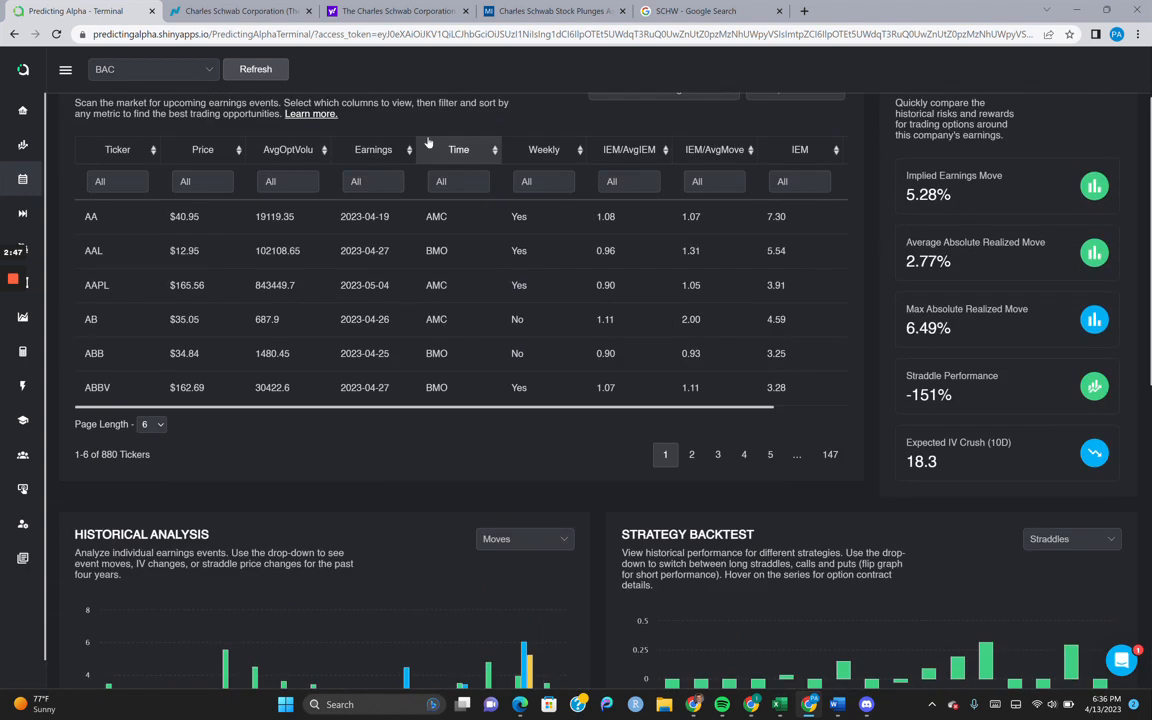
Compare JPM and then MD earnings metrics and charts
{"action": "left_click", "coordinate": [150, 68]}
{"action": "type", "text": "JPM"}
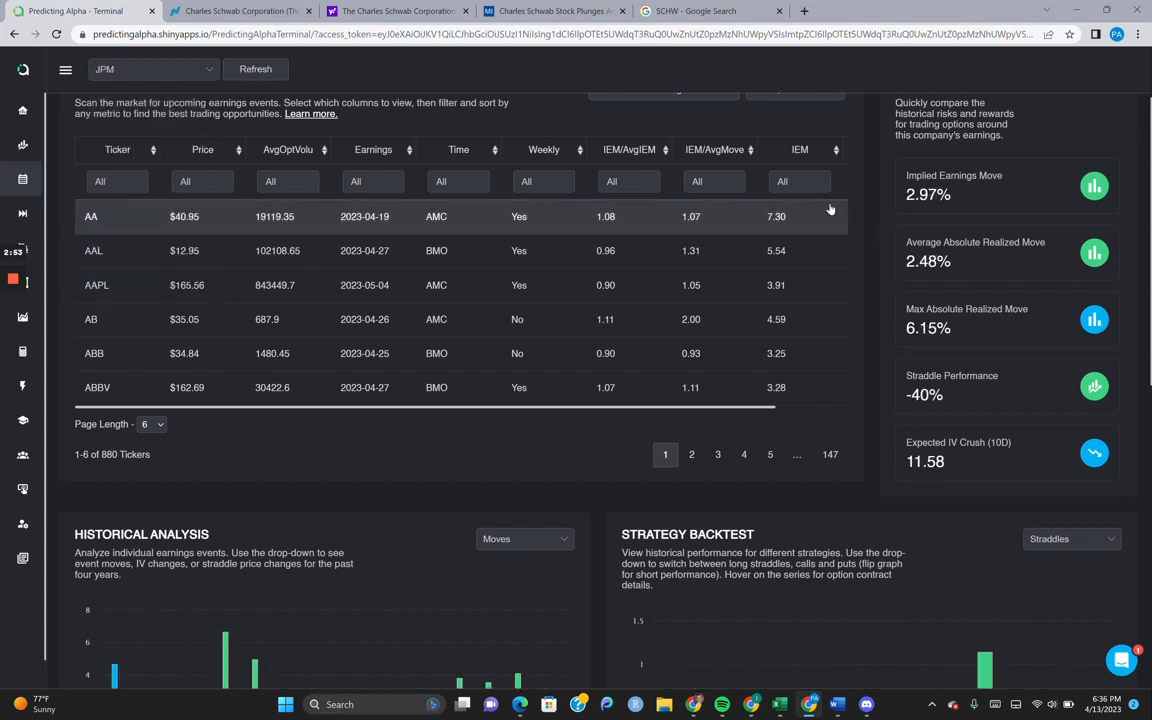
{"action": "scroll", "scroll_direction": "down", "scroll_amount": 3}
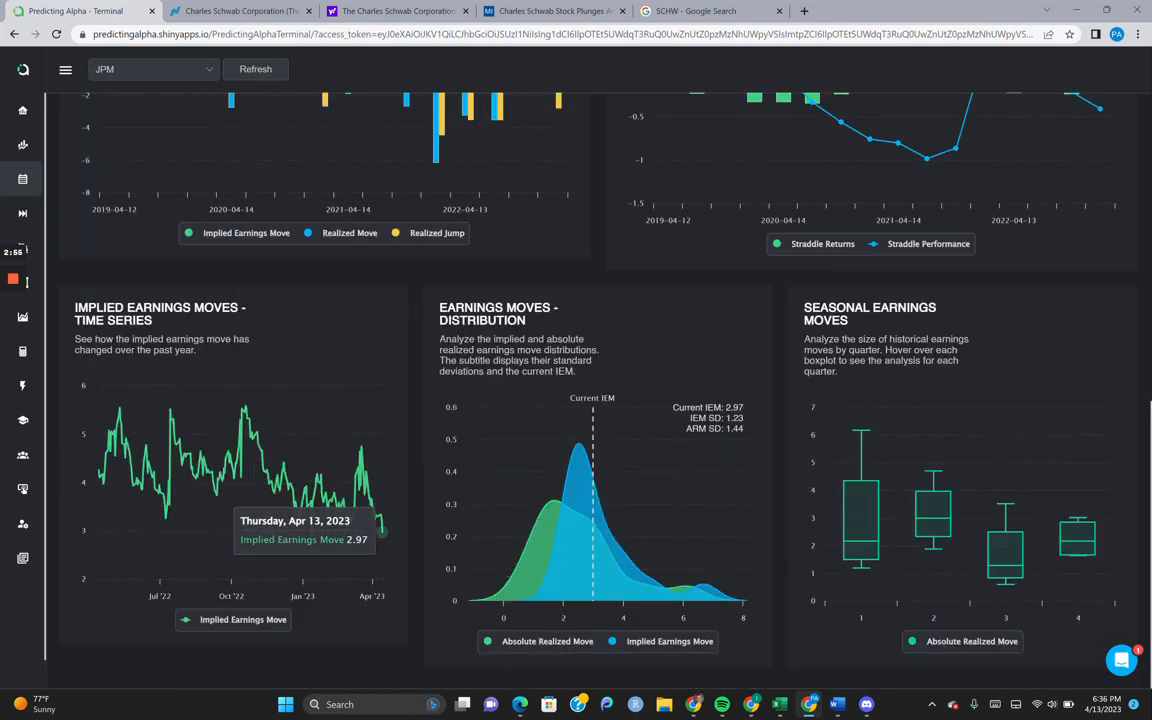
{"action": "scroll", "scroll_direction": "up", "scroll_amount": 3}
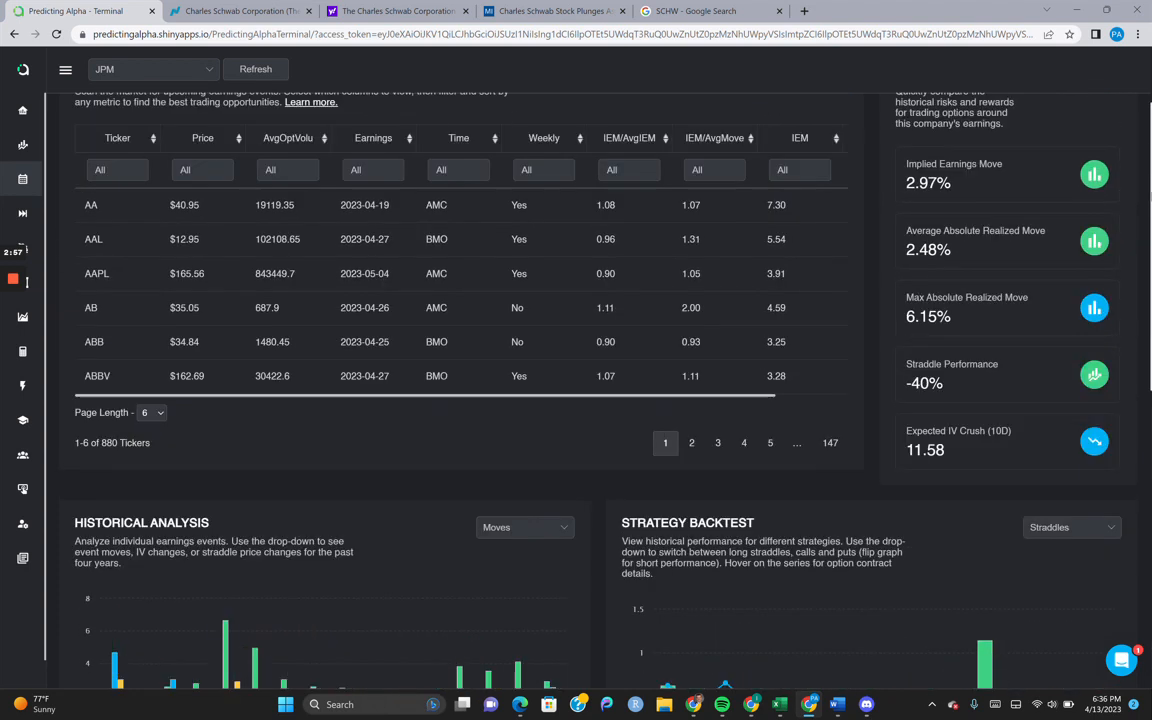
{"action": "left_click", "coordinate": [150, 68]}
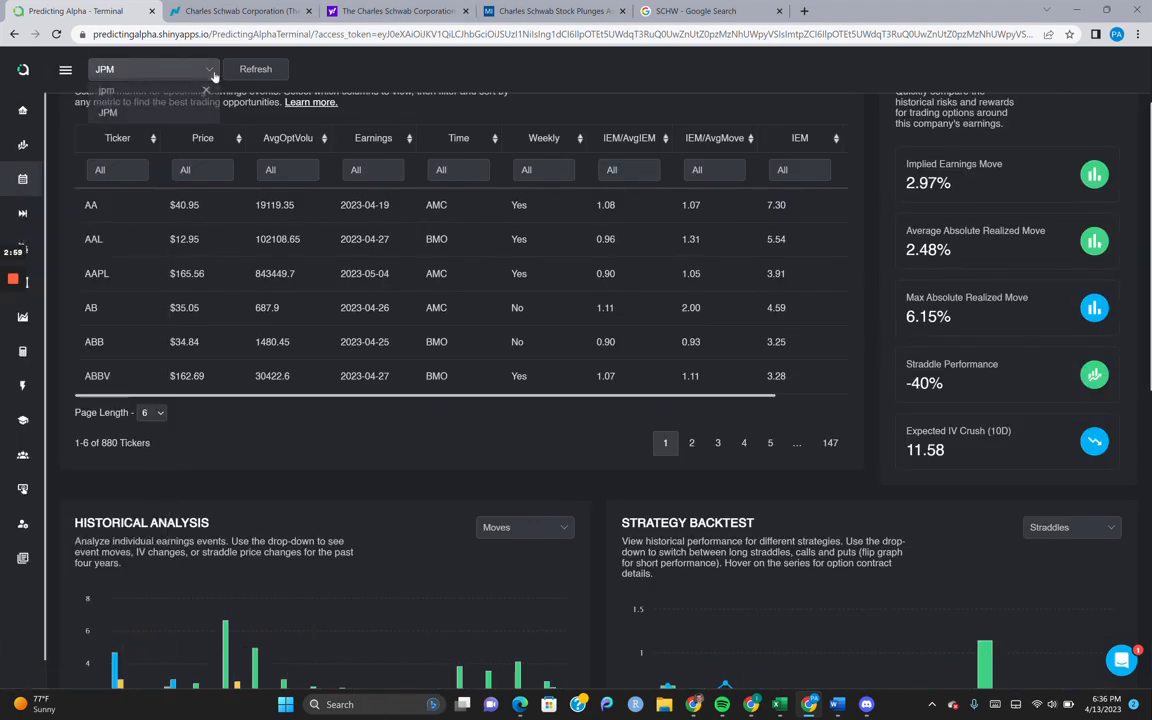
{"action": "left_click", "coordinate": [152, 68]}
{"action": "type", "text": "MS"}
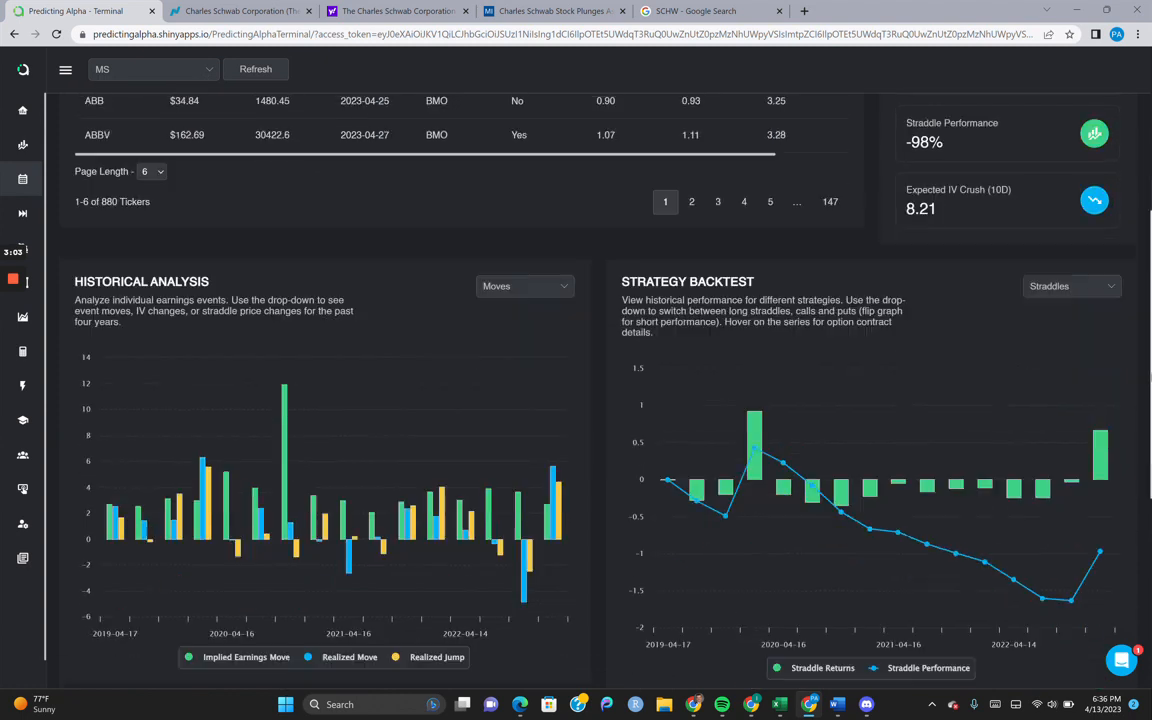
{"action": "scroll", "scroll_direction": "down", "scroll_amount": 3}
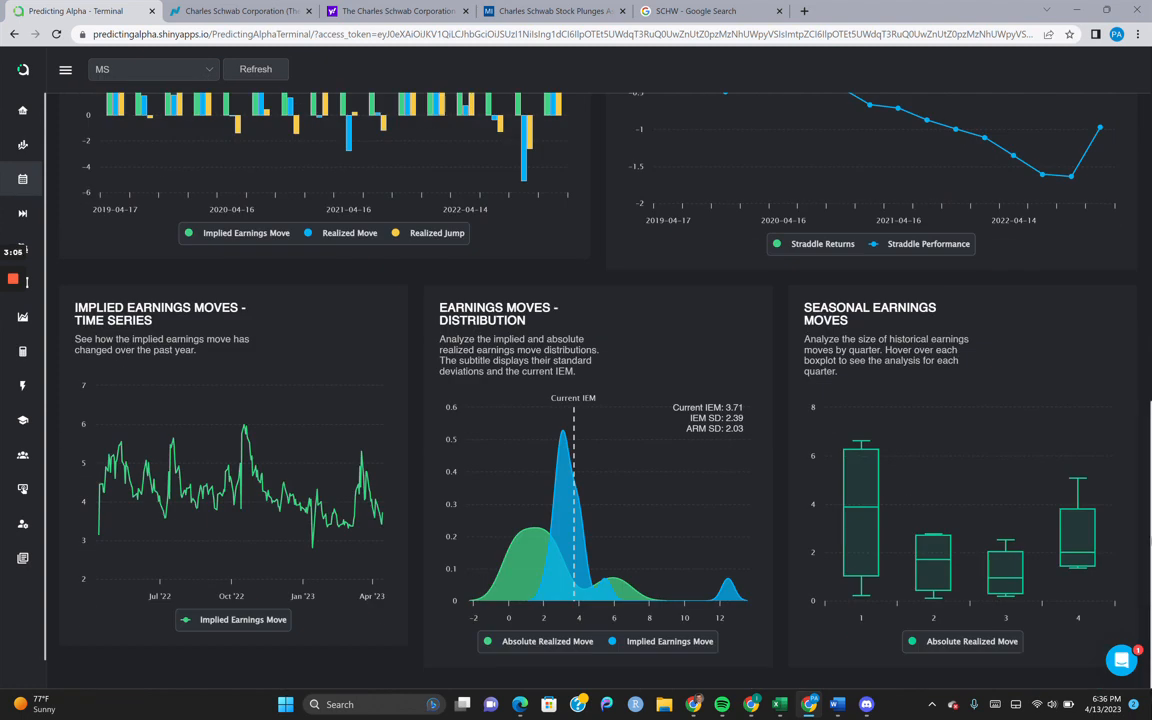
Load WFC's earnings data, review its charts, and begin switching back to SCHW
{"action": "left_click", "coordinate": [150, 68]}
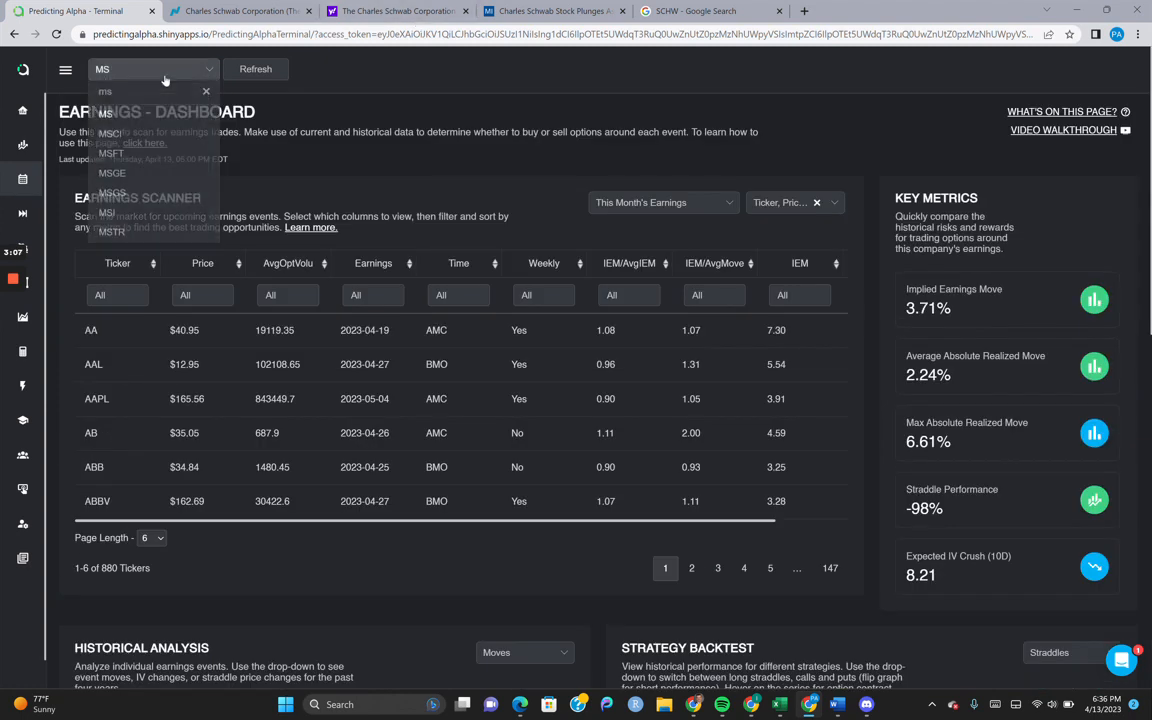
{"action": "type", "text": "wfc"}
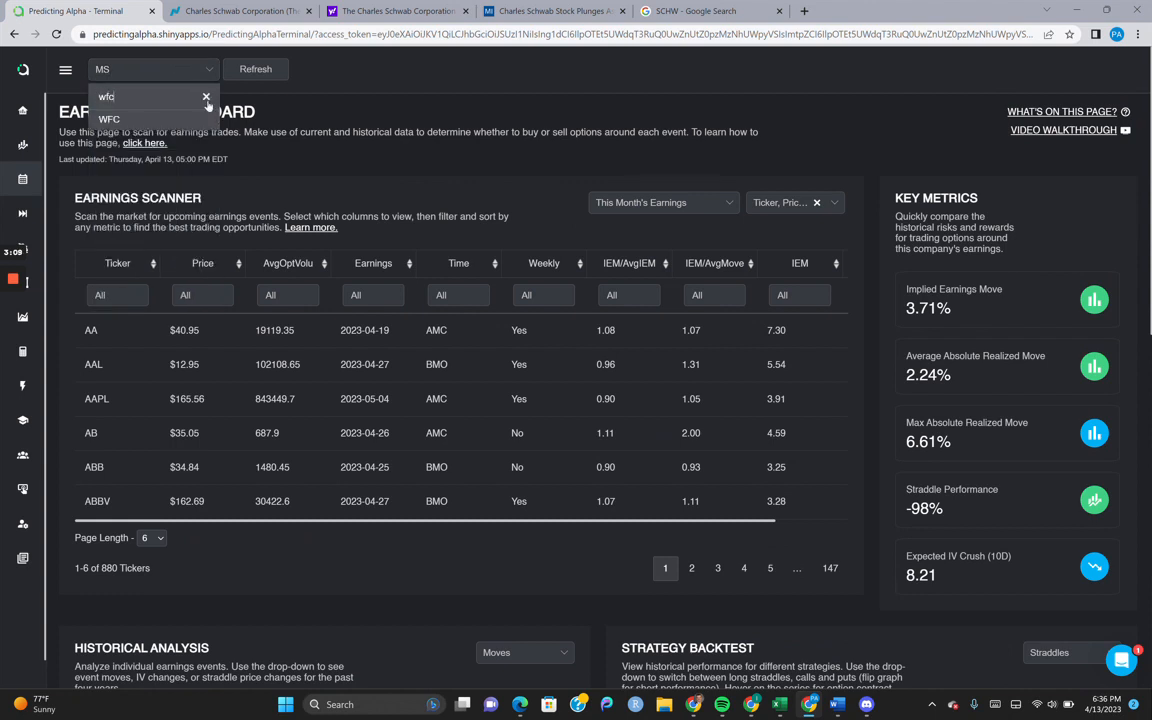
{"action": "left_click", "coordinate": [108, 120]}
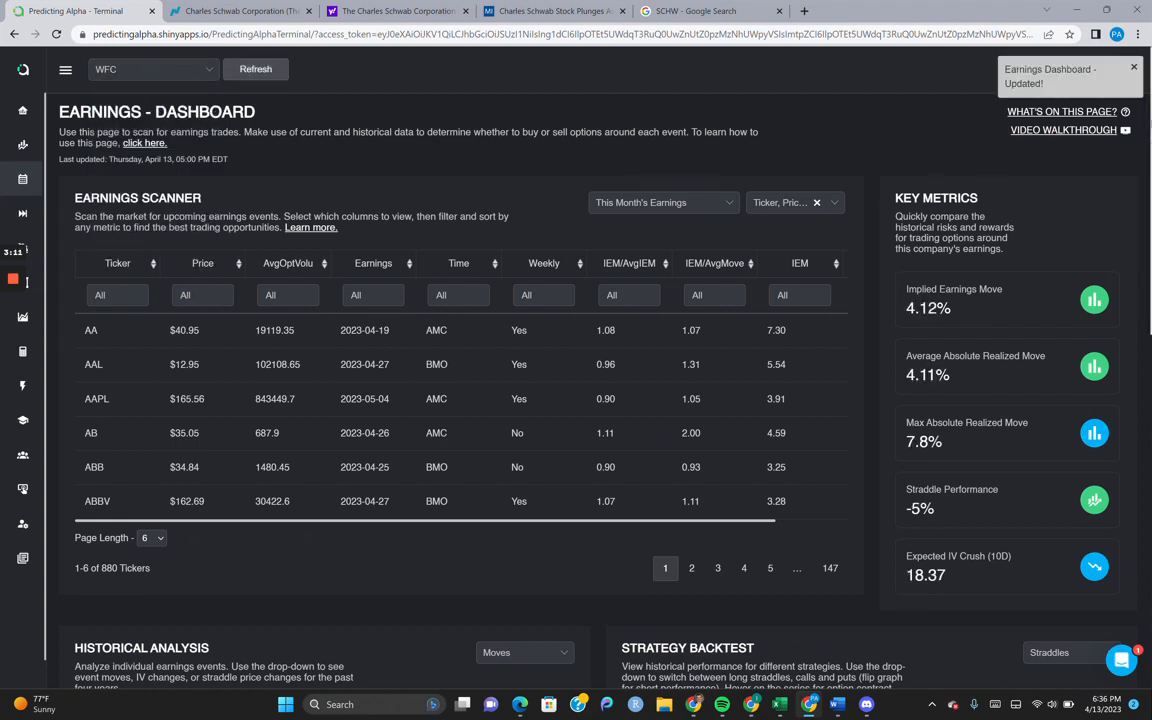
{"action": "scroll", "scroll_direction": "down", "scroll_amount": 3}
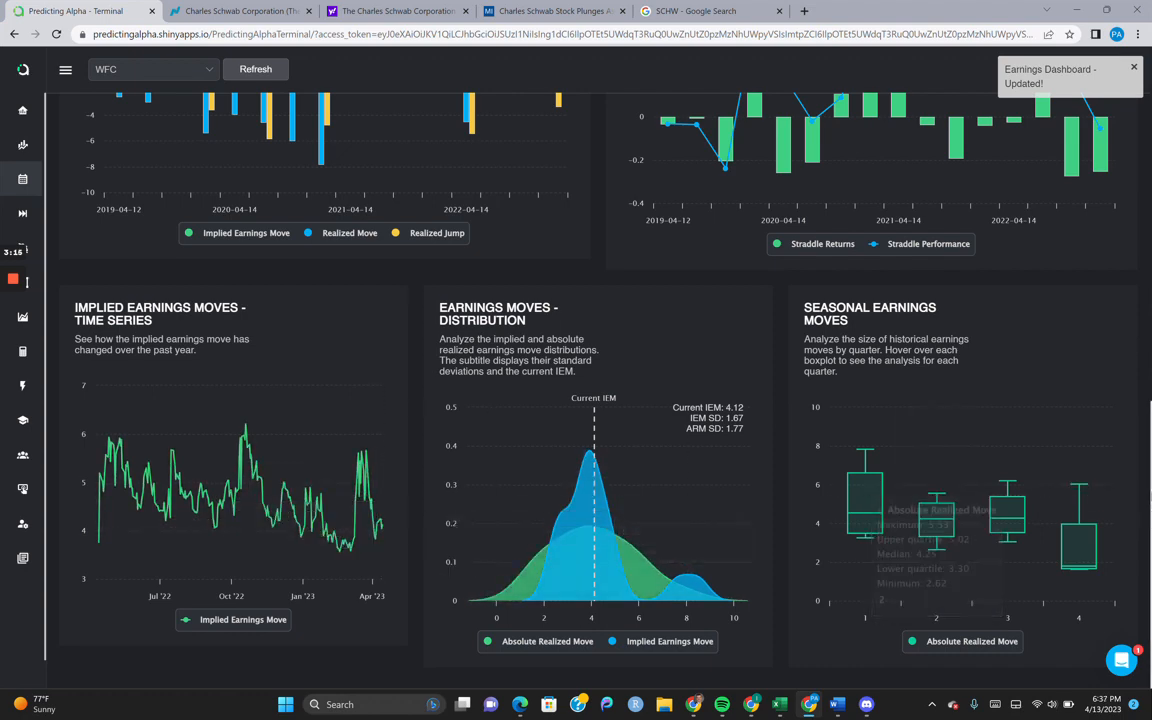
{"action": "scroll", "scroll_direction": "up", "scroll_amount": 3}
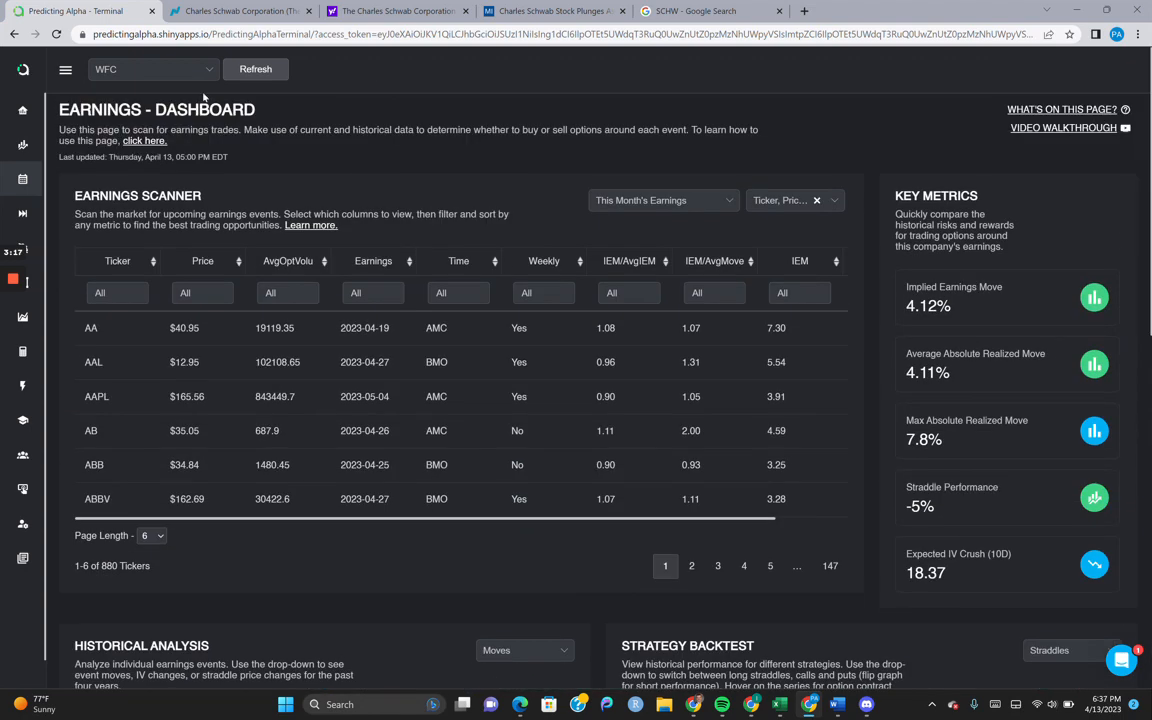
{"action": "left_click", "coordinate": [150, 68]}
{"action": "type", "text": "SCHW"}
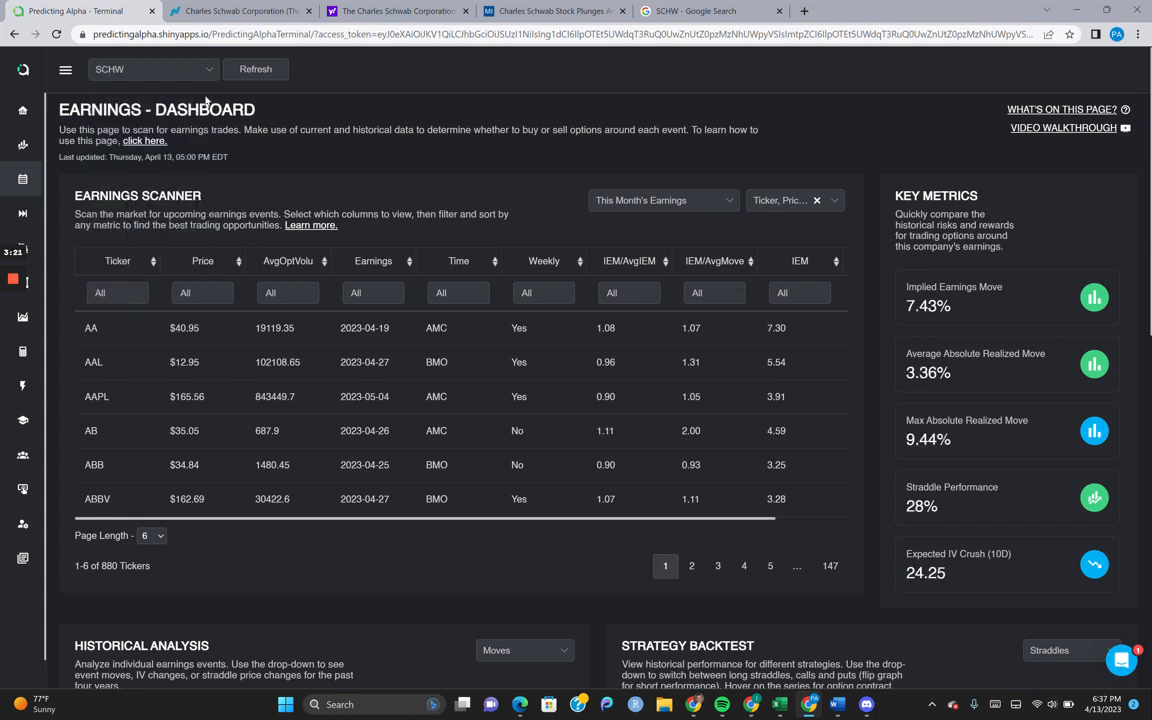
{"action": "mouse_move", "coordinate": [356, 184]}
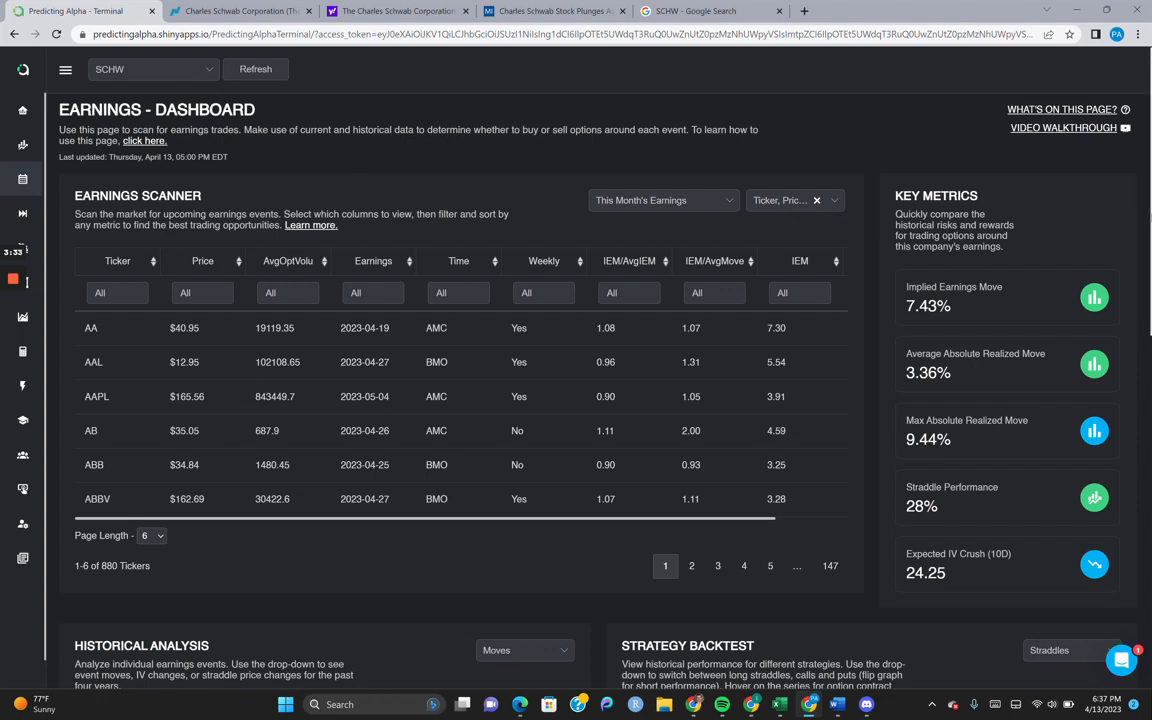
Review SCHW's implied-move time series, move distribution and seasonal charts on the dashboard
{"action": "scroll", "scroll_direction": "down", "scroll_amount": 3}
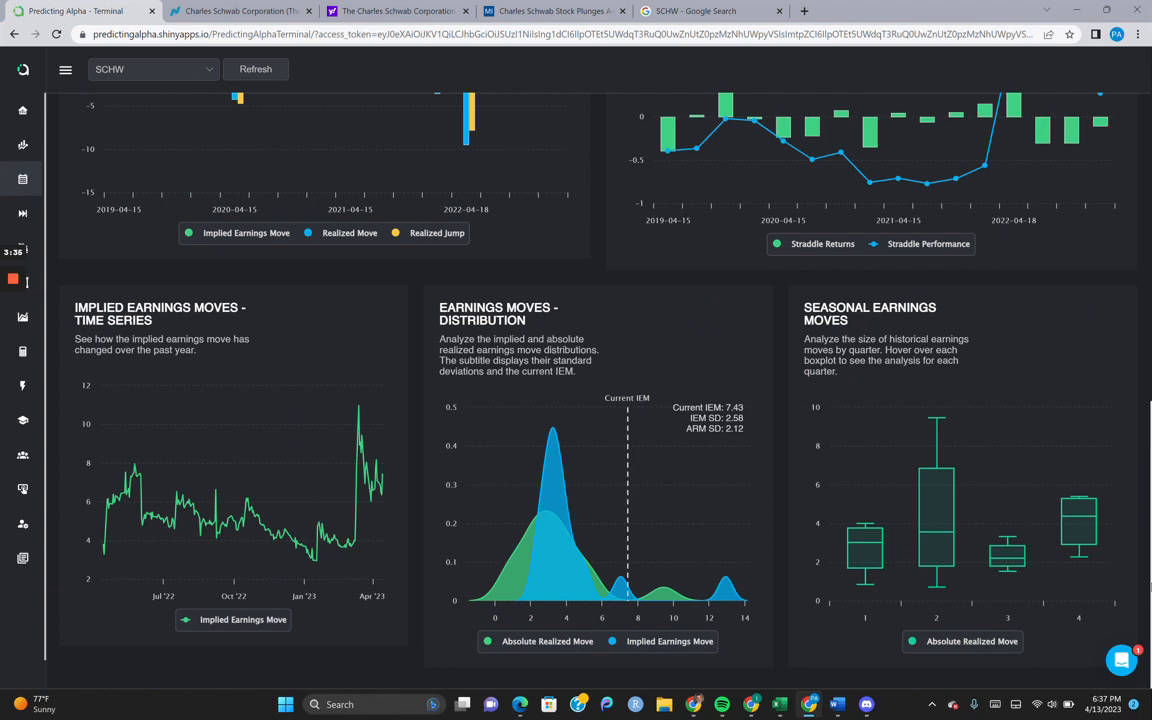
{"action": "mouse_move", "coordinate": [380, 472]}
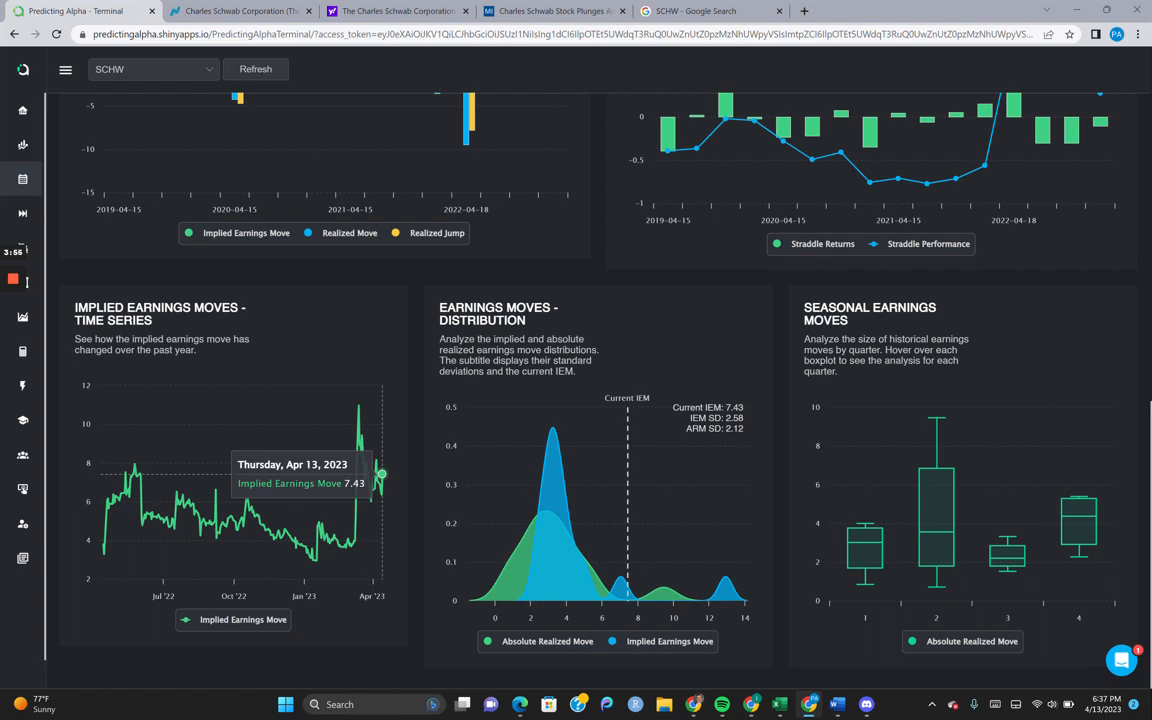
{"action": "mouse_move", "coordinate": [358, 404]}
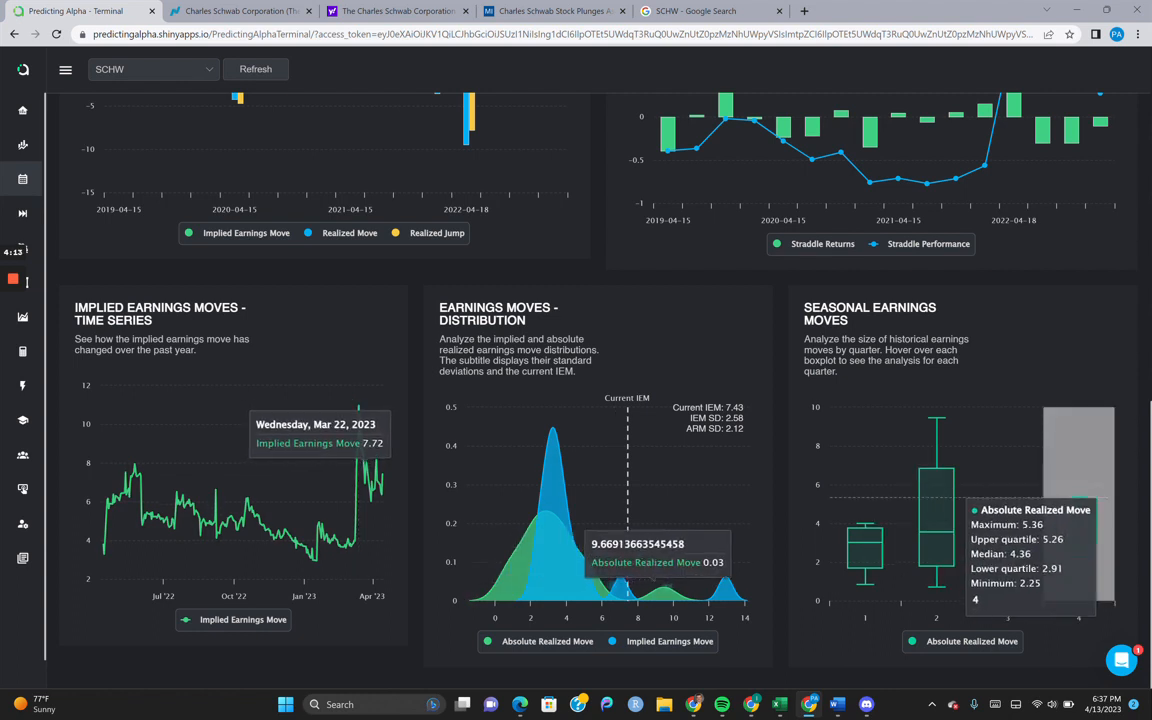
{"action": "scroll", "scroll_direction": "up", "scroll_amount": 3}
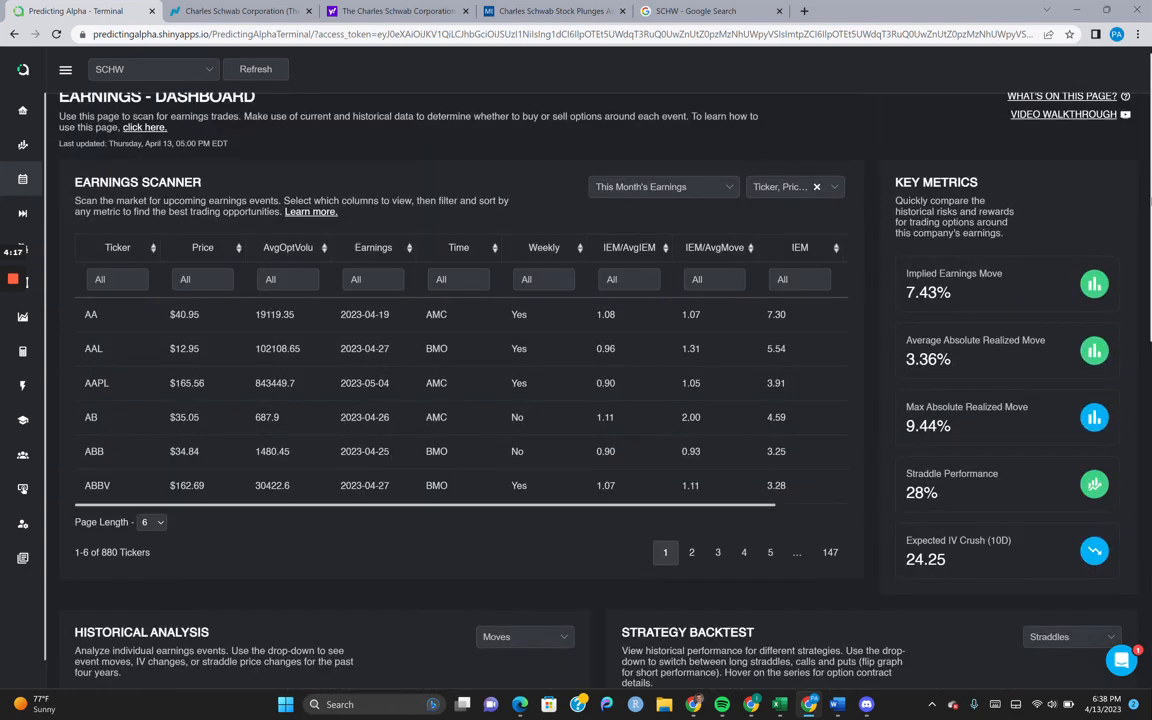
{"action": "left_click", "coordinate": [64, 68]}
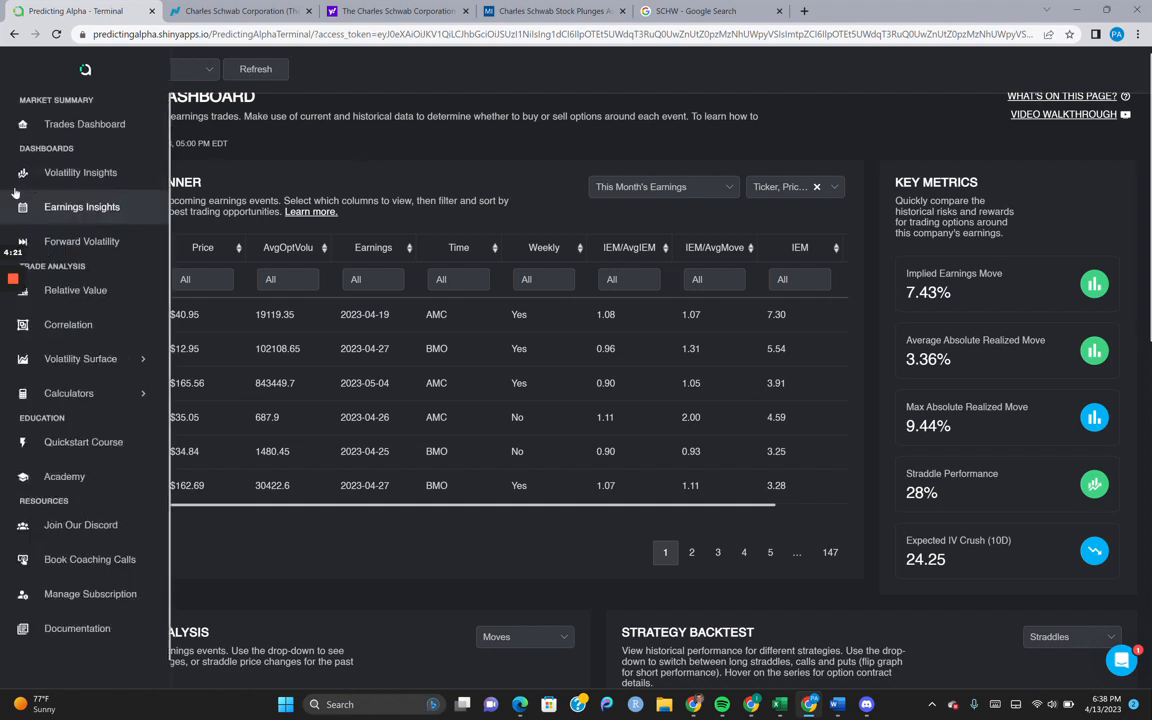
In Relative Value, compare SCHW IV10d against SCHW NEIV10d with the Ratio spread enabled
{"action": "left_click", "coordinate": [76, 290]}
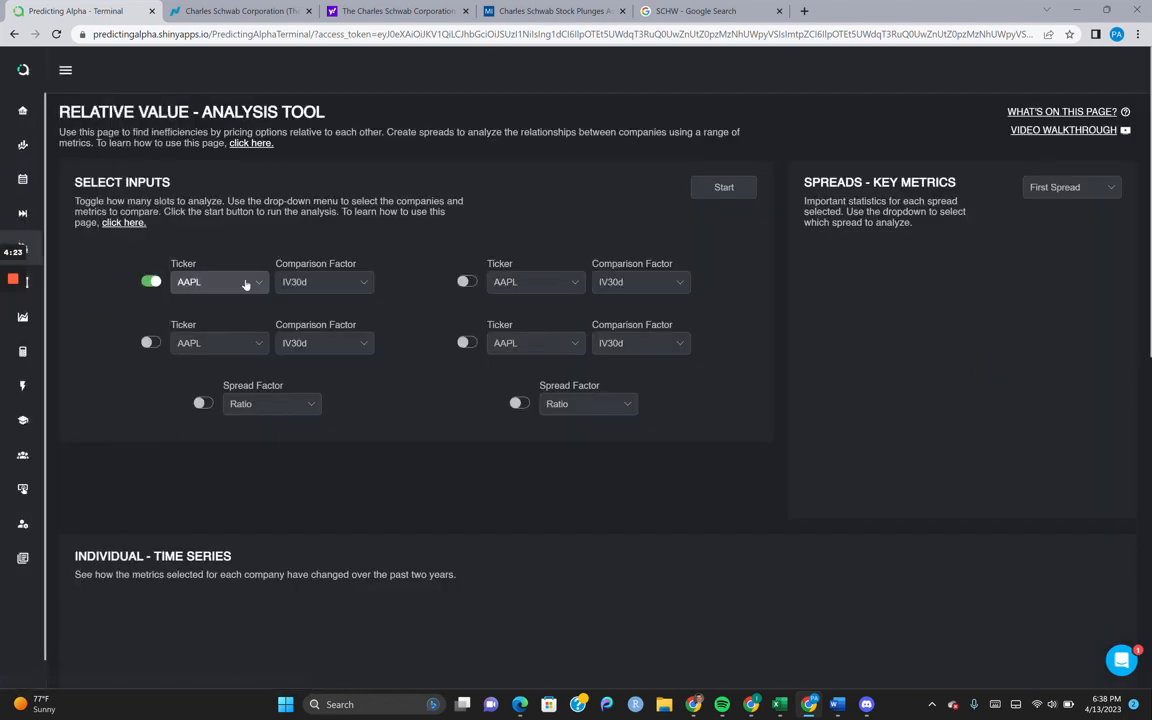
{"action": "type", "text": "sch"}
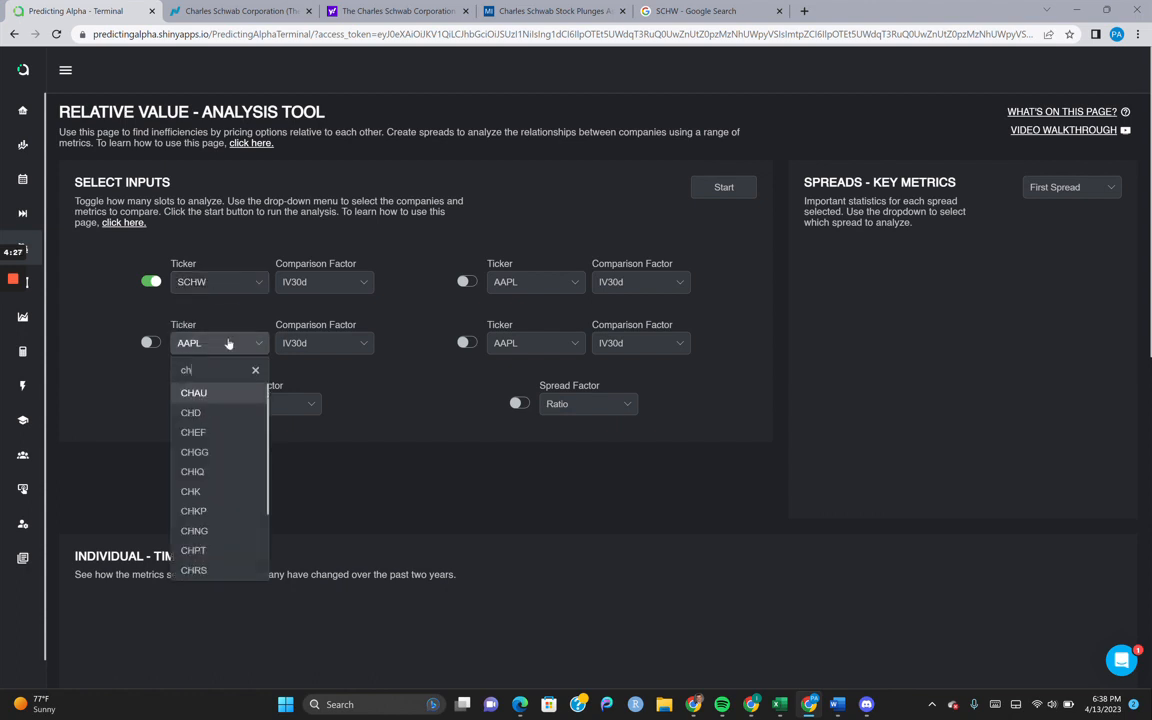
{"action": "type", "text": "w"}
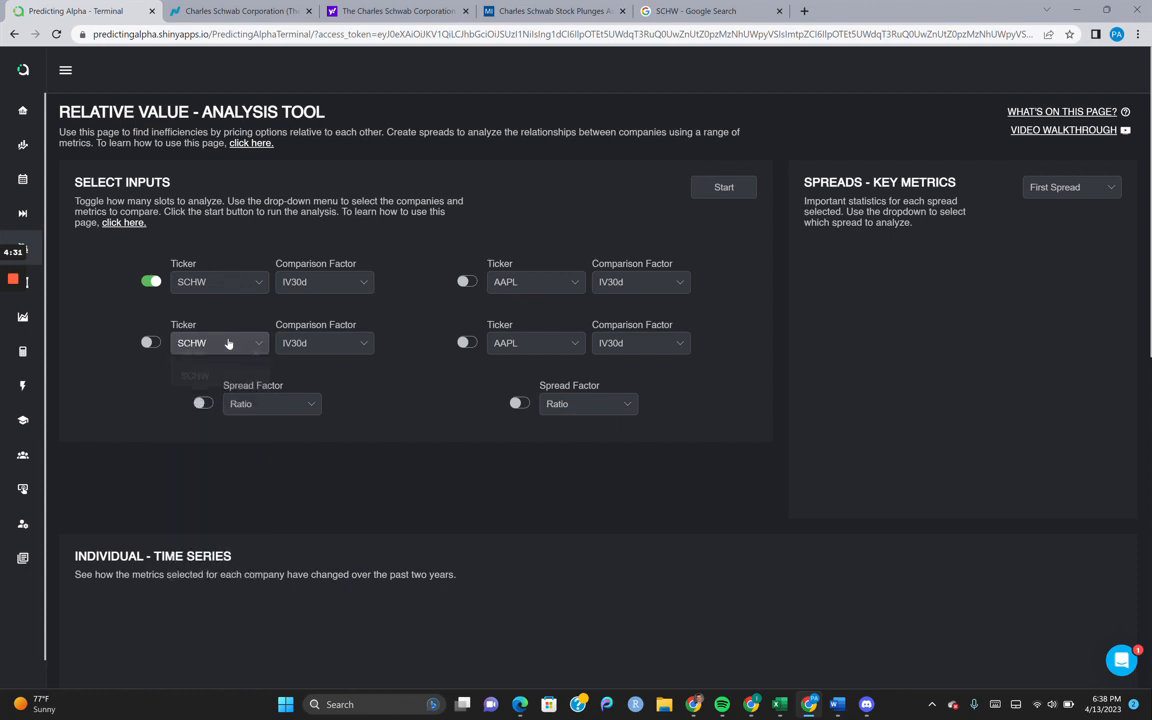
{"action": "left_click", "coordinate": [324, 344]}
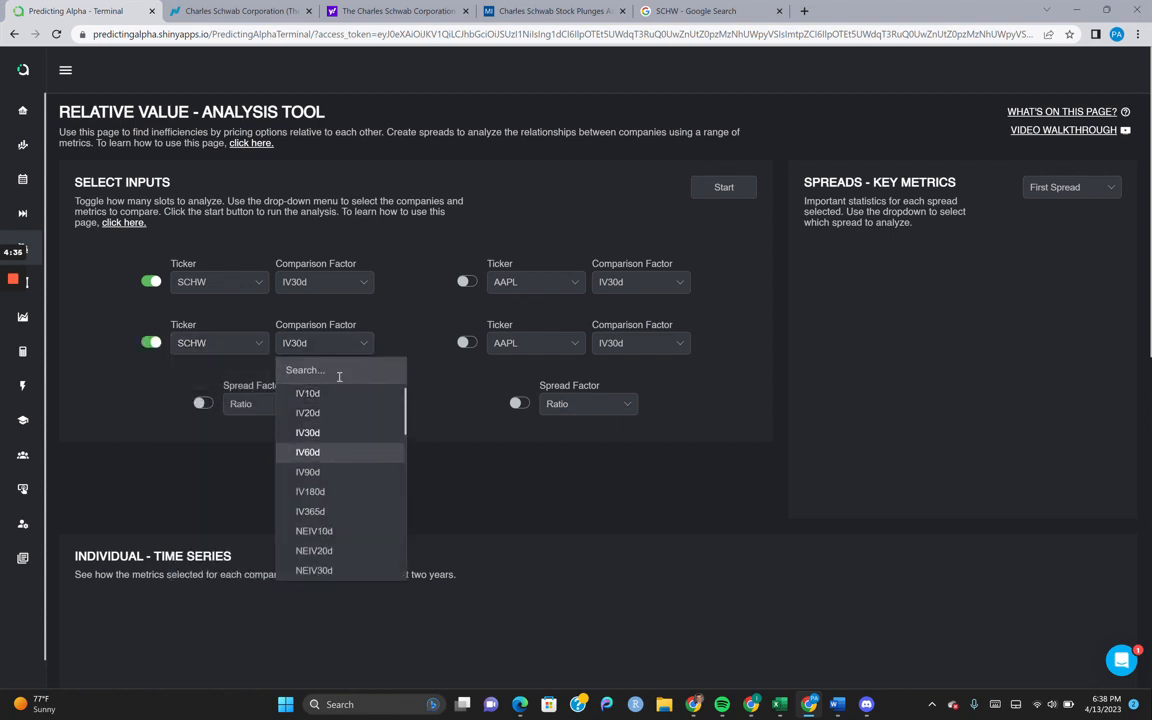
{"action": "left_click", "coordinate": [314, 532]}
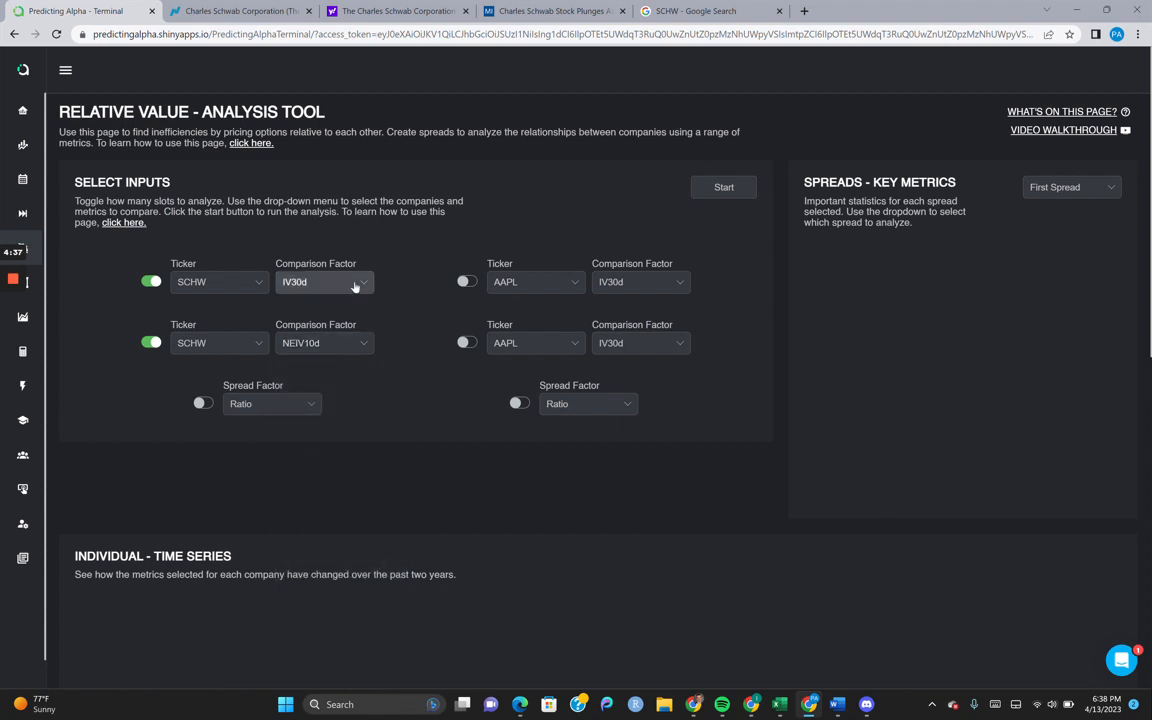
{"action": "left_click", "coordinate": [324, 280]}
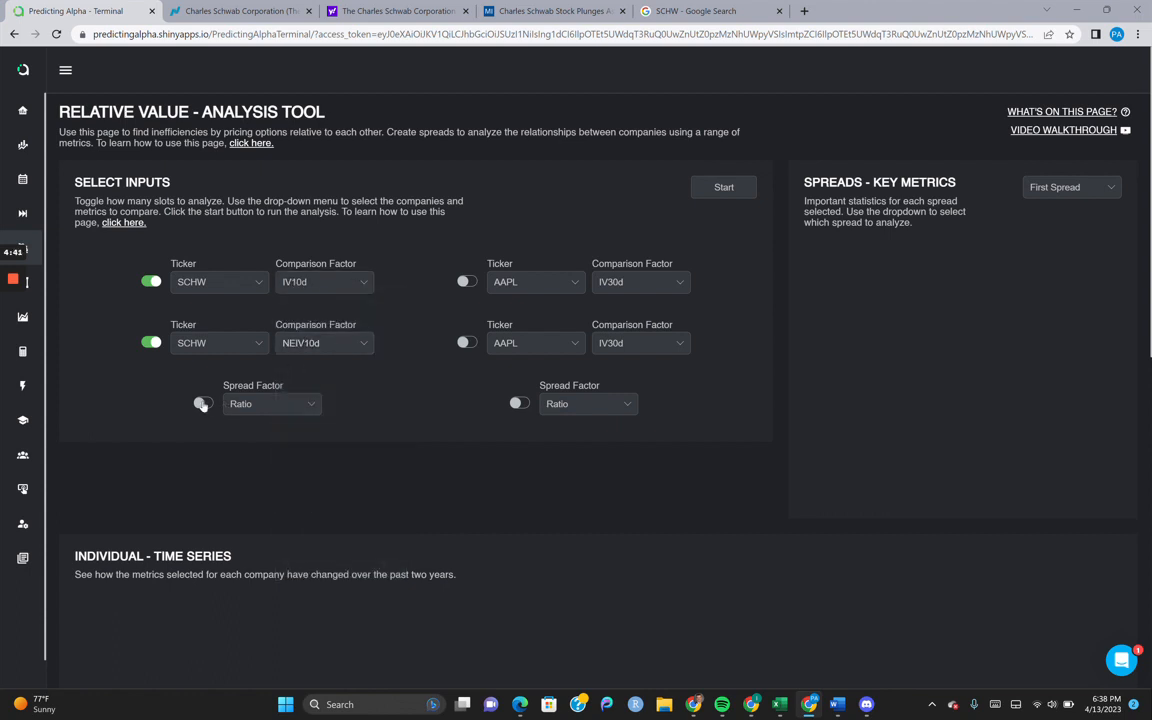
{"action": "left_click", "coordinate": [204, 404]}
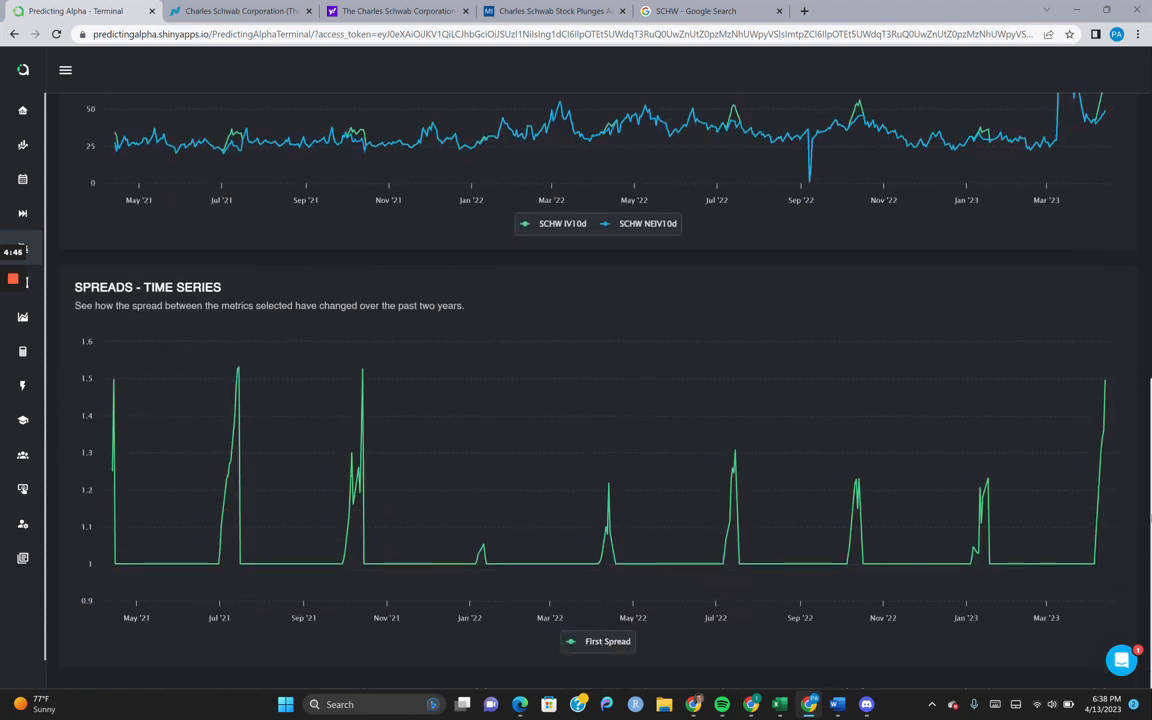
{"action": "mouse_move", "coordinate": [1104, 380]}
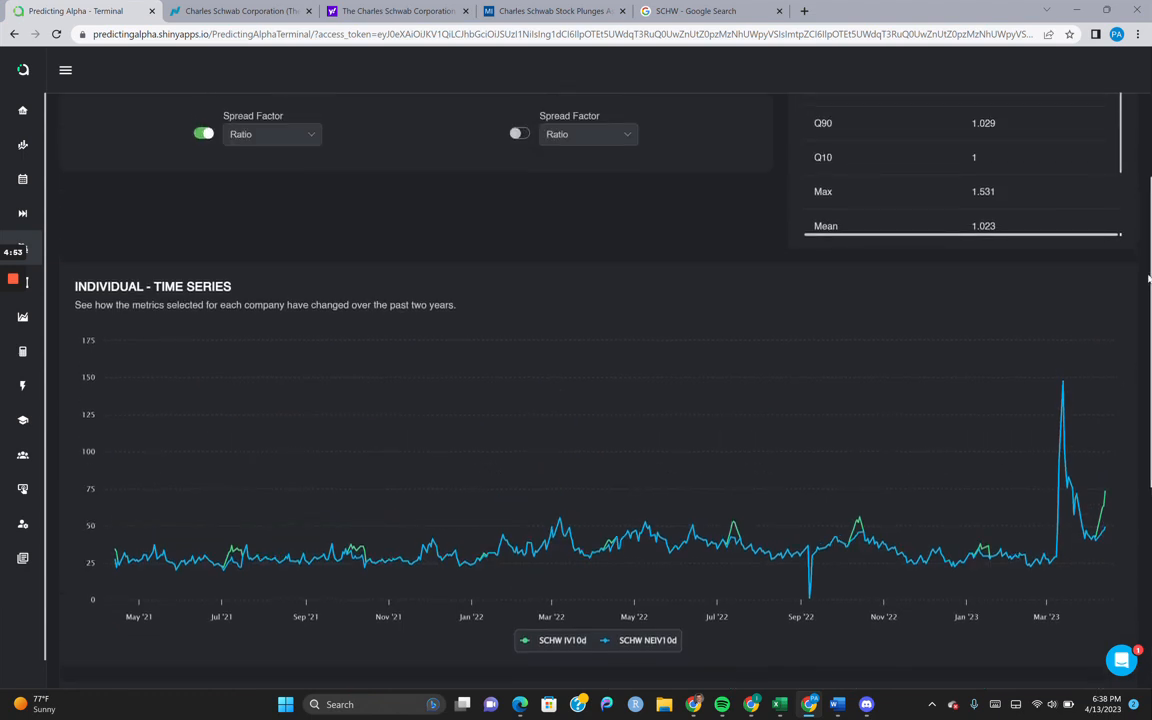
{"action": "mouse_move", "coordinate": [1104, 492]}
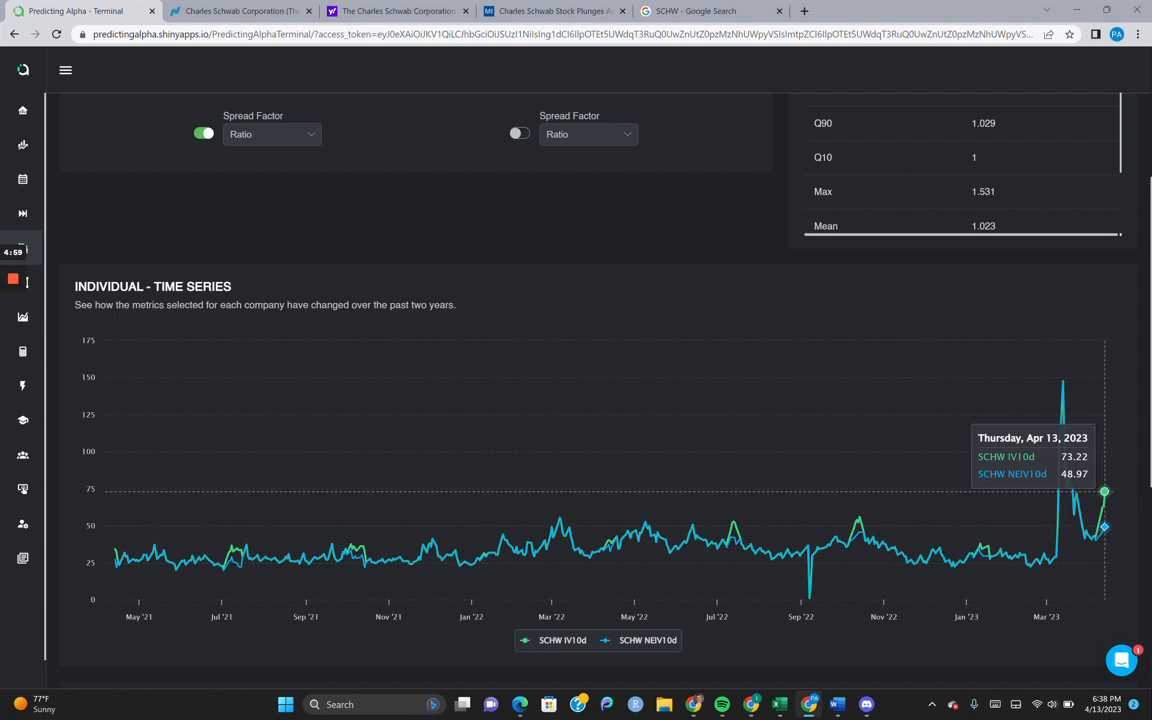
Review the SCHW IV10d/NEIV10d spread charts and key metrics, 1.495 at the 100th percentile
{"action": "scroll", "scroll_direction": "up", "scroll_amount": 3}
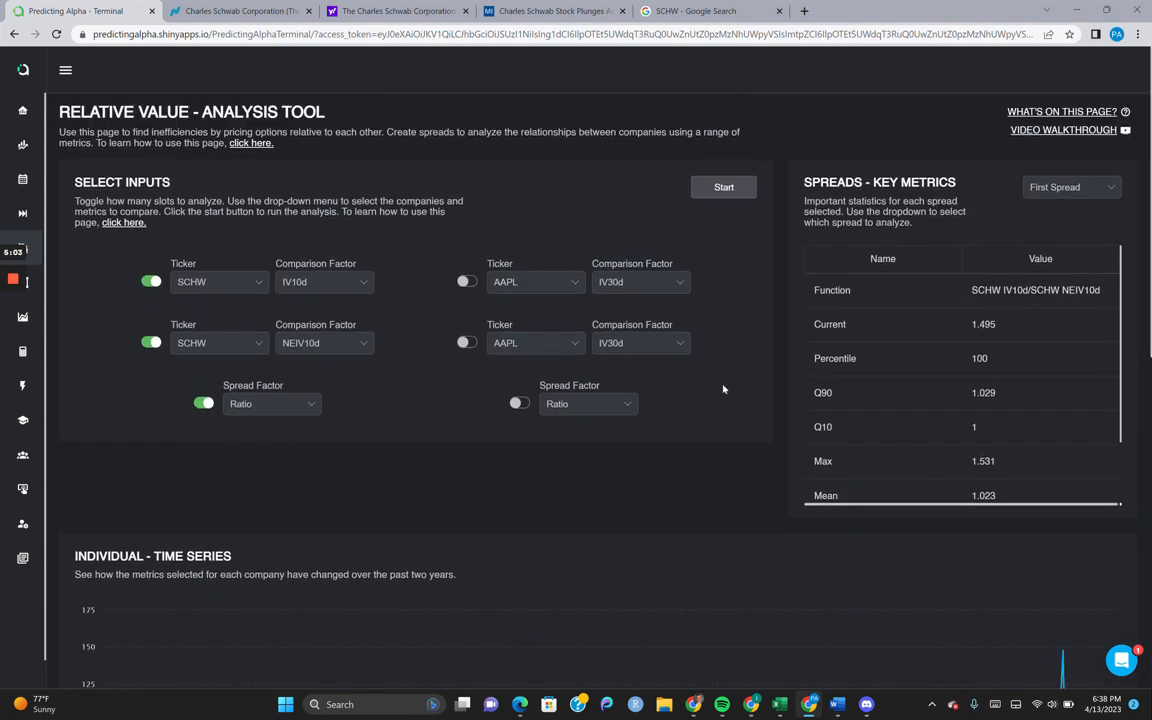
{"action": "scroll", "scroll_direction": "down", "scroll_amount": 3}
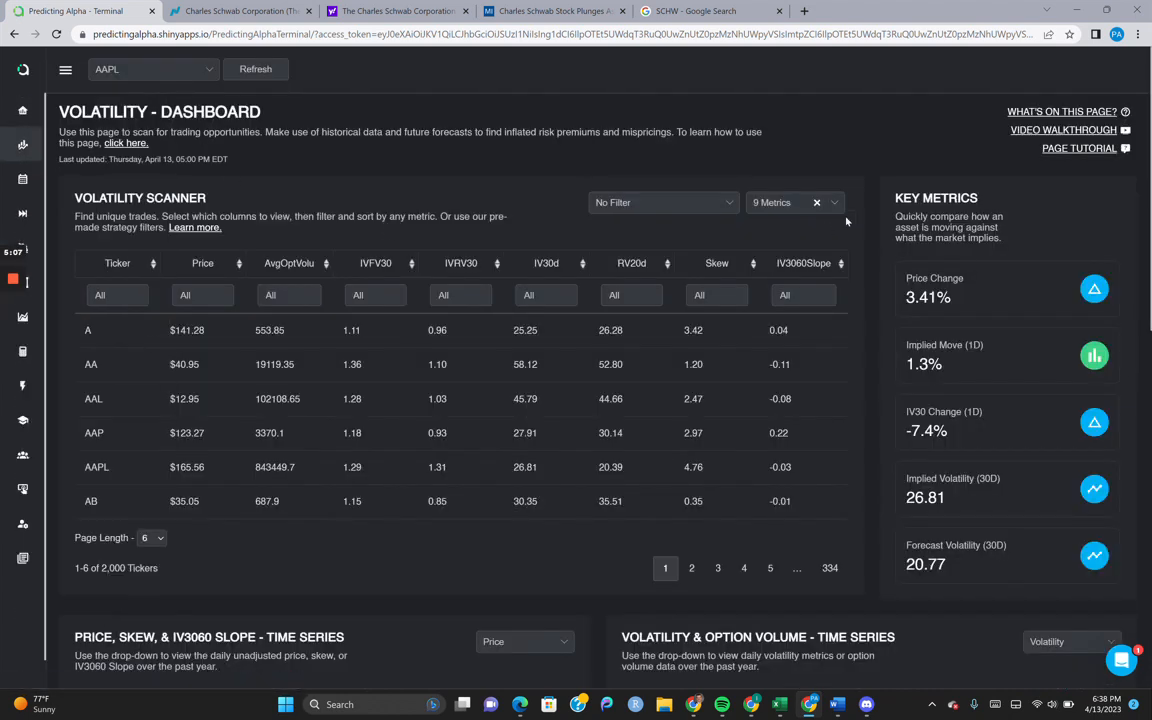
Open the Option Price calculator and check SCHW's current share price in Google
{"action": "left_click", "coordinate": [64, 68]}
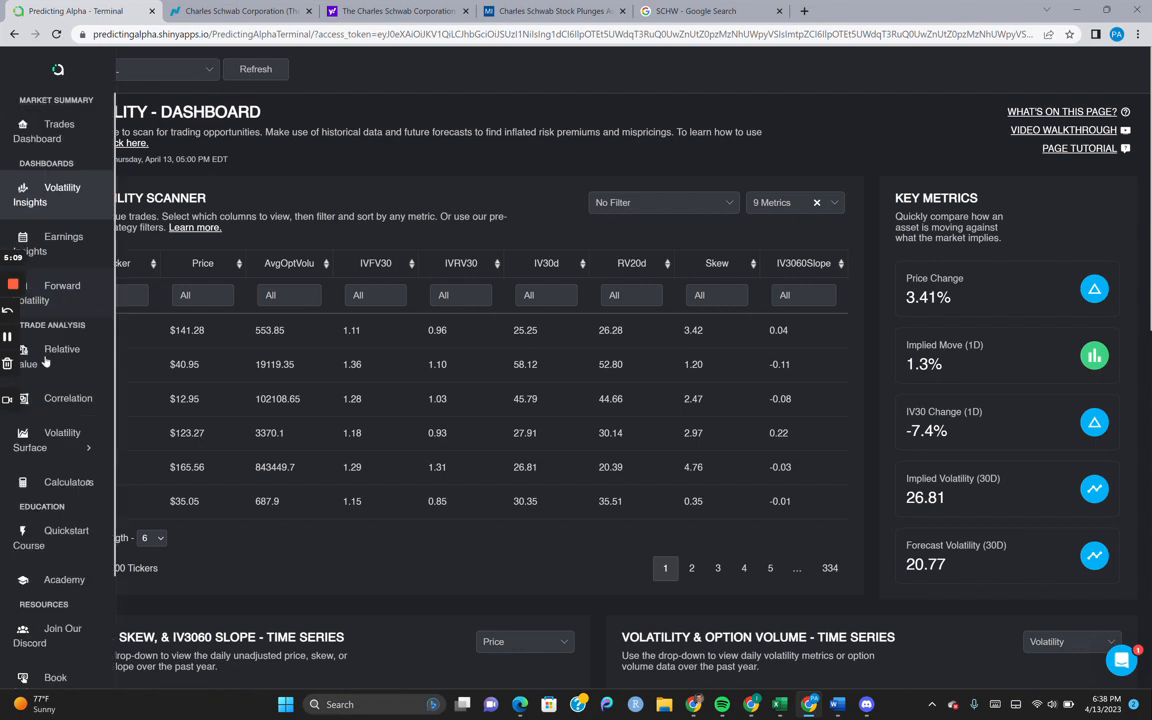
{"action": "left_click", "coordinate": [68, 392]}
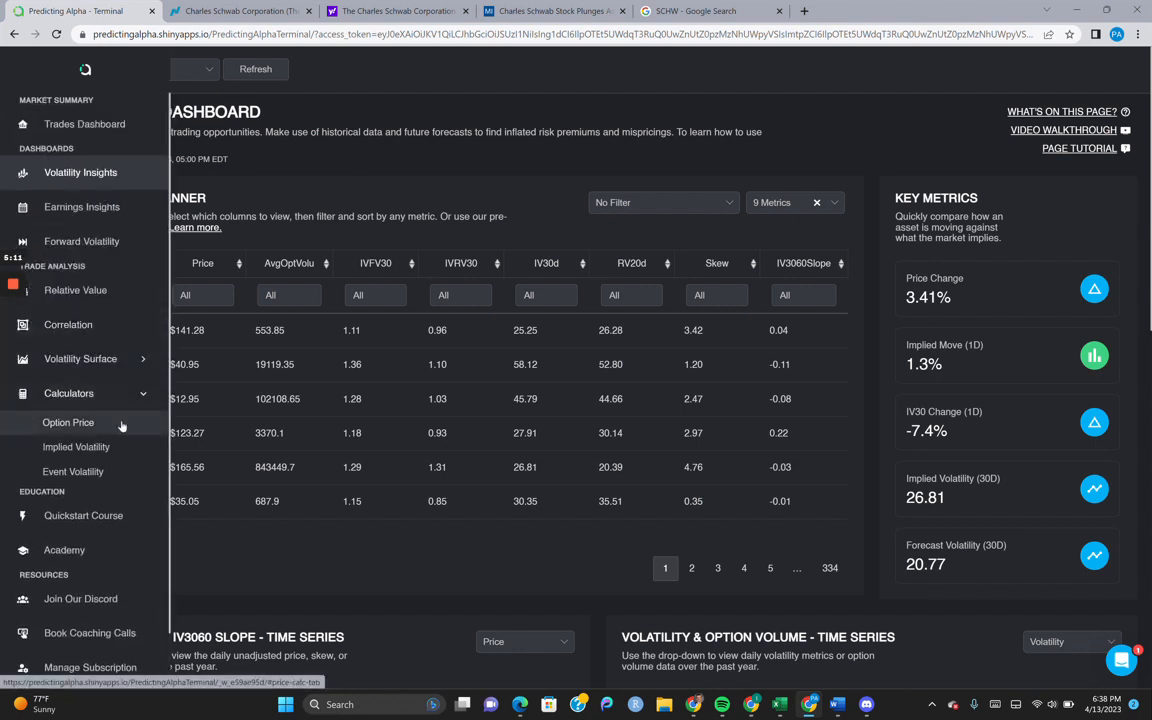
{"action": "left_click", "coordinate": [68, 422]}
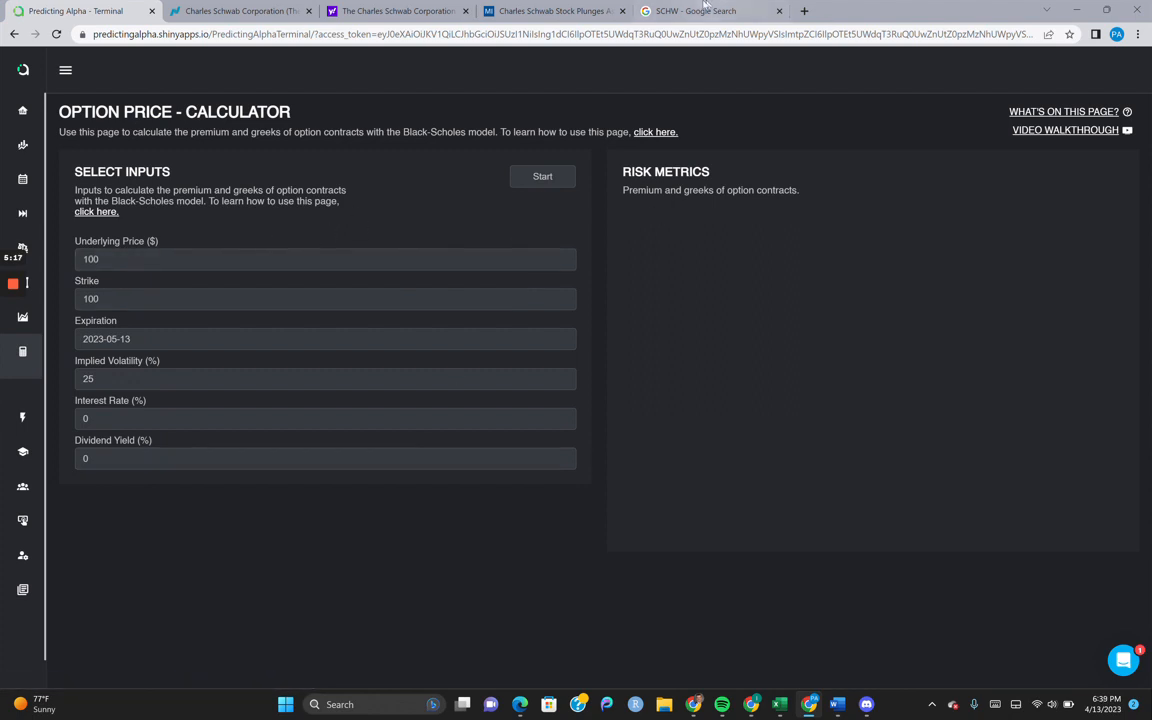
{"action": "left_click", "coordinate": [692, 12]}
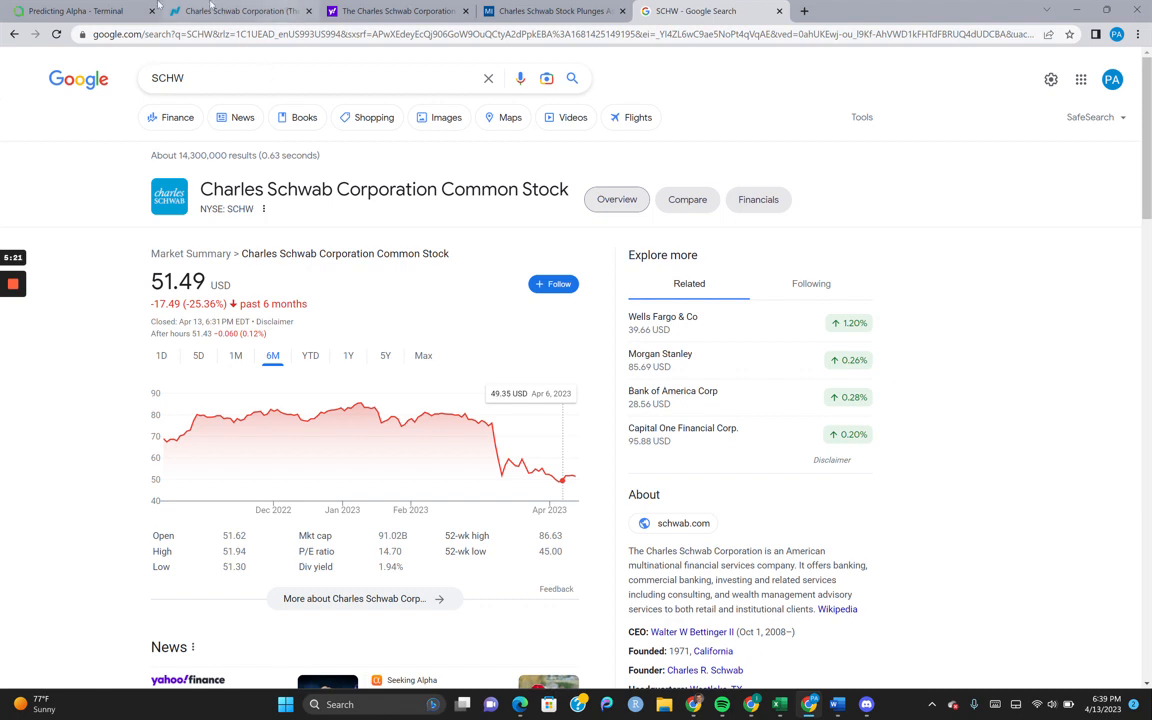
{"action": "left_click", "coordinate": [76, 12]}
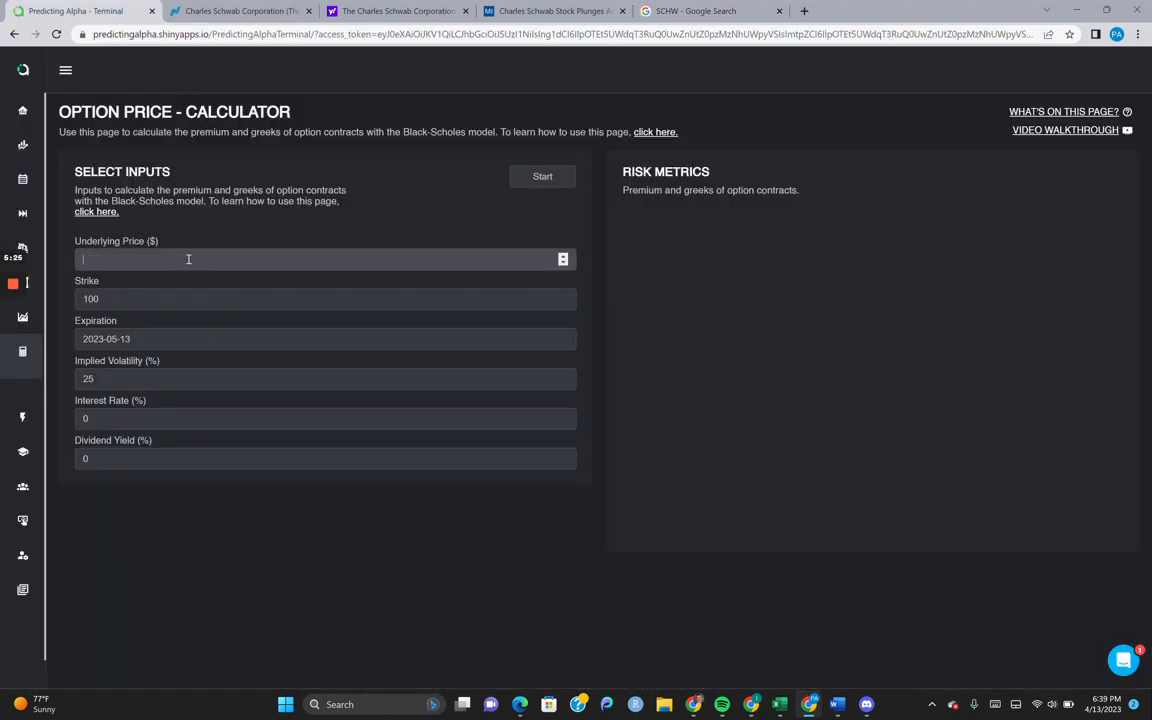
Enter underlying 51.50 and strike 50 with a provisional May 19, 2023 expiration
{"action": "type", "text": "51.50"}
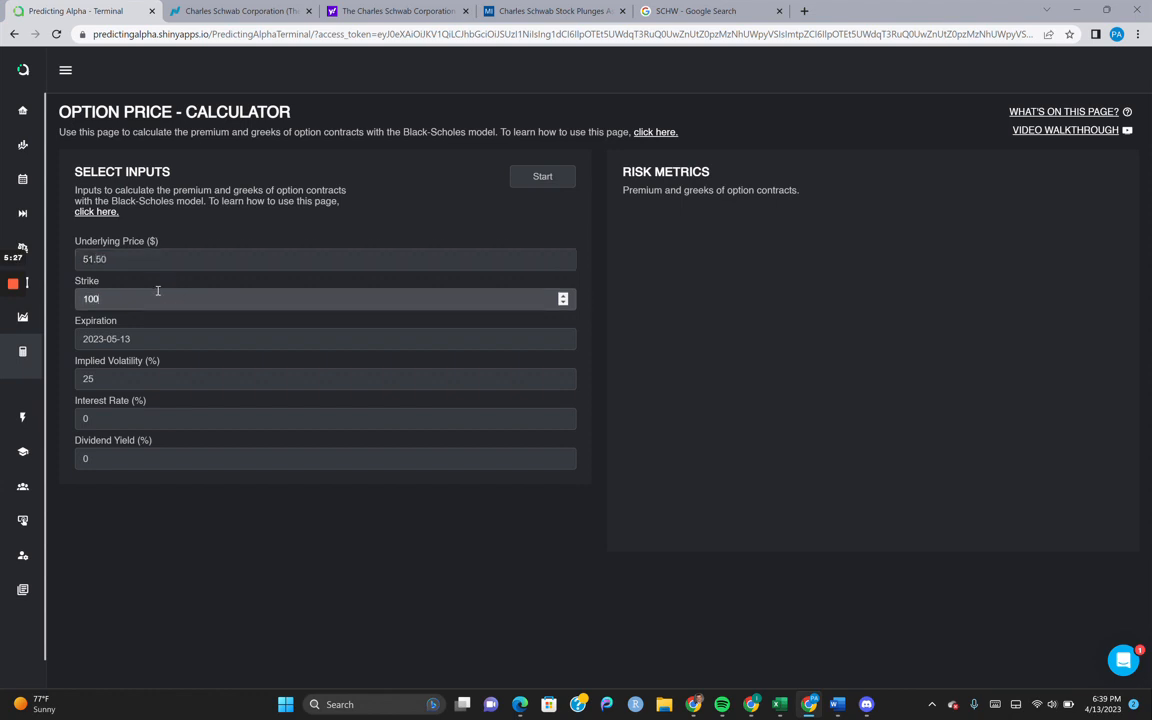
{"action": "left_click", "coordinate": [324, 338]}
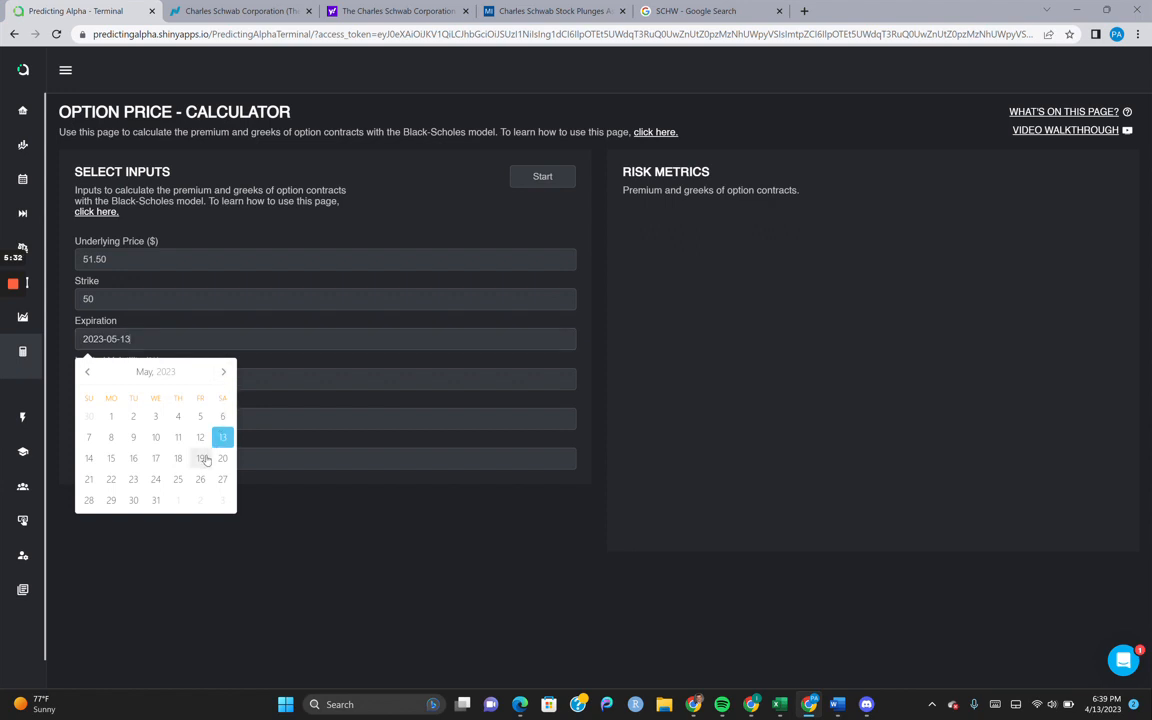
{"action": "left_click", "coordinate": [200, 458]}
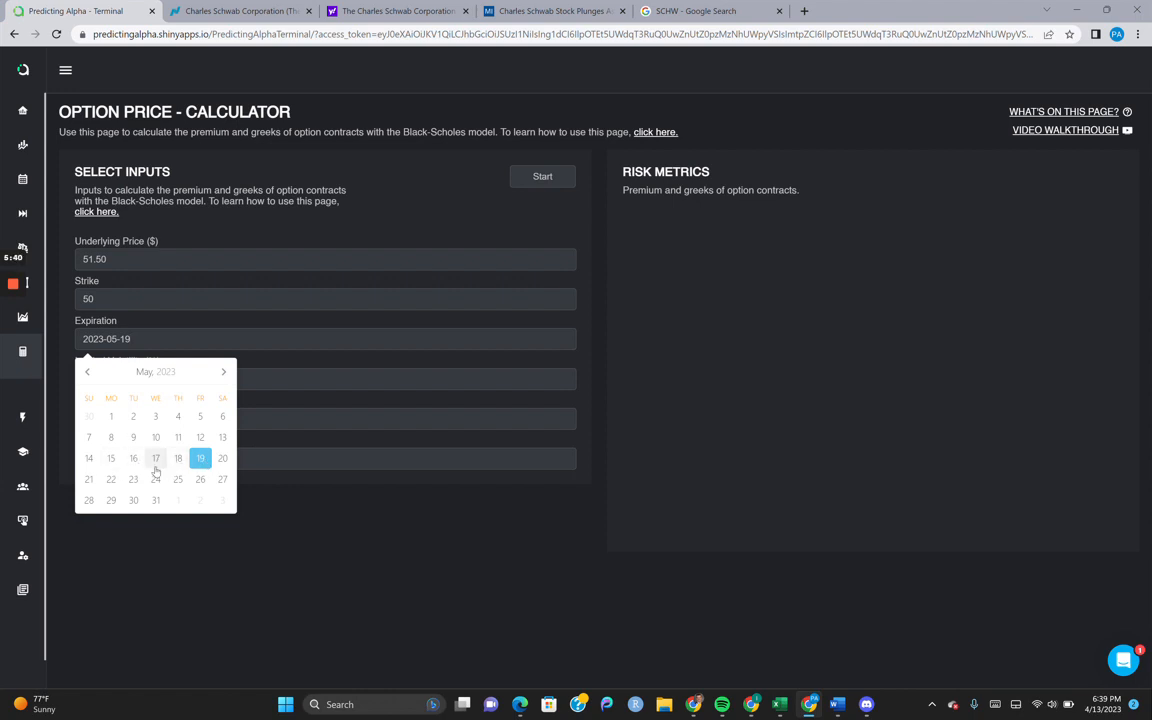
{"action": "mouse_move", "coordinate": [188, 460]}
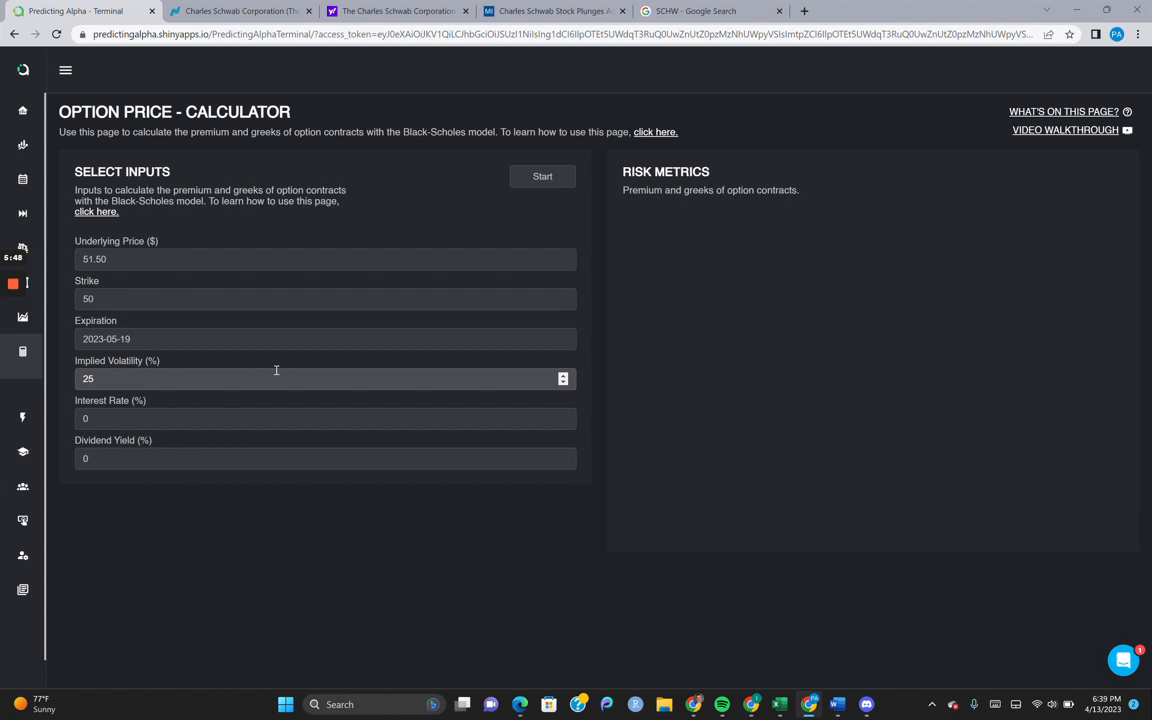
Check SCHW's April 17 earnings date on the Earnings Dashboard and return to the calculator
{"action": "left_click", "coordinate": [64, 70]}
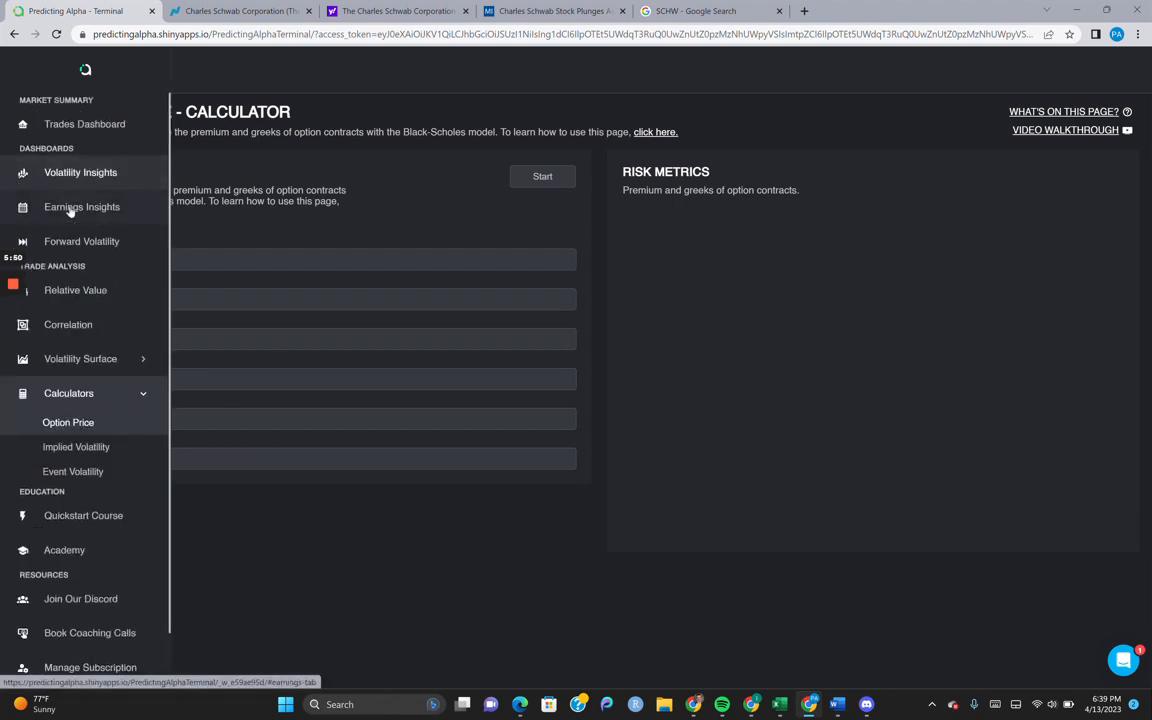
{"action": "left_click", "coordinate": [80, 206]}
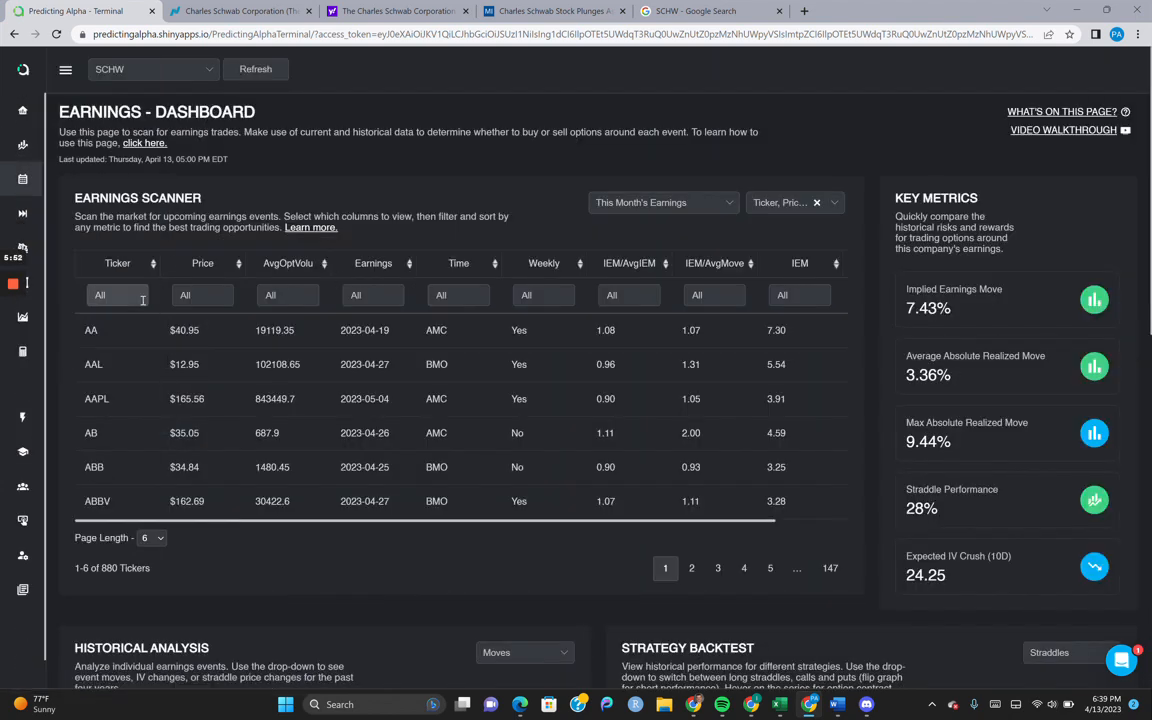
{"action": "type", "text": "schw"}
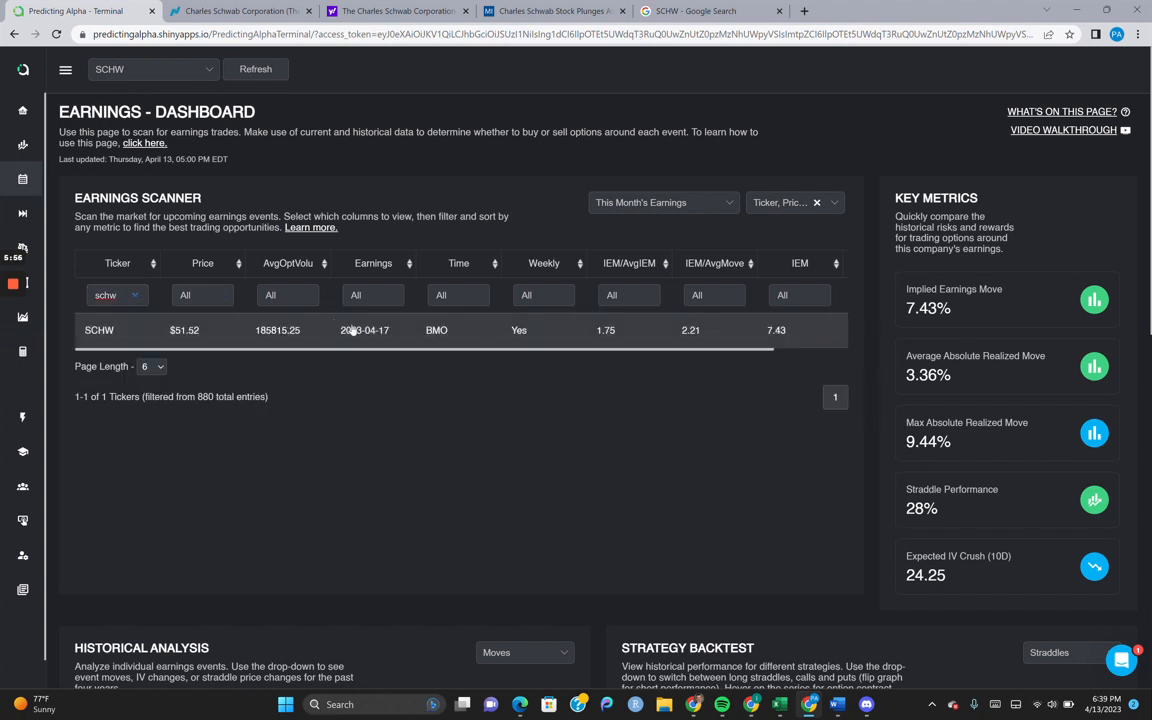
{"action": "left_click", "coordinate": [64, 68]}
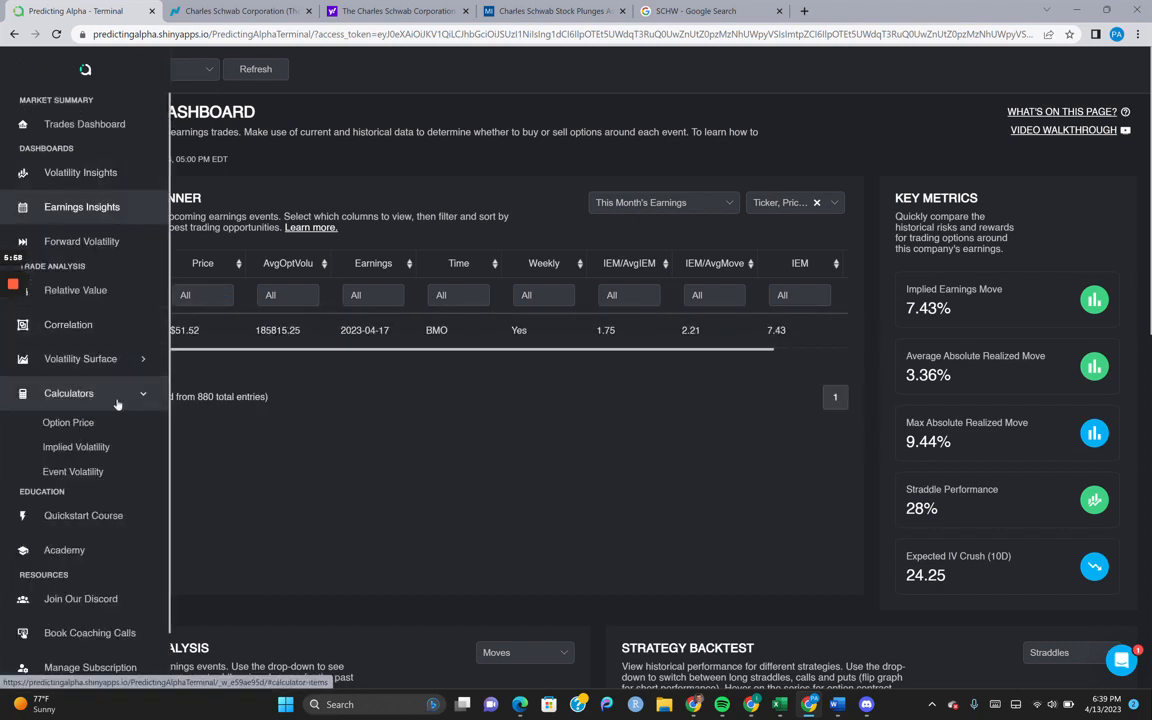
{"action": "left_click", "coordinate": [68, 422]}
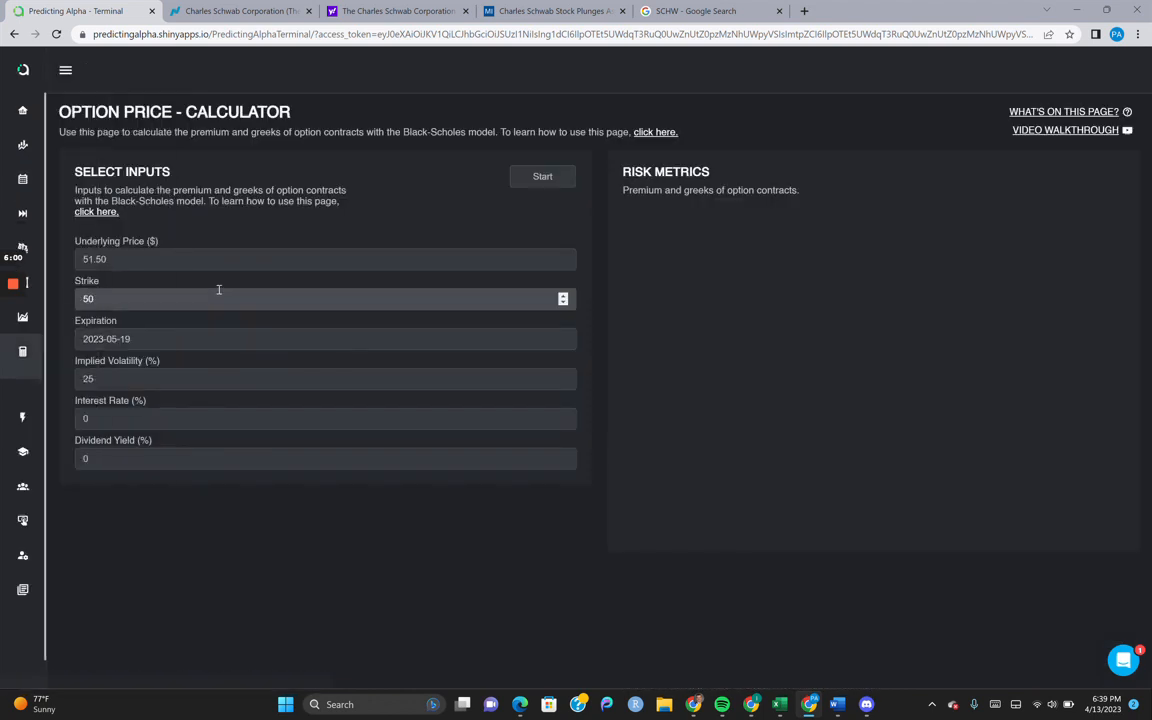
Set the expiration to 2023-04-21, just after SCHW's earnings
{"action": "left_click", "coordinate": [324, 338]}
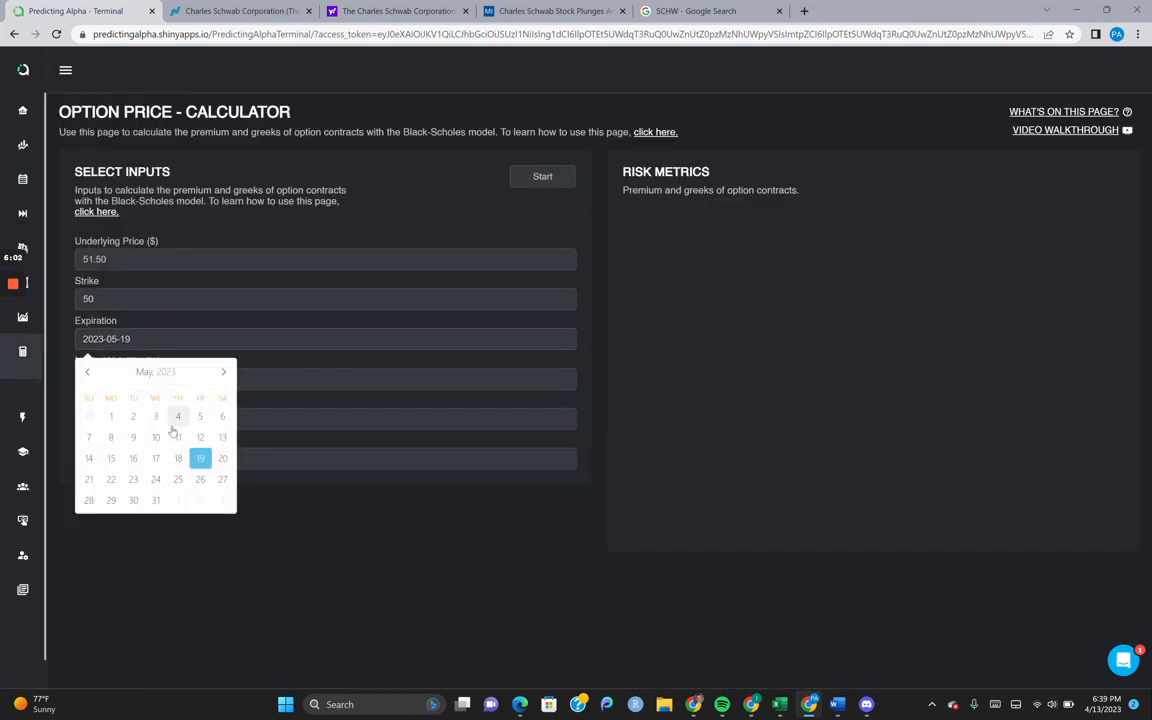
{"action": "mouse_move", "coordinate": [156, 458]}
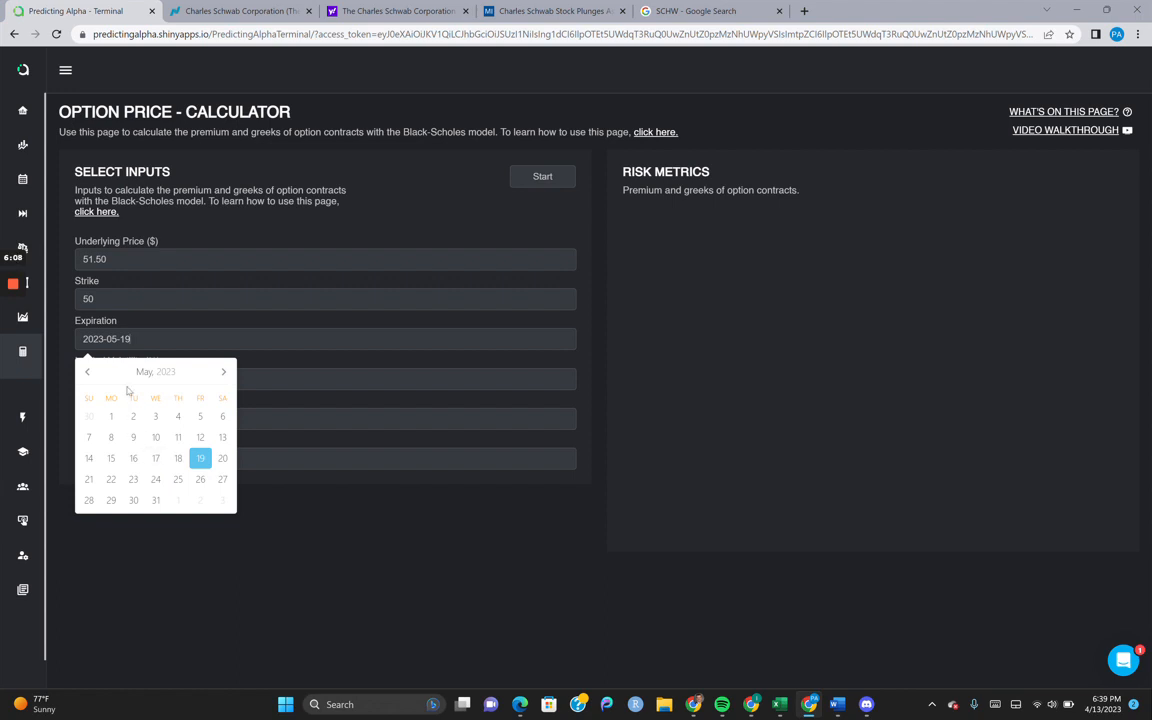
{"action": "left_click", "coordinate": [88, 370]}
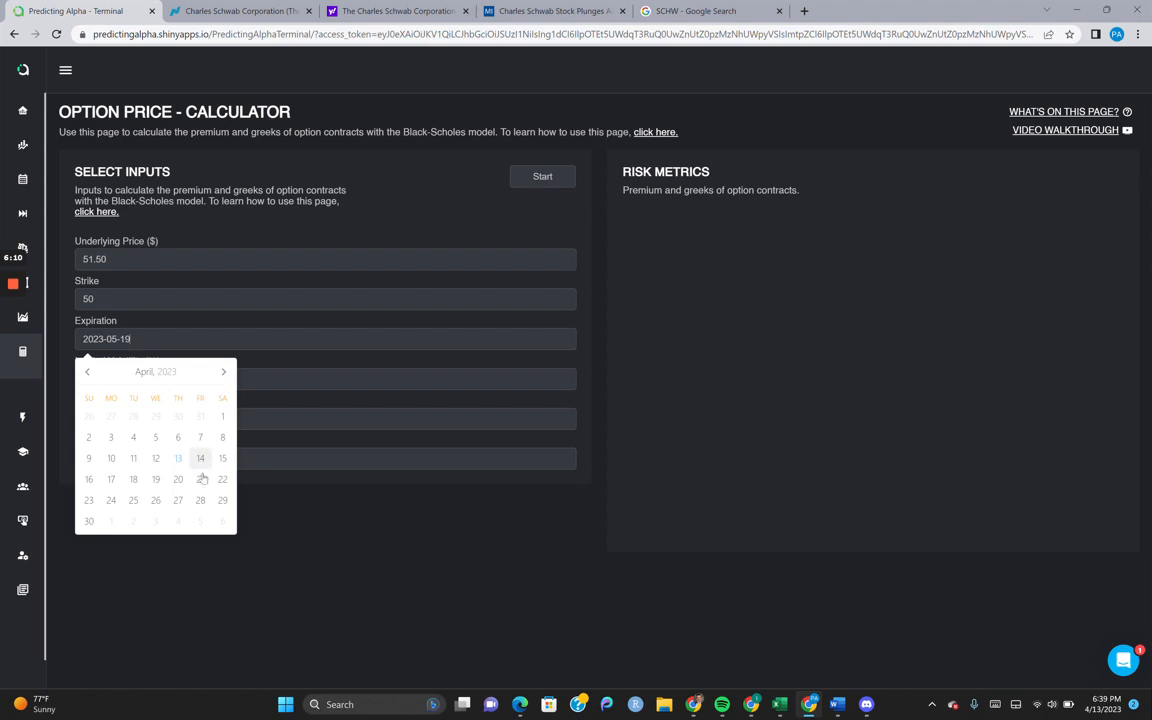
{"action": "left_click", "coordinate": [200, 480]}
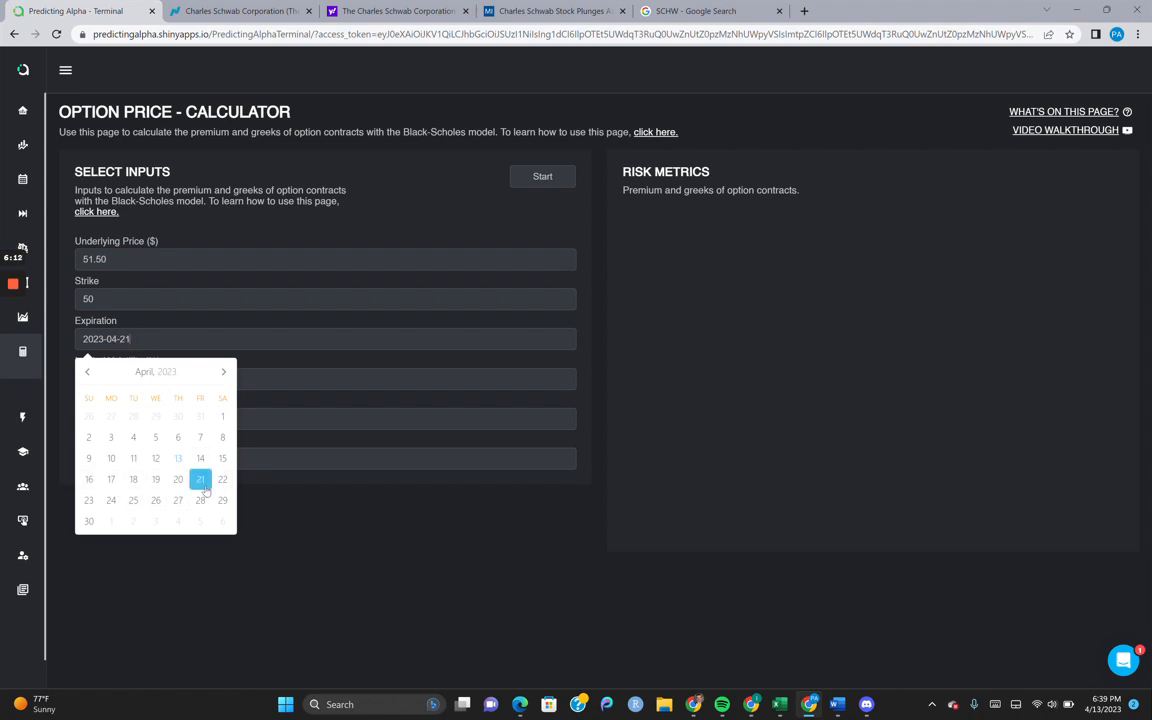
{"action": "left_click", "coordinate": [200, 480]}
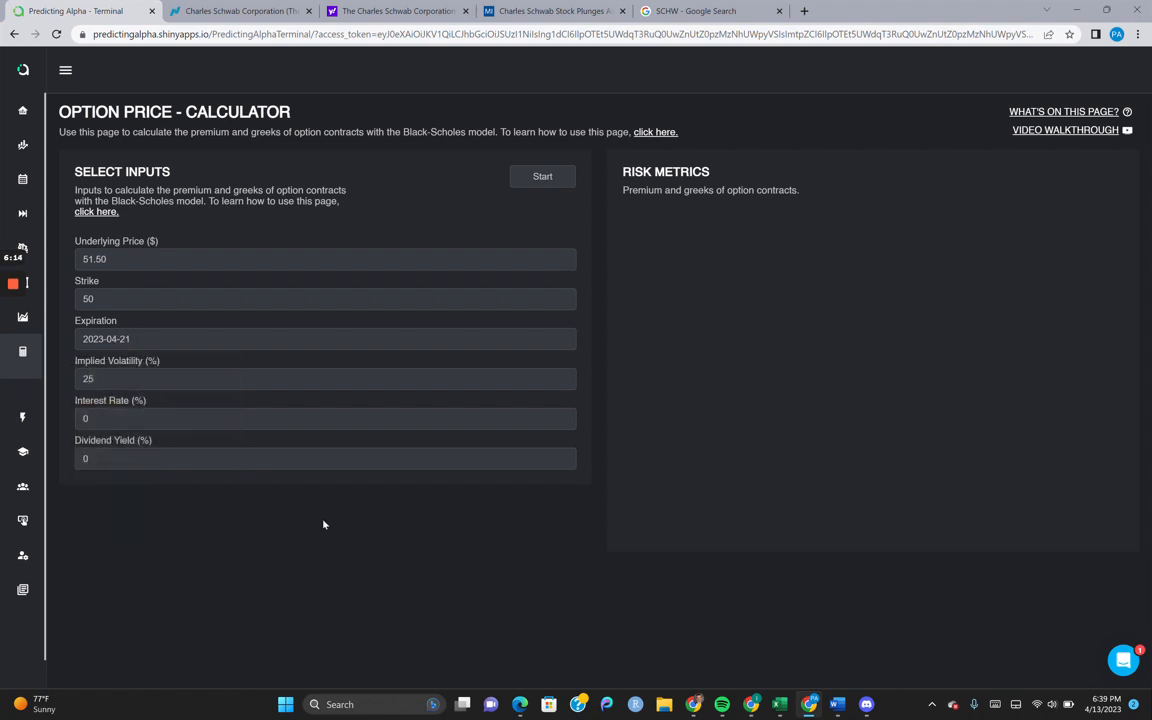
{"action": "mouse_move", "coordinate": [240, 360]}
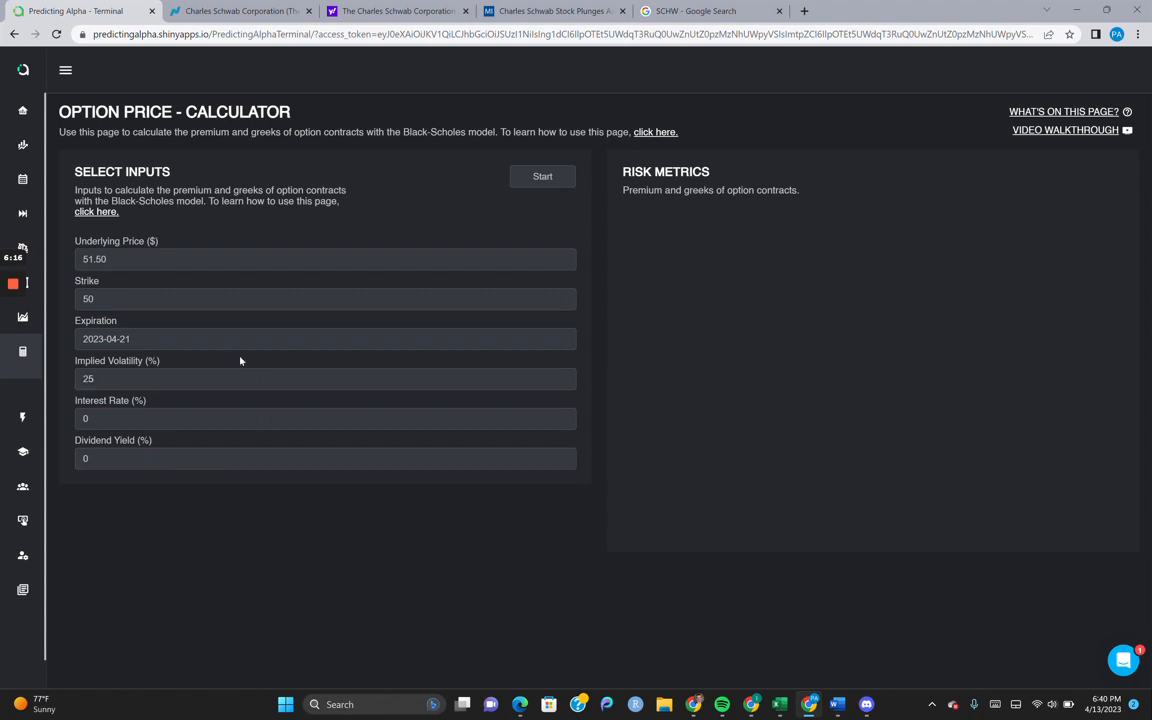
{"action": "left_click", "coordinate": [324, 338]}
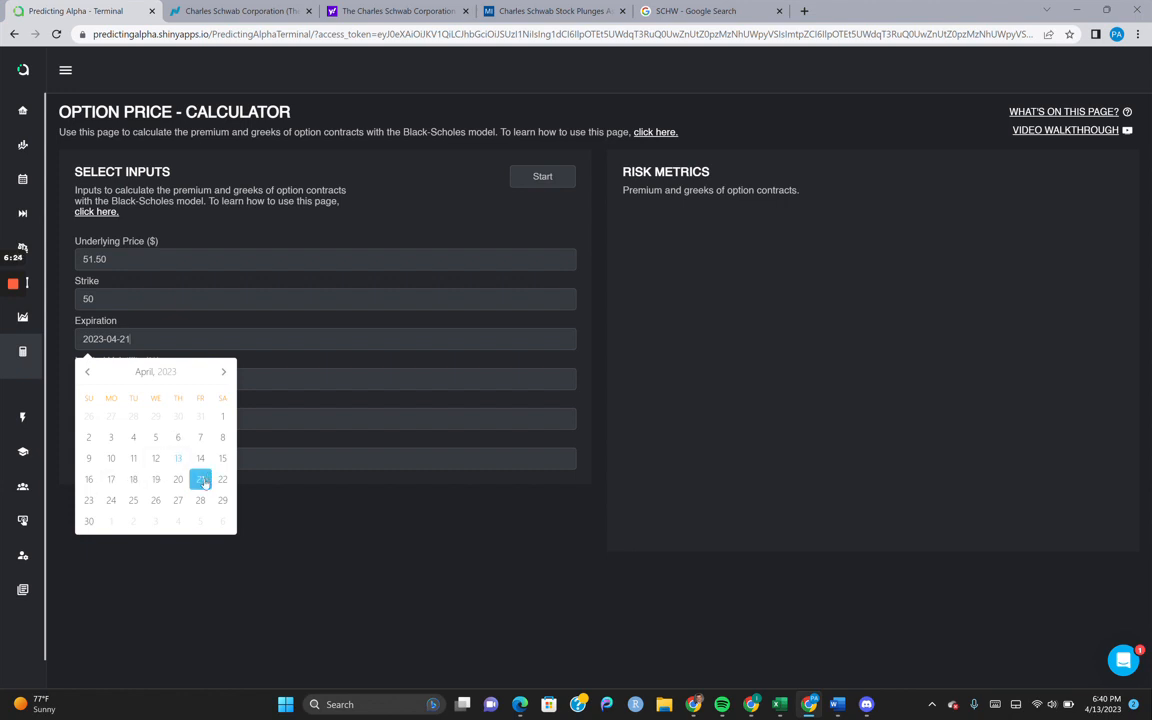
{"action": "left_click", "coordinate": [200, 480]}
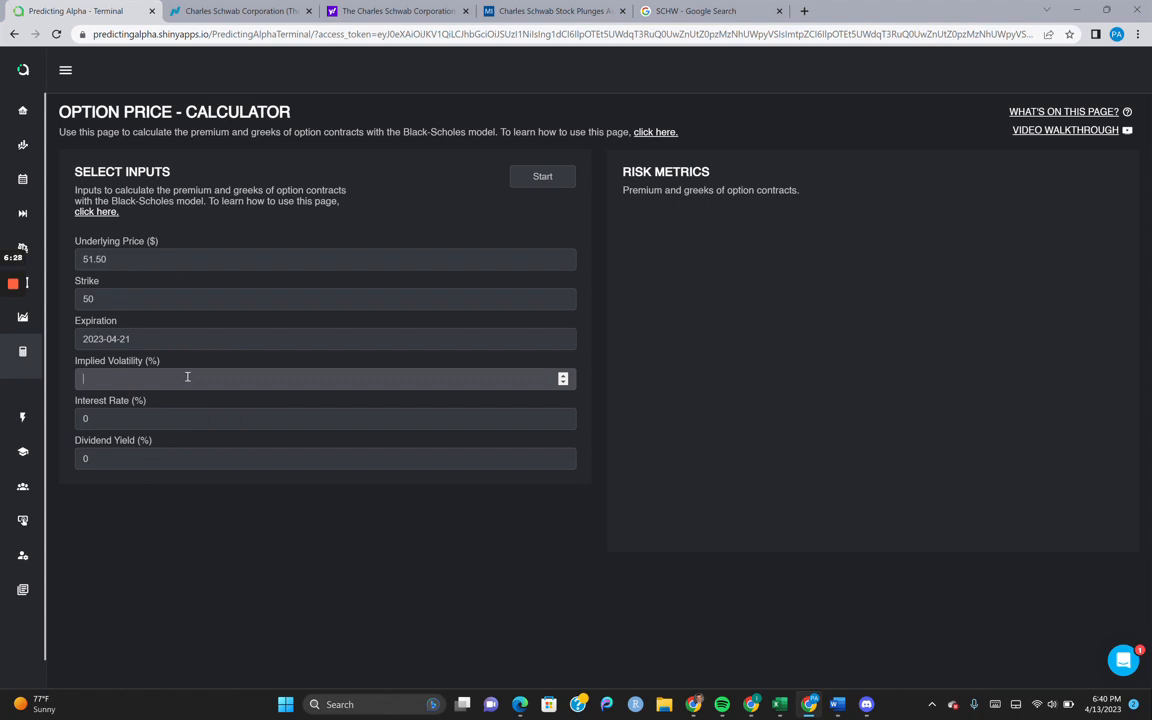
Price the SCHW $50 options at 70% IV, giving a 4.364 straddle (call 2.932, put 1.432)
{"action": "type", "text": "70"}
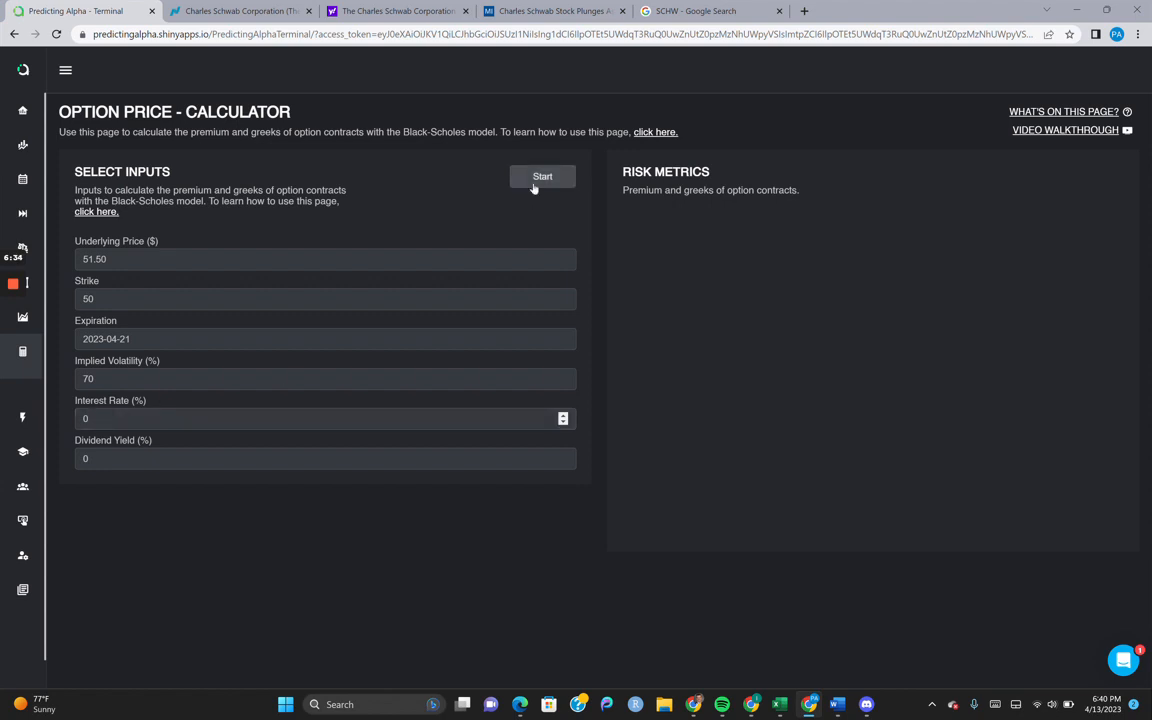
{"action": "left_click", "coordinate": [542, 176]}
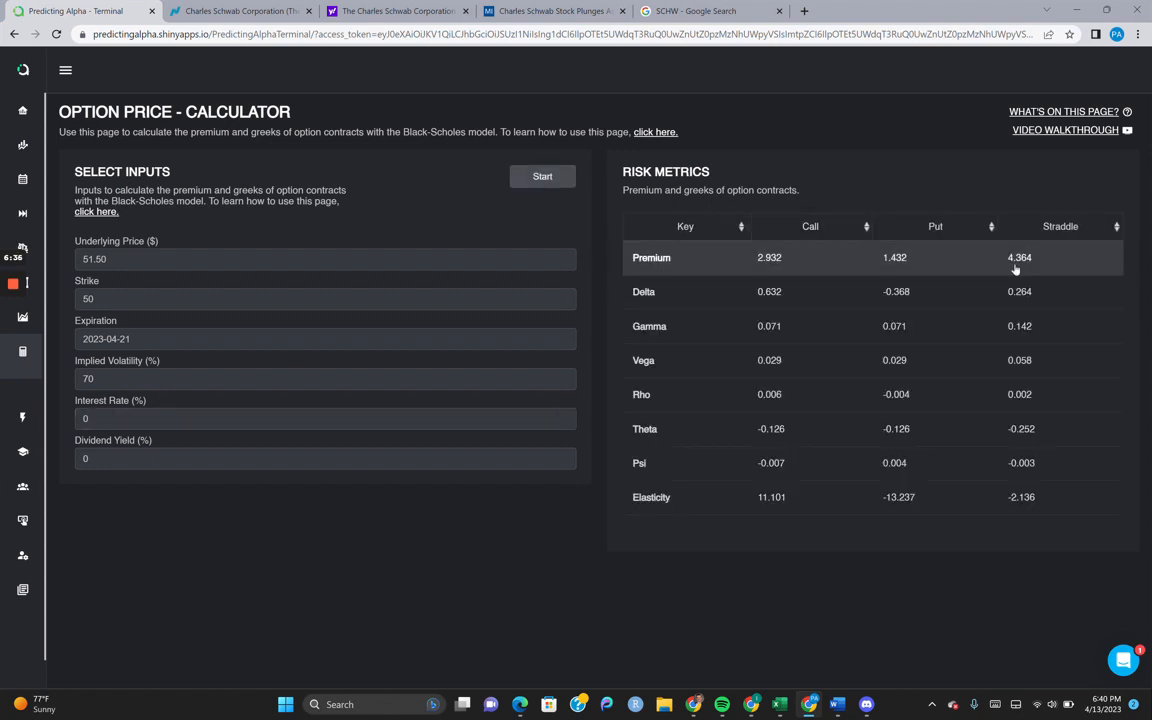
{"action": "double_click", "coordinate": [1020, 256]}
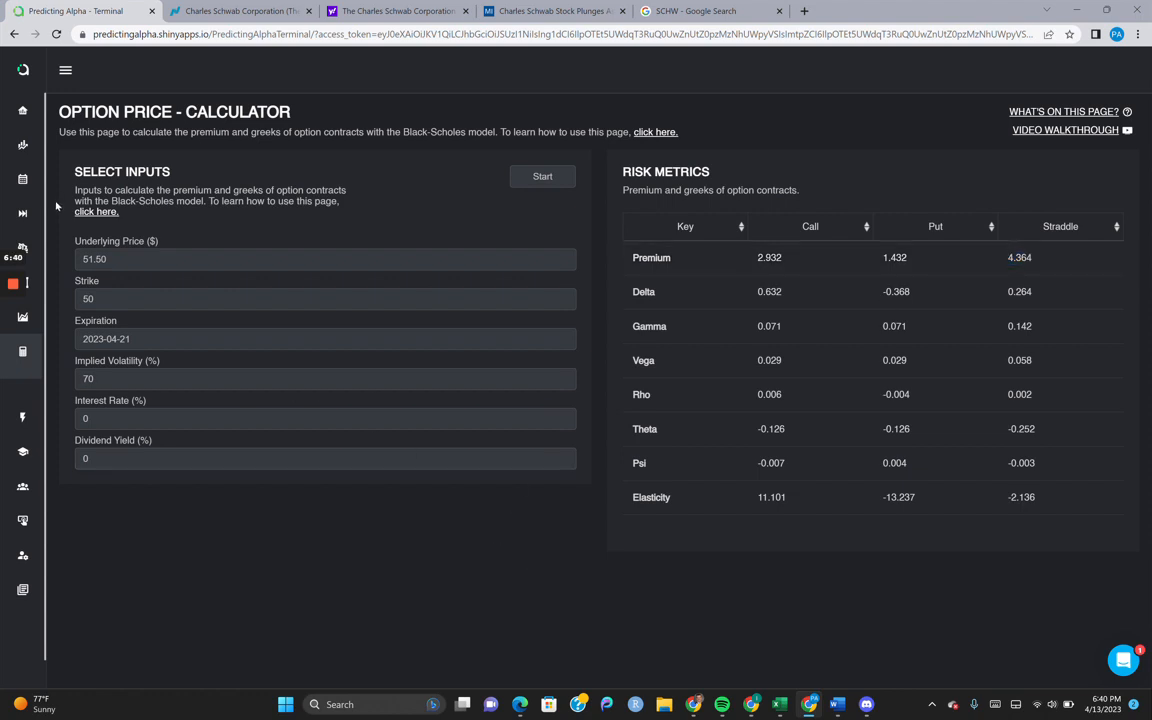
{"action": "left_click", "coordinate": [64, 70]}
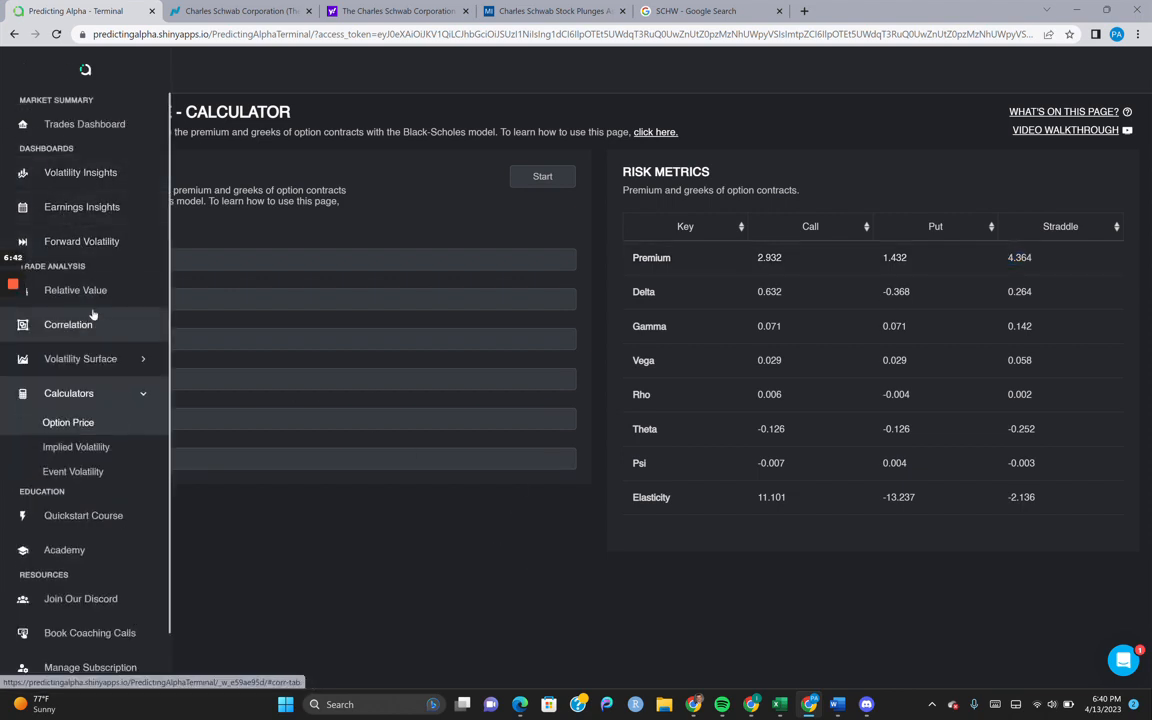
{"action": "left_click", "coordinate": [76, 290]}
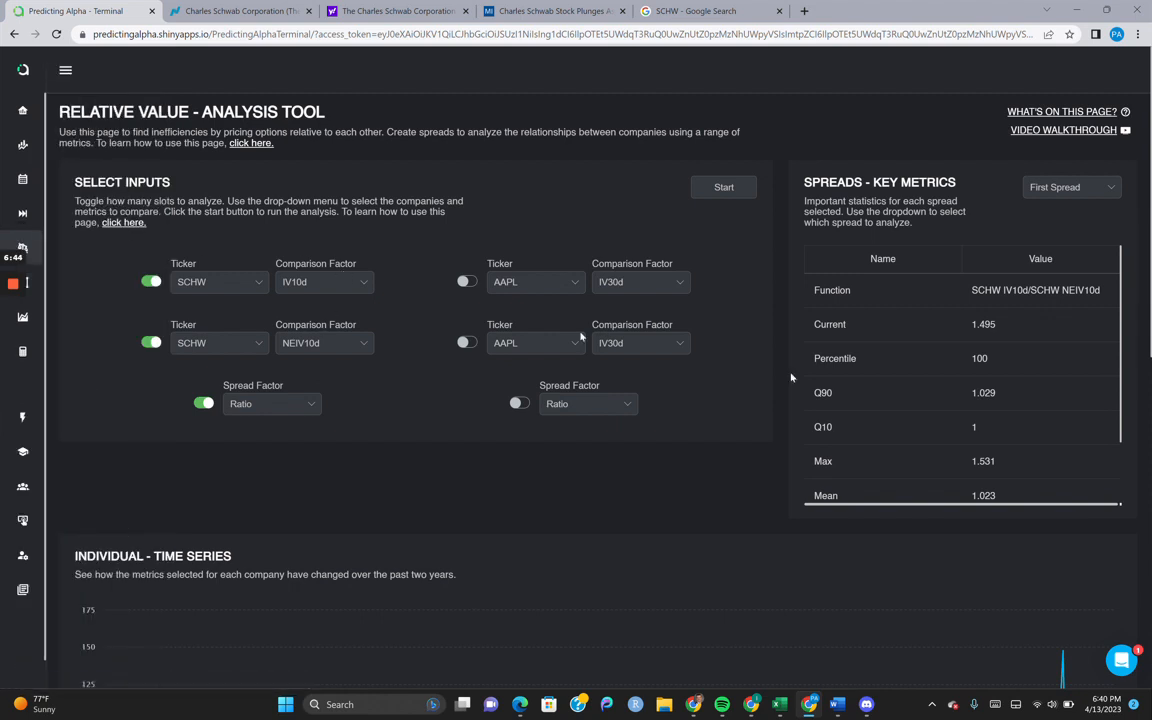
{"action": "scroll", "scroll_direction": "down", "scroll_amount": 3}
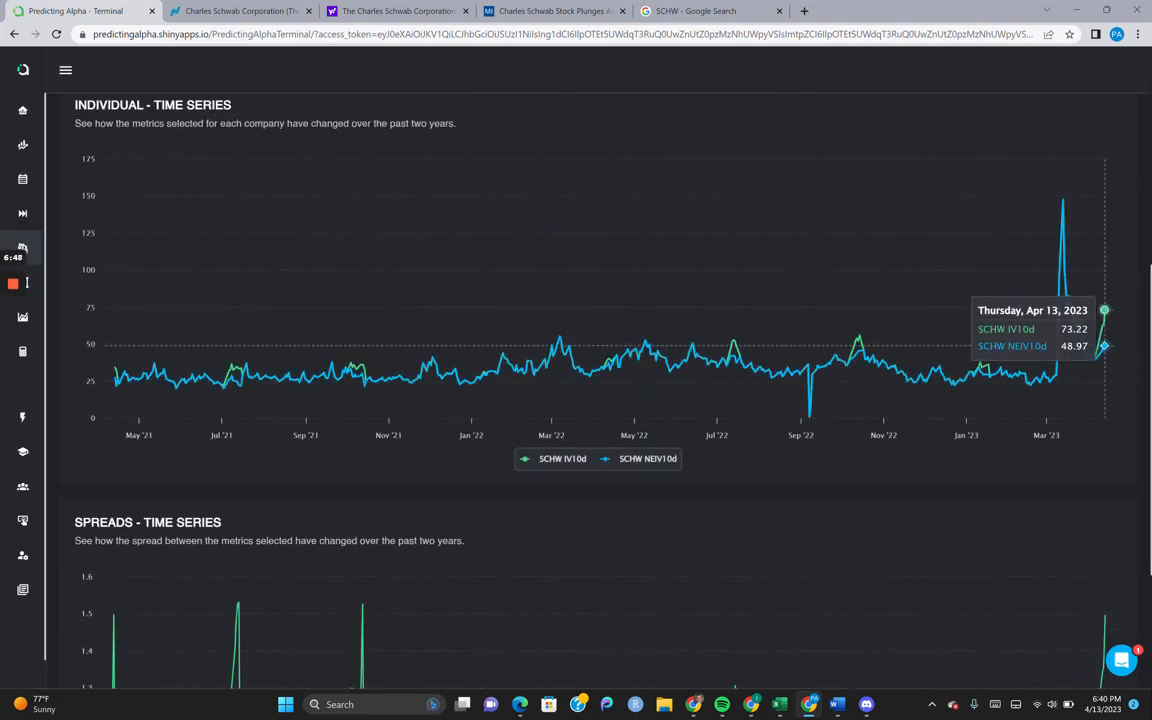
{"action": "left_click", "coordinate": [64, 70]}
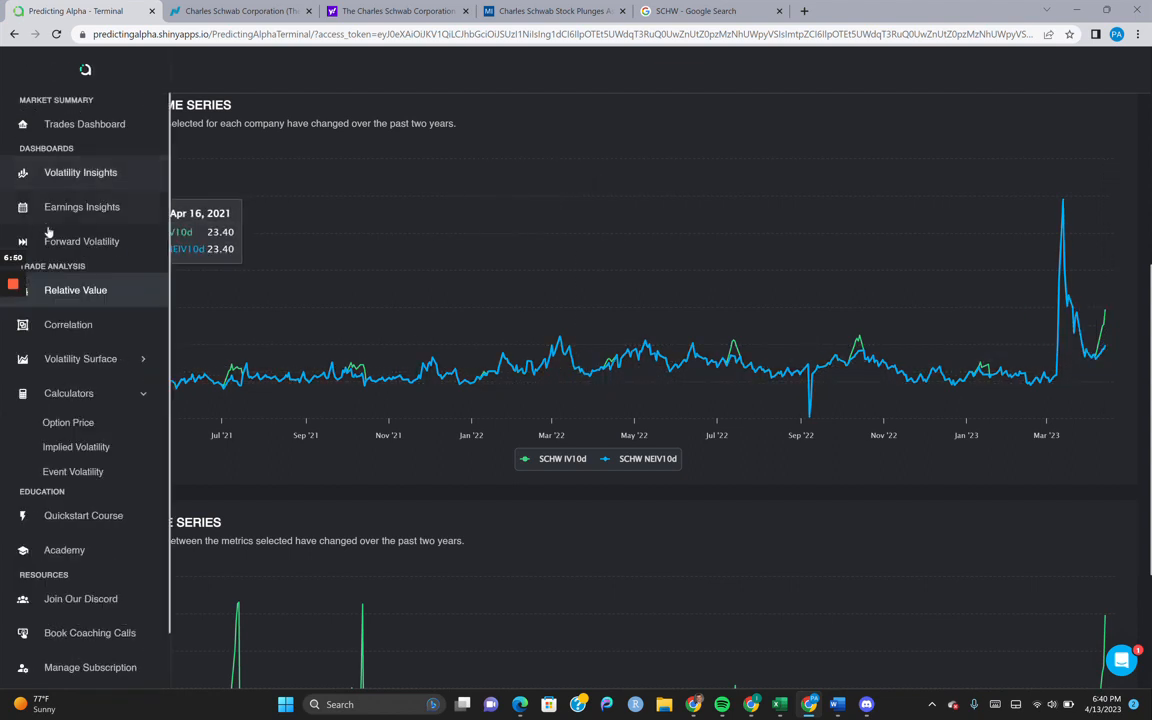
{"action": "left_click", "coordinate": [68, 422]}
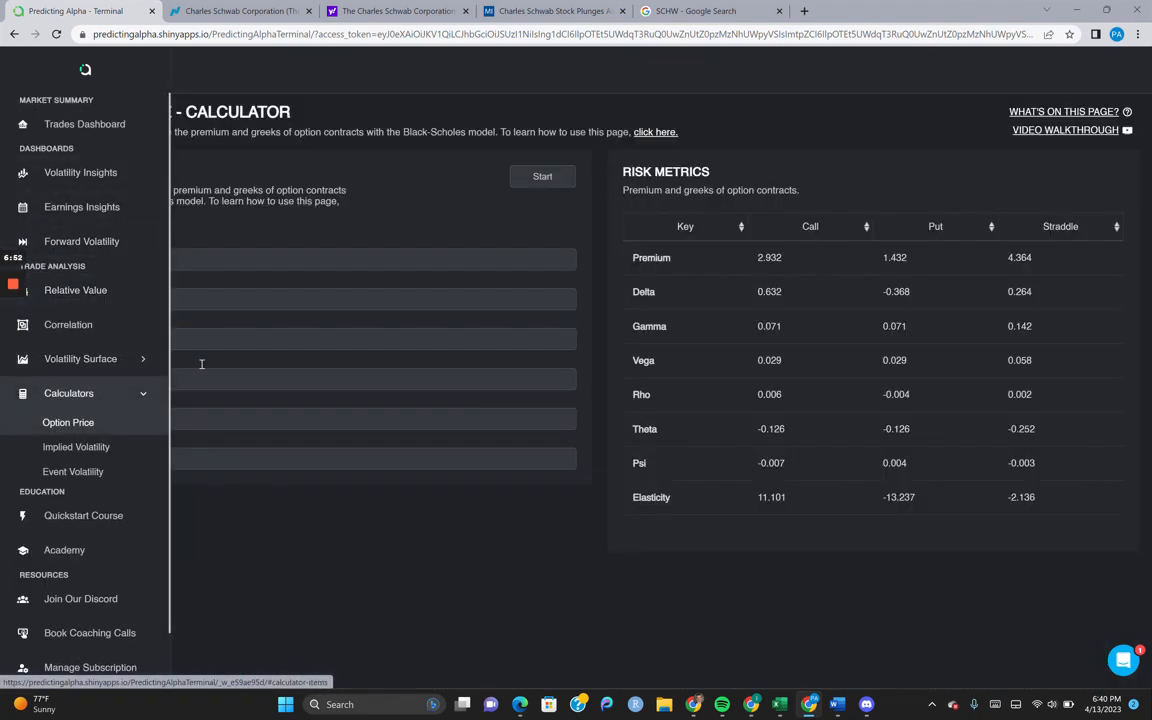
Reprice at 55% IV for a 3.51 straddle, then head back to the SCHW earnings dashboard
{"action": "left_click", "coordinate": [64, 70]}
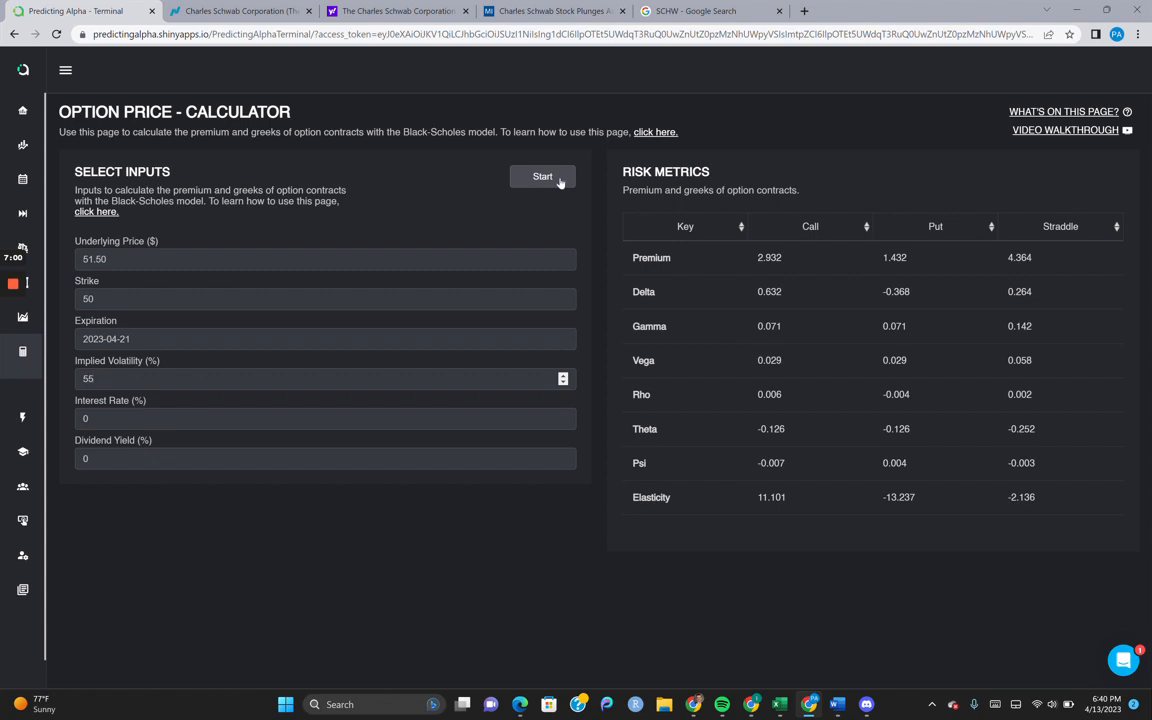
{"action": "left_click", "coordinate": [542, 176]}
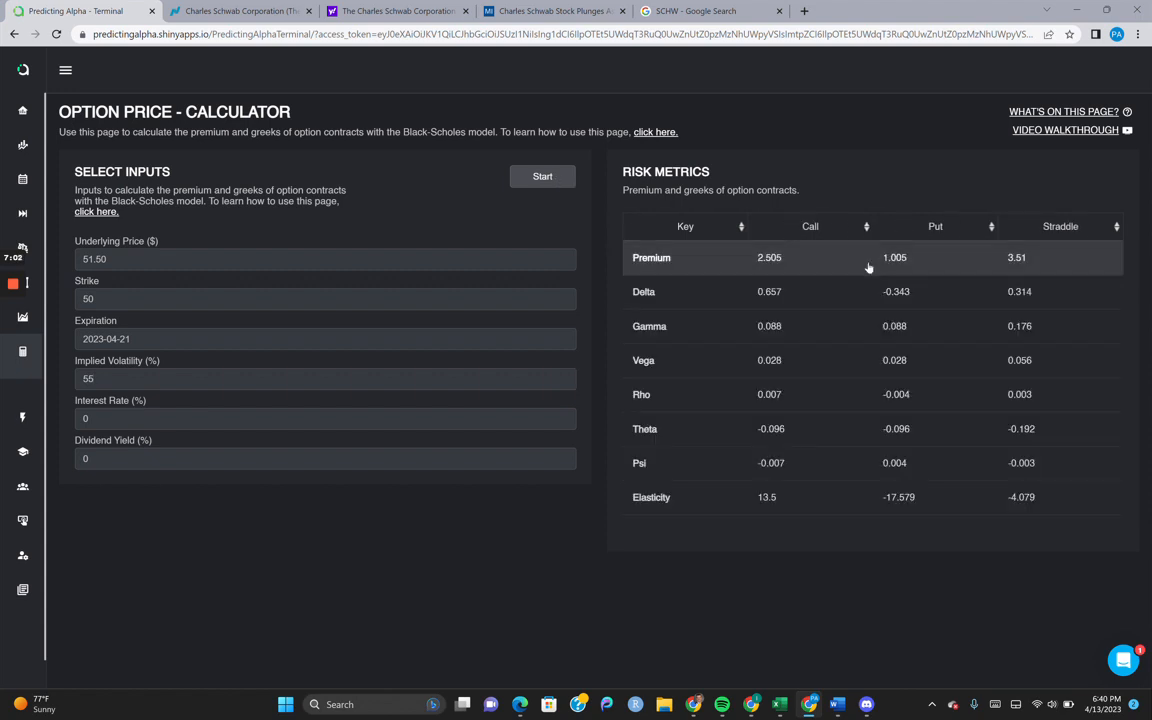
{"action": "double_click", "coordinate": [1016, 256]}
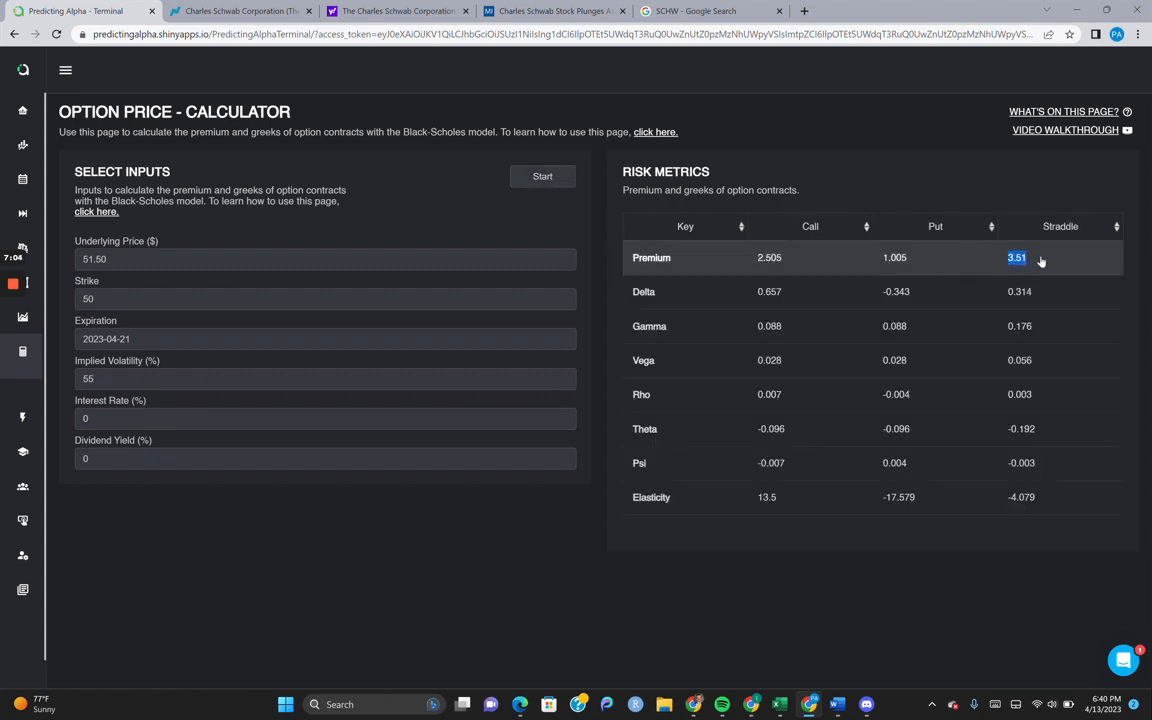
{"action": "mouse_move", "coordinate": [594, 260]}
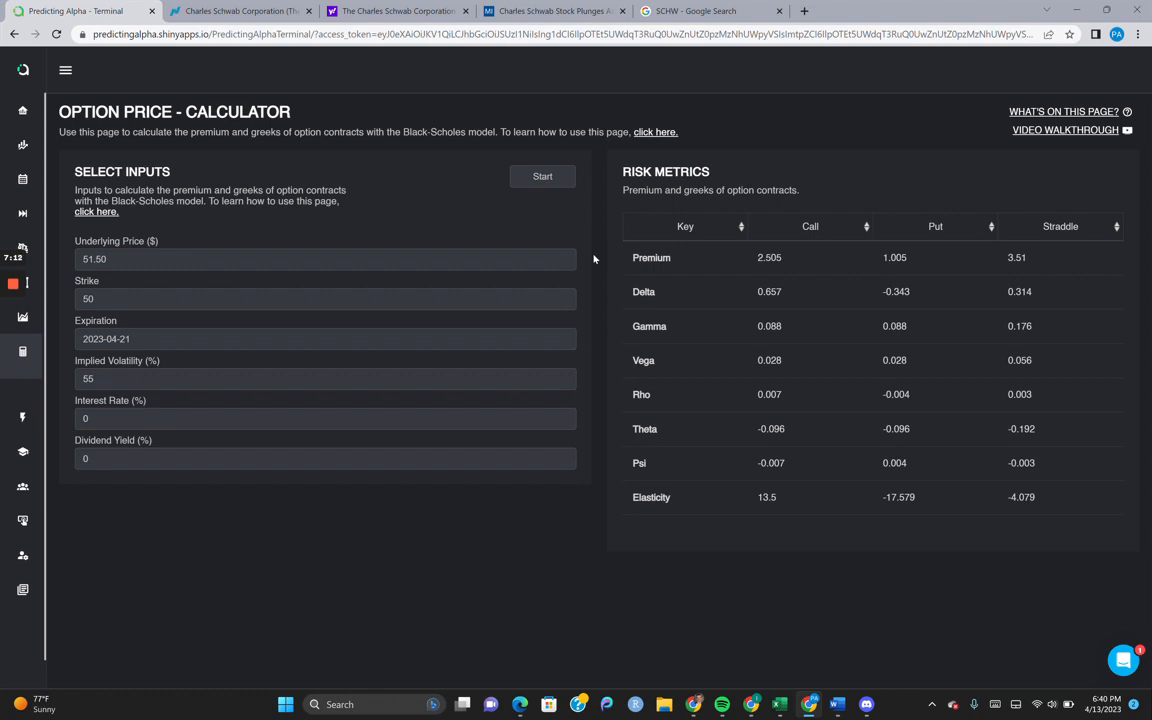
{"action": "left_click", "coordinate": [66, 68]}
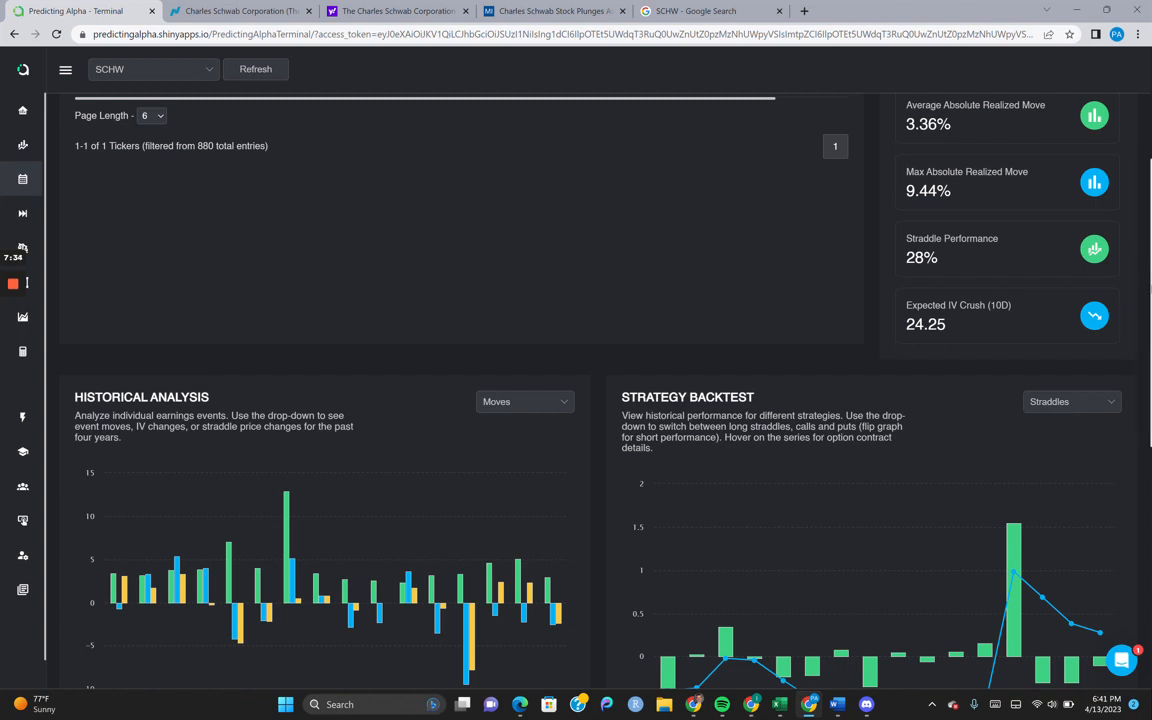
{"action": "scroll", "scroll_direction": "up", "scroll_amount": 3}
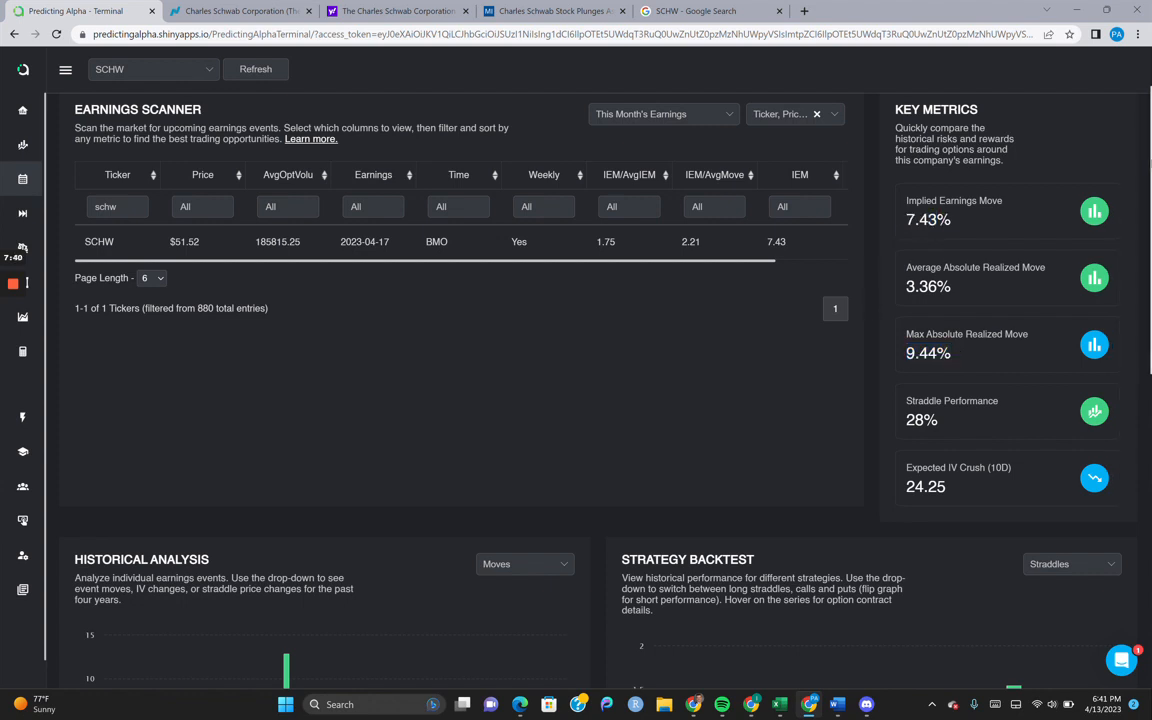
{"action": "scroll", "scroll_direction": "down", "scroll_amount": 3}
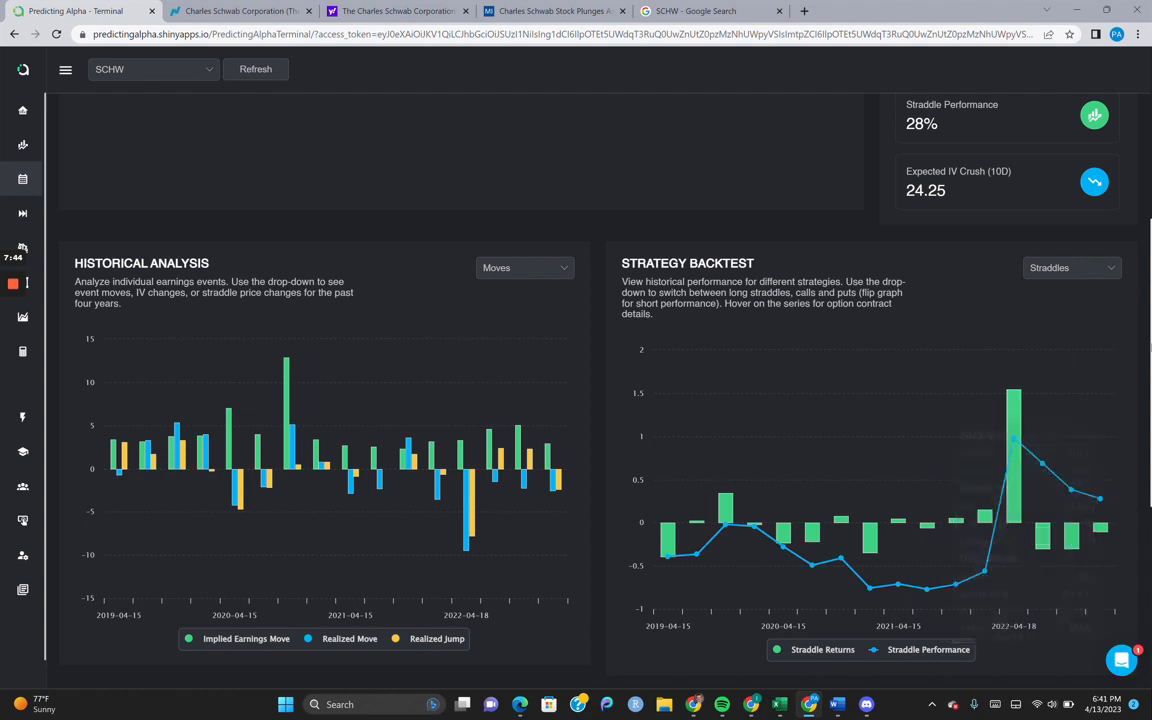
{"action": "scroll", "scroll_direction": "up", "scroll_amount": 3}
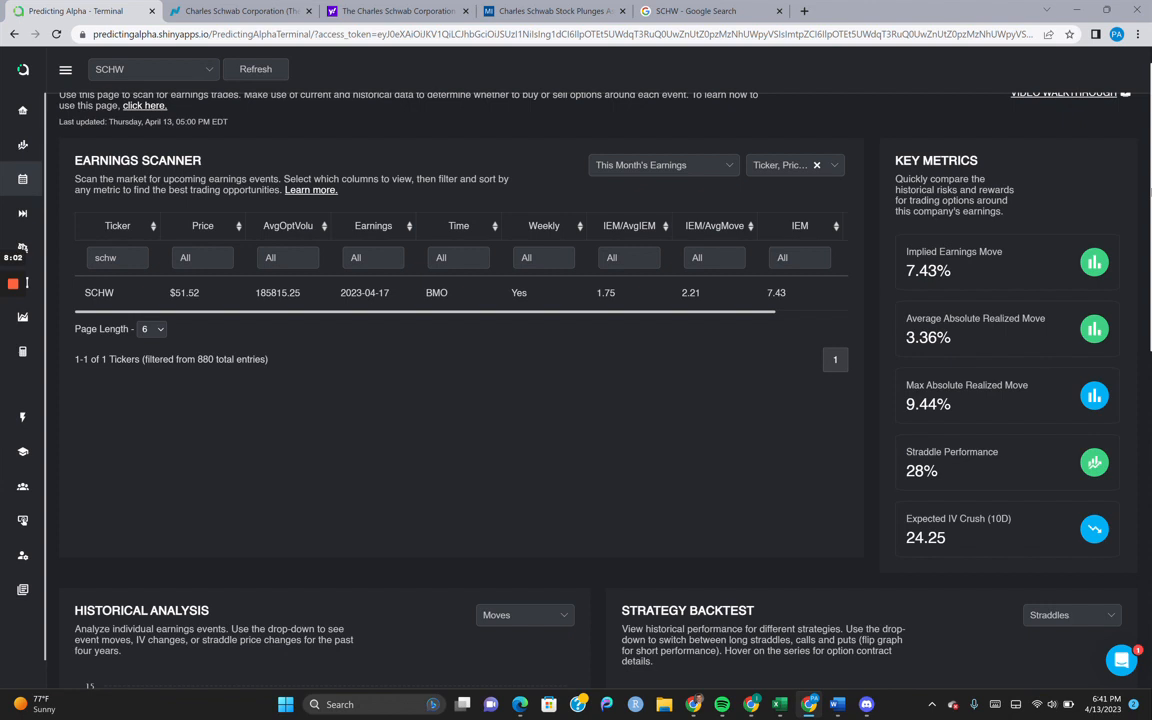
{"action": "scroll", "scroll_direction": "down", "scroll_amount": 3}
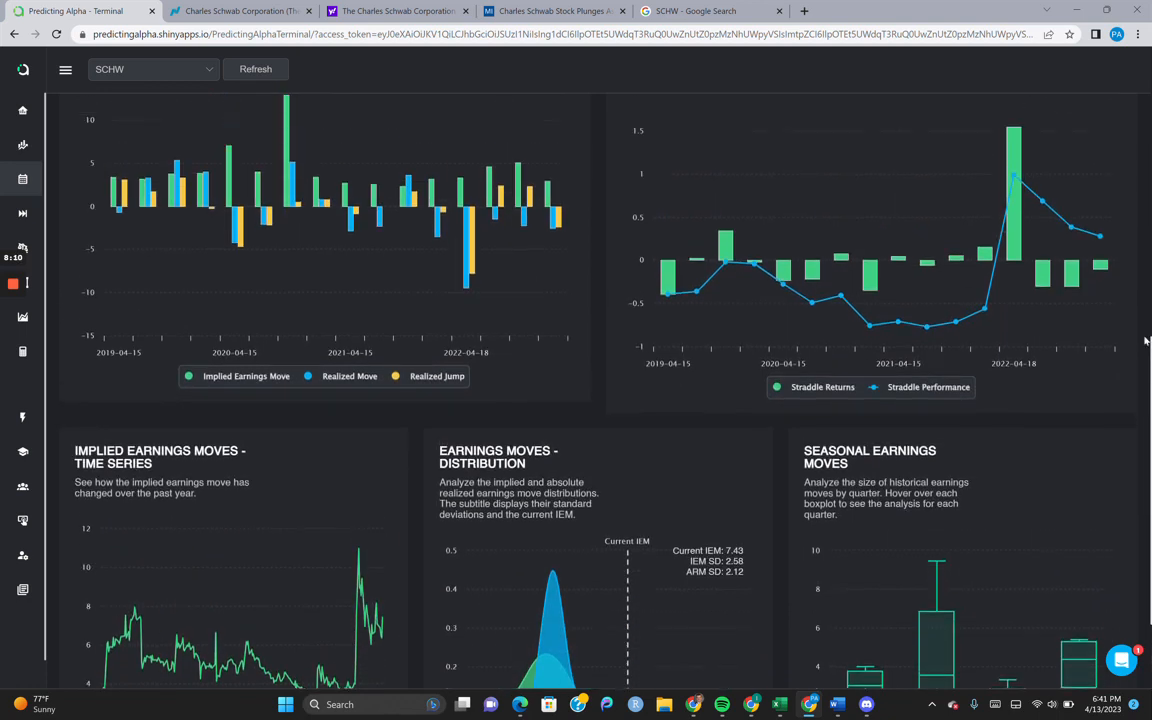
{"action": "scroll", "scroll_direction": "up", "scroll_amount": 3}
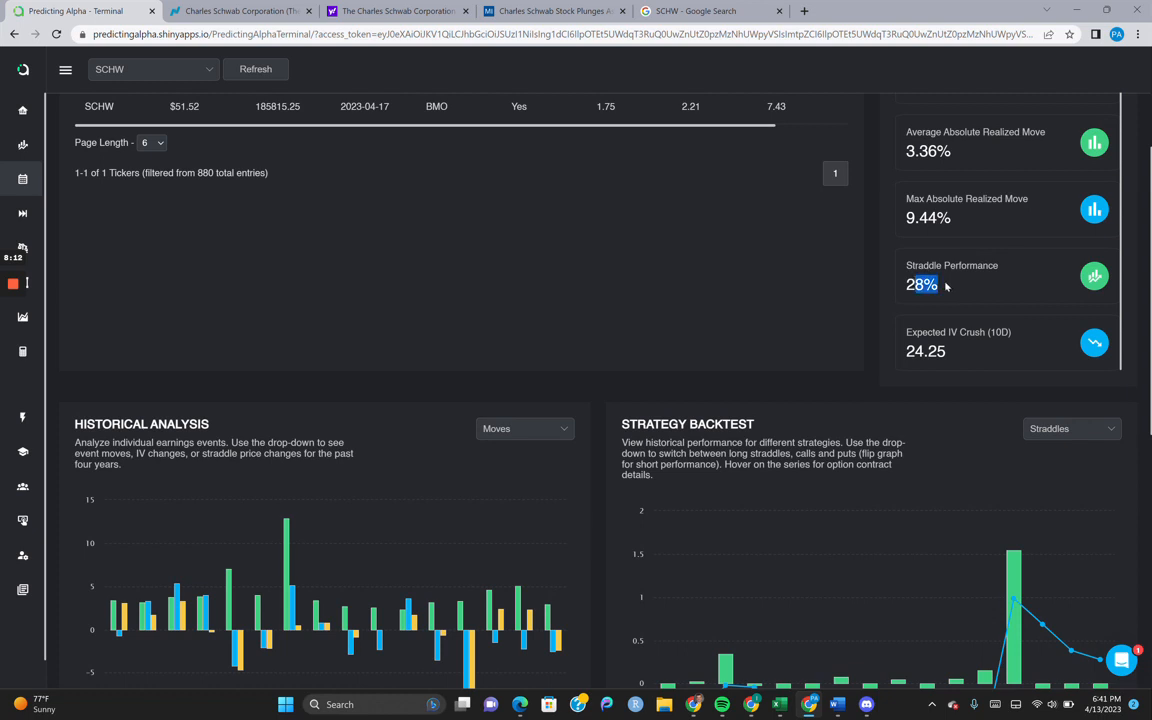
{"action": "scroll", "scroll_direction": "down", "scroll_amount": 3}
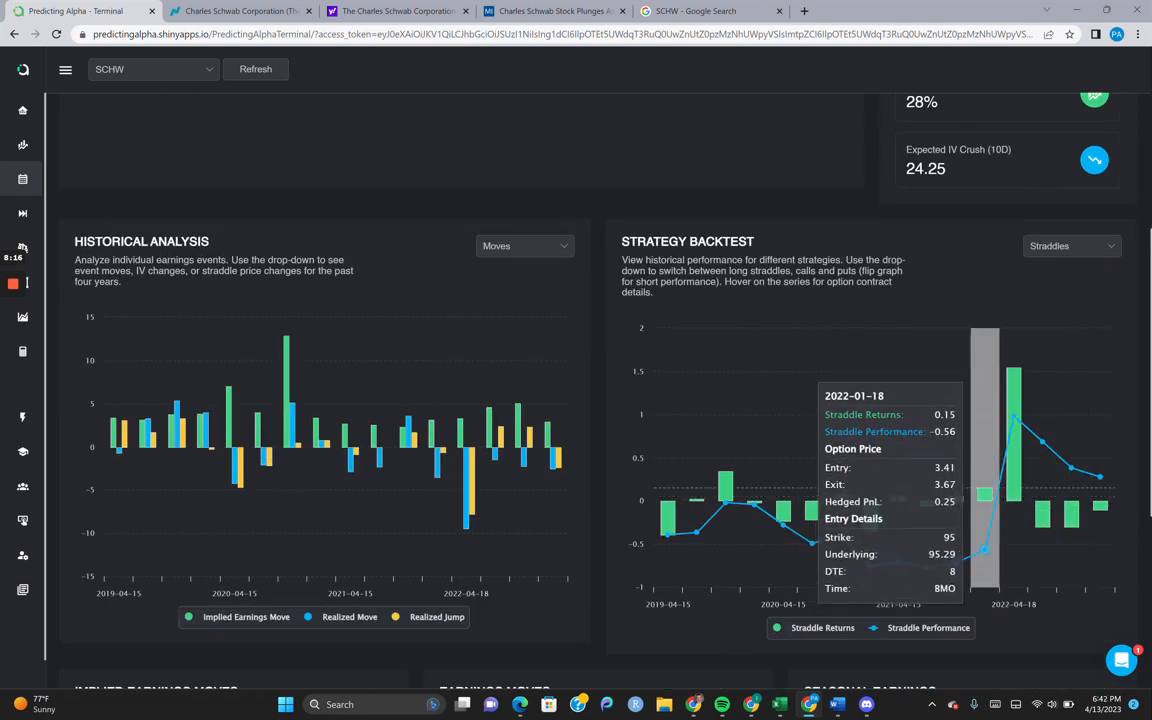
{"action": "mouse_move", "coordinate": [724, 504]}
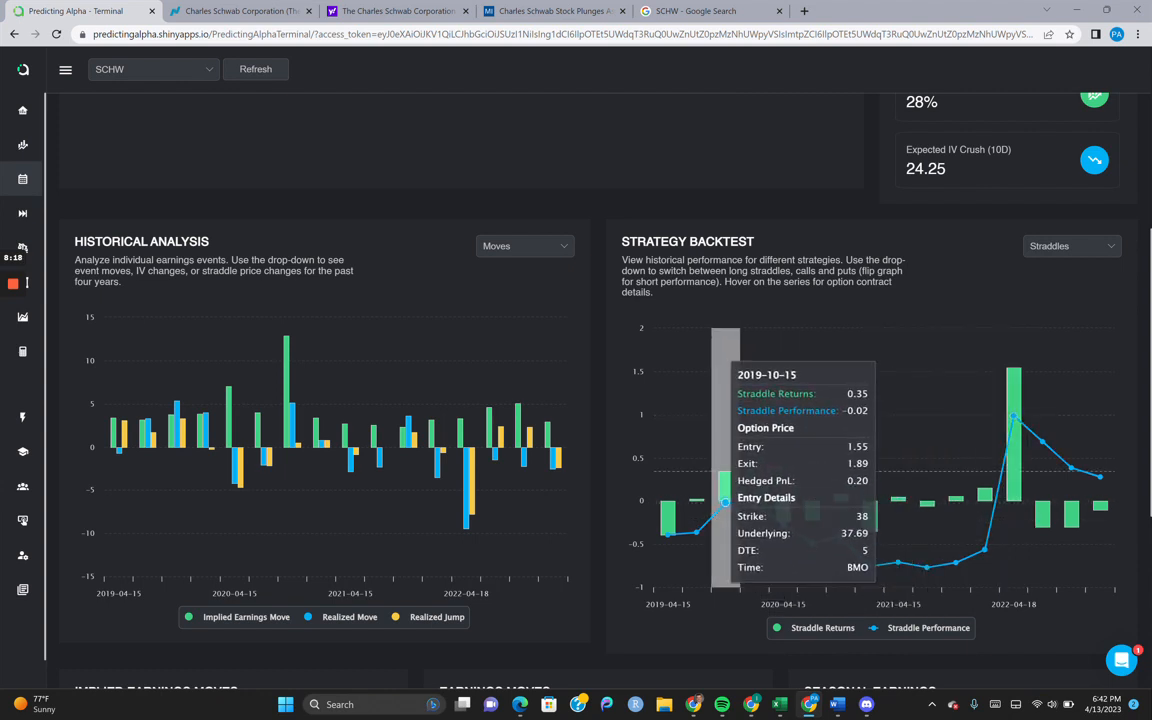
{"action": "mouse_move", "coordinate": [752, 504]}
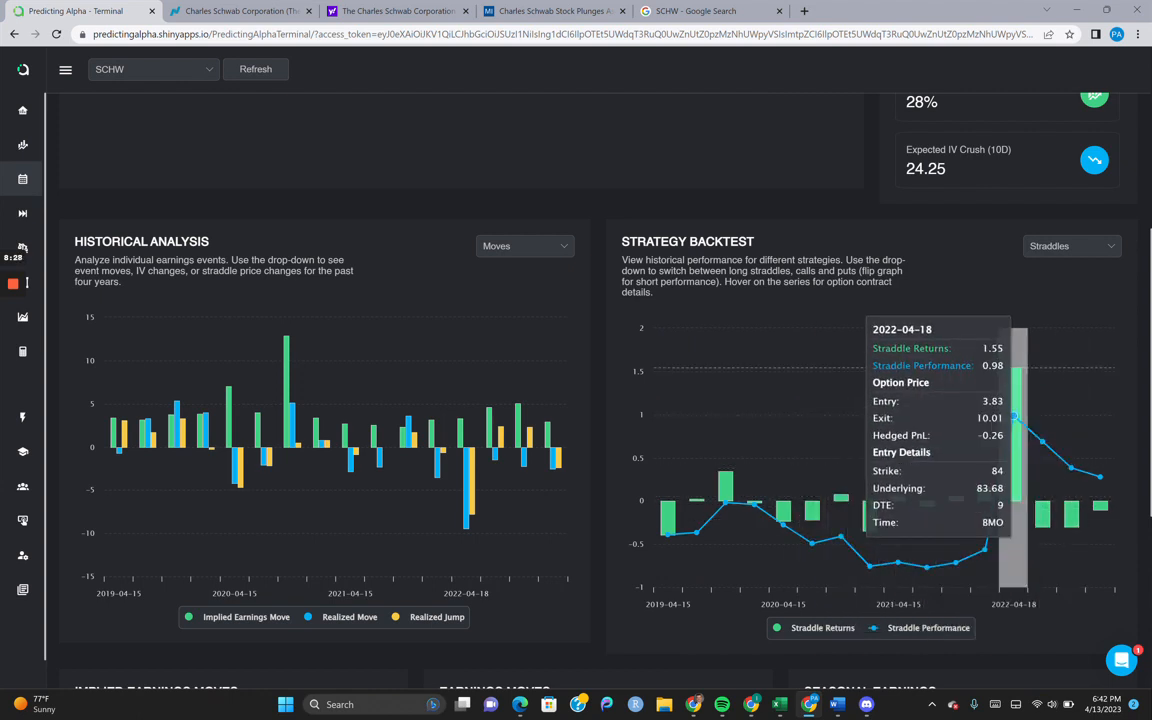
{"action": "scroll", "scroll_direction": "up", "scroll_amount": 3}
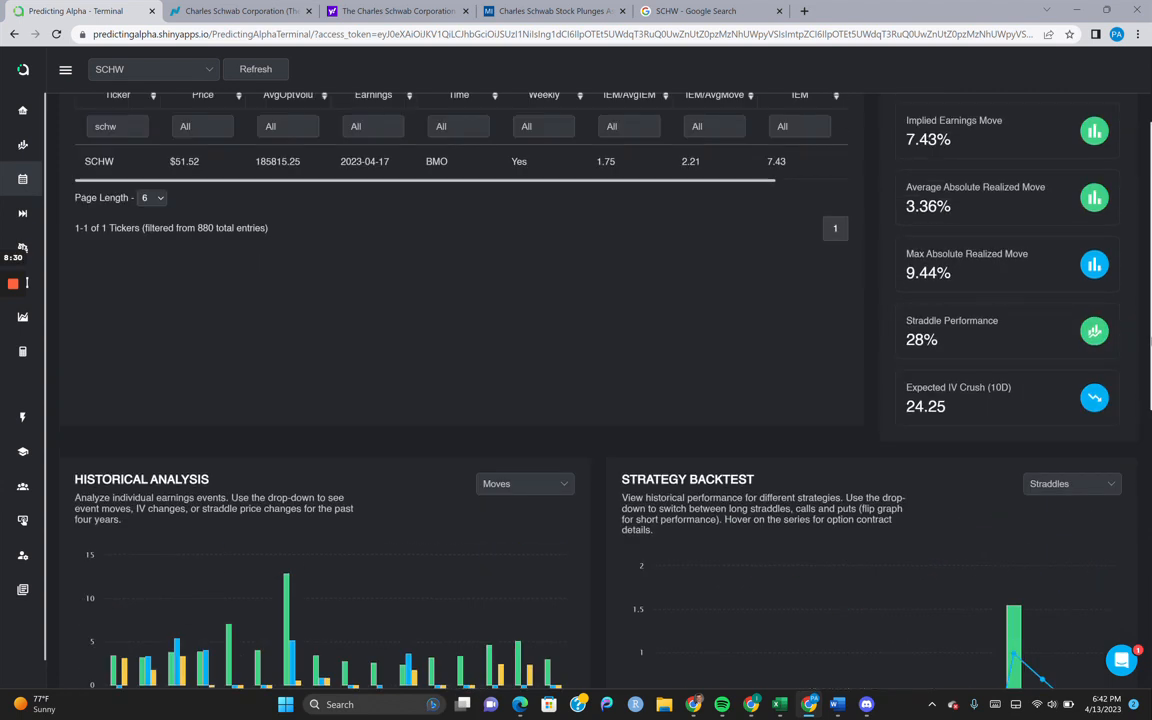
{"action": "scroll", "scroll_direction": "up", "scroll_amount": 3}
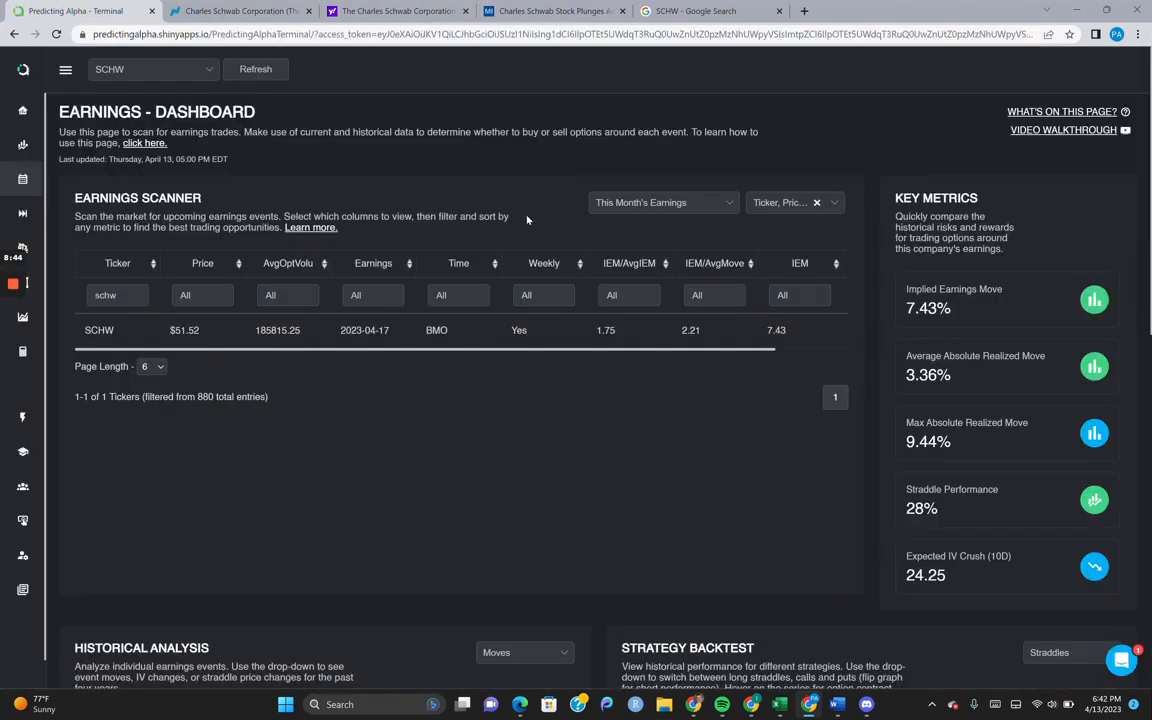
{"action": "scroll", "scroll_direction": "down", "scroll_amount": 3}
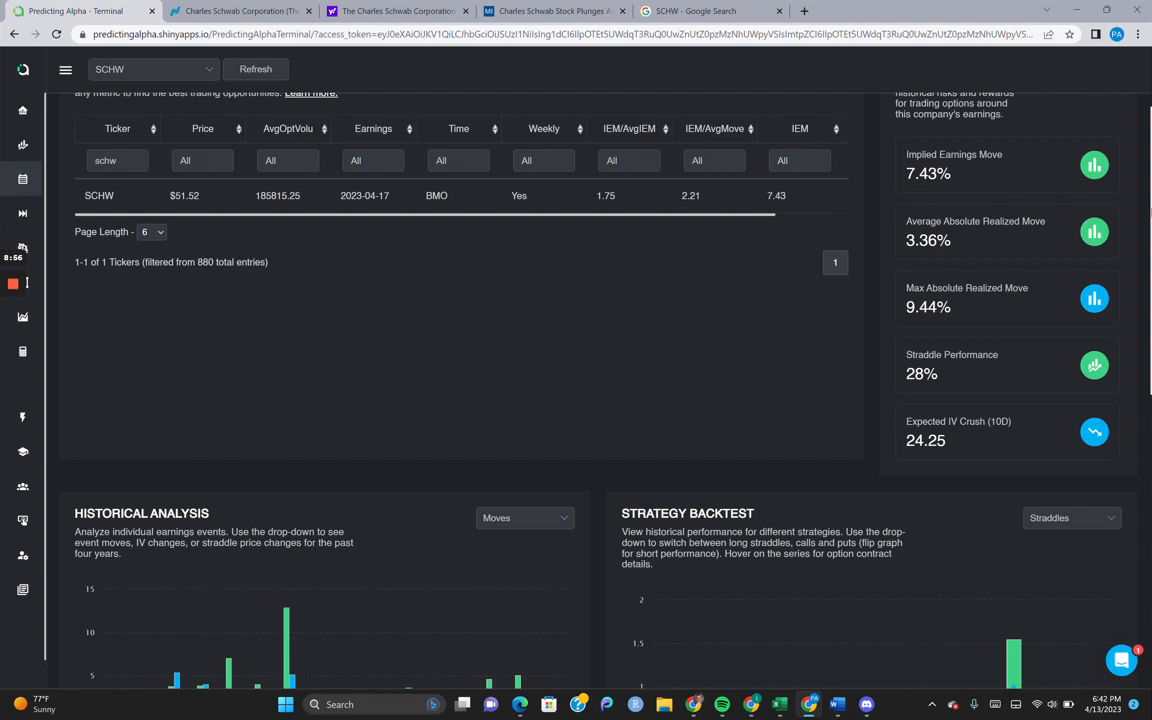
{"action": "scroll", "scroll_direction": "down", "scroll_amount": 3}
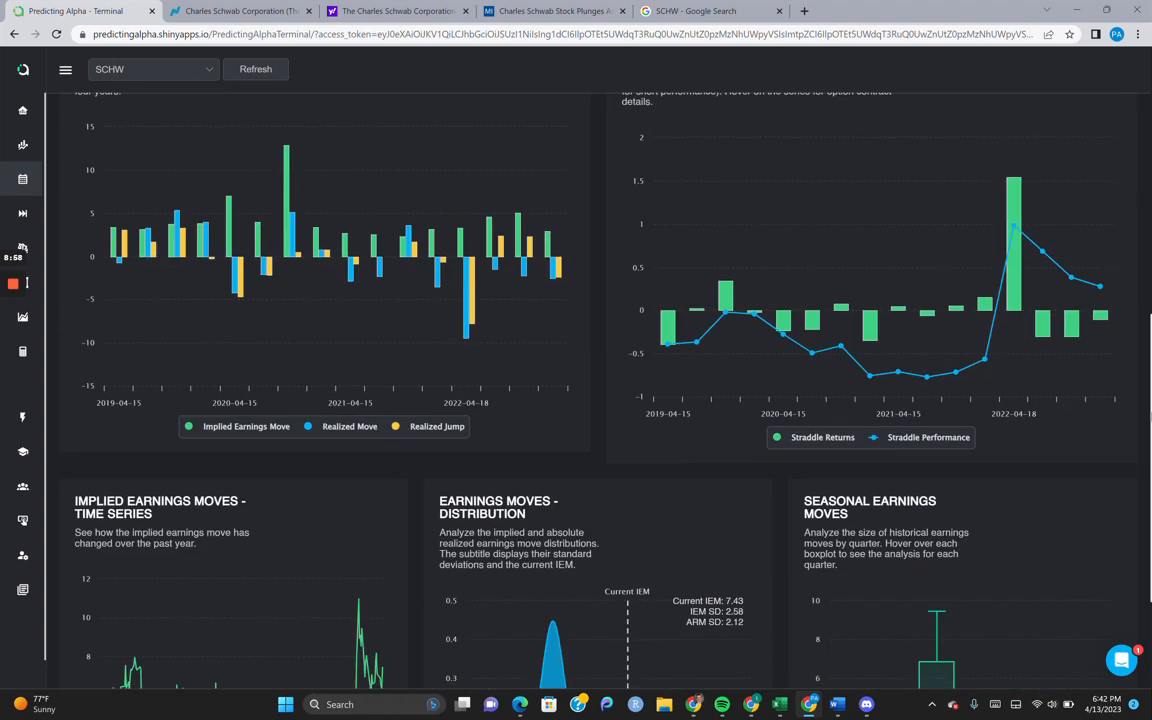
{"action": "scroll", "scroll_direction": "up", "scroll_amount": 3}
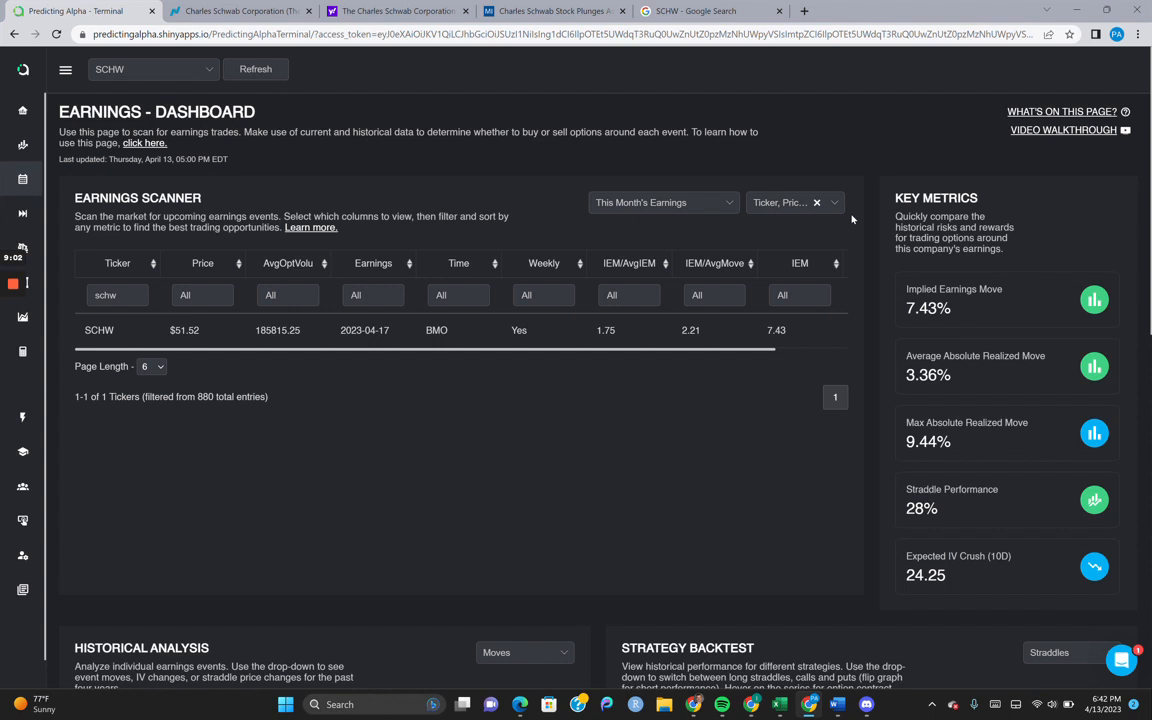
{"action": "mouse_move", "coordinate": [266, 180]}
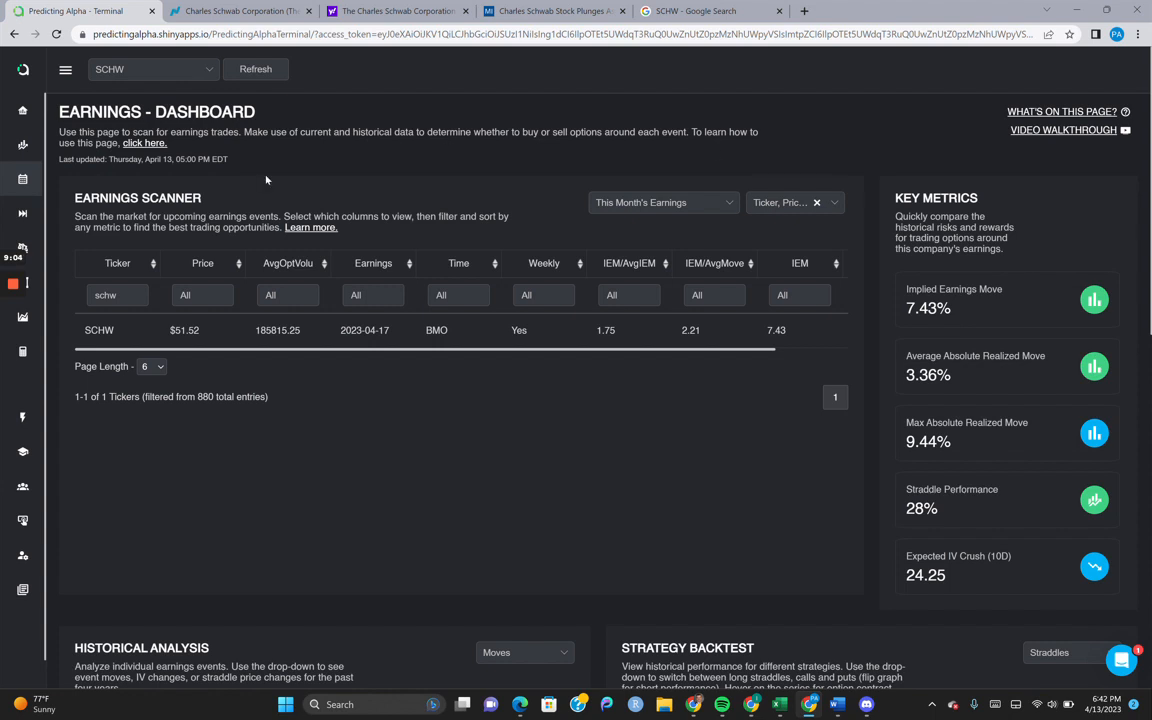